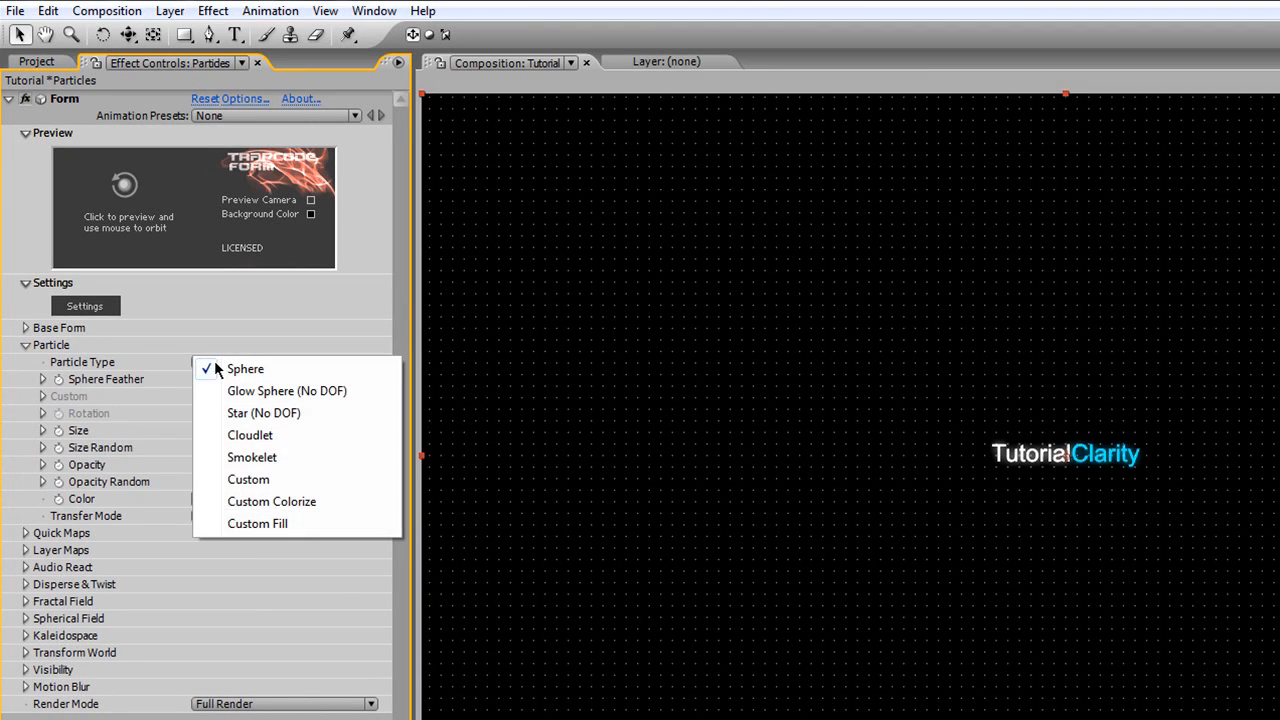
pyautogui.moveTo(370, 400)
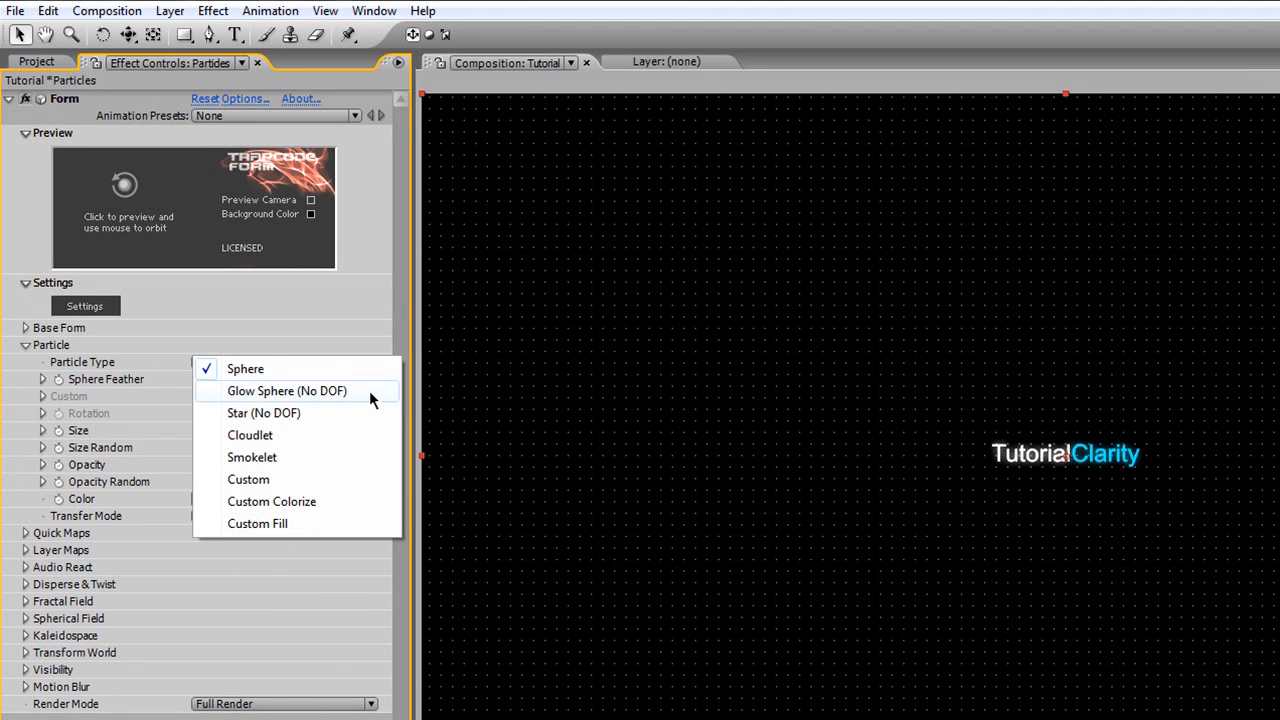
# Set Particle Type to Glow Sphere (No DOF), Sphere Feather 60, Size 5, Transfer Mode Add.
pyautogui.click(288, 390)
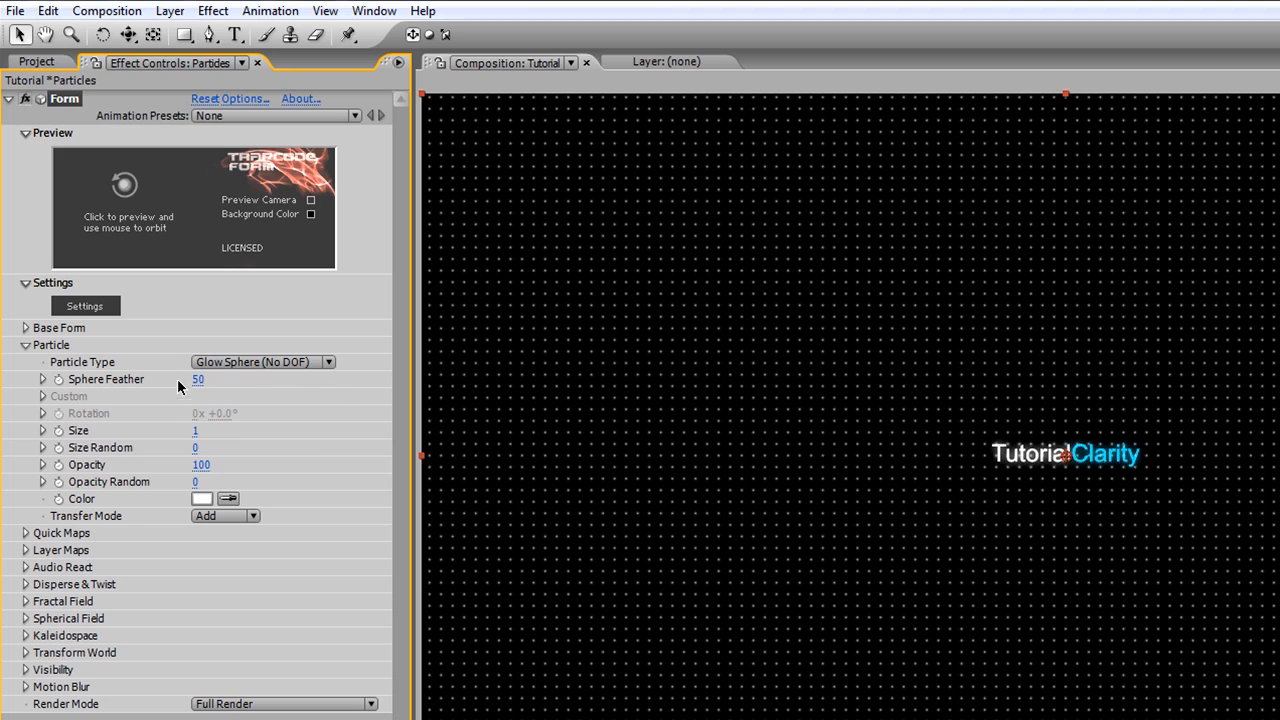
pyautogui.doubleClick(196, 380)
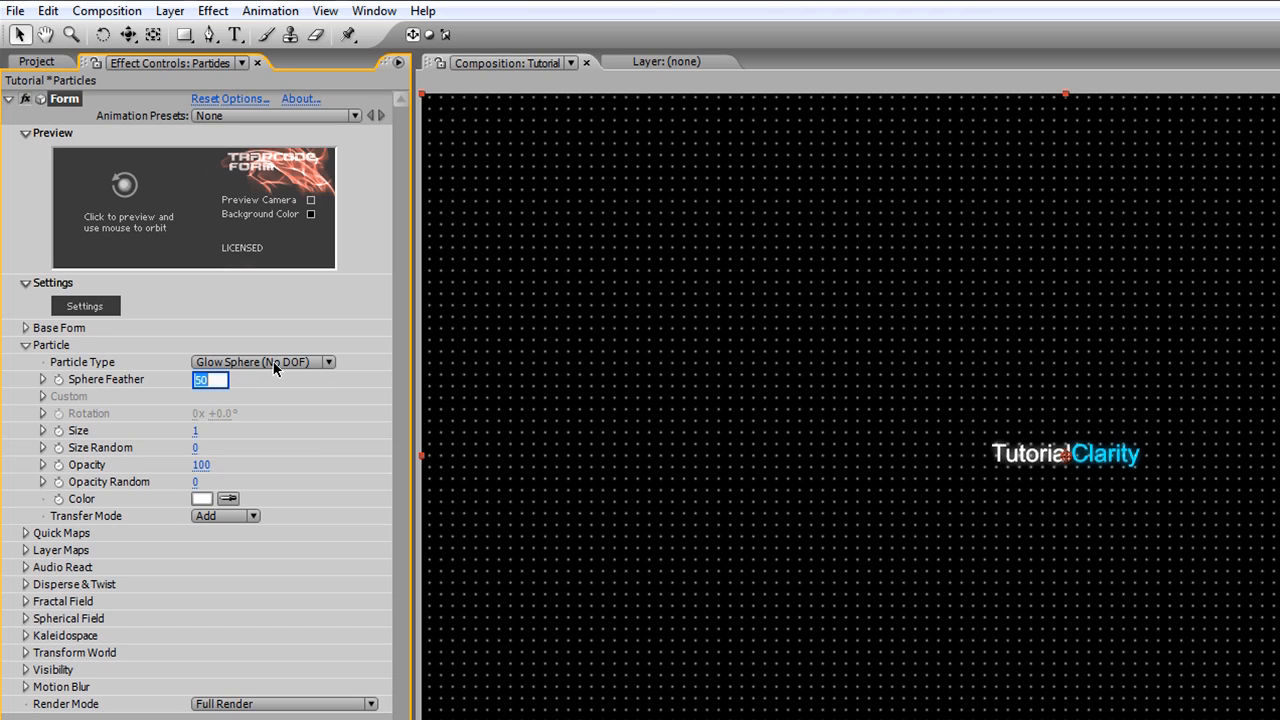
pyautogui.write('60')
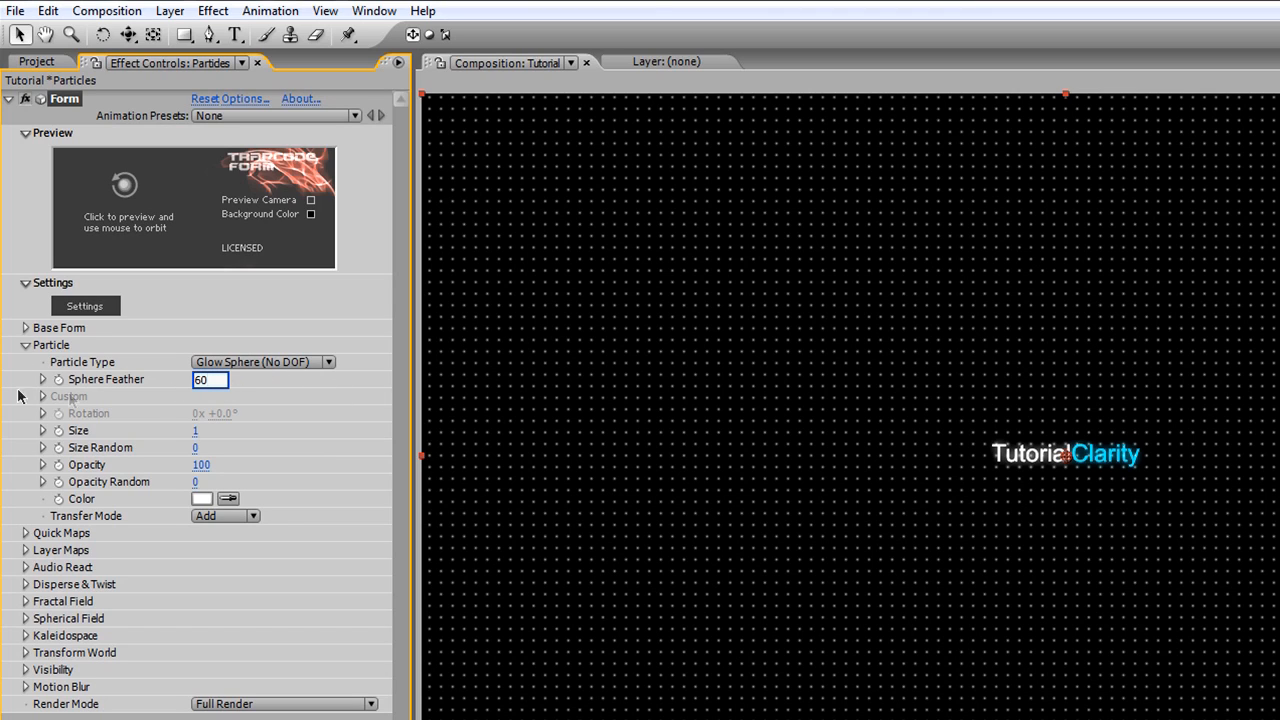
pyautogui.click(210, 430)
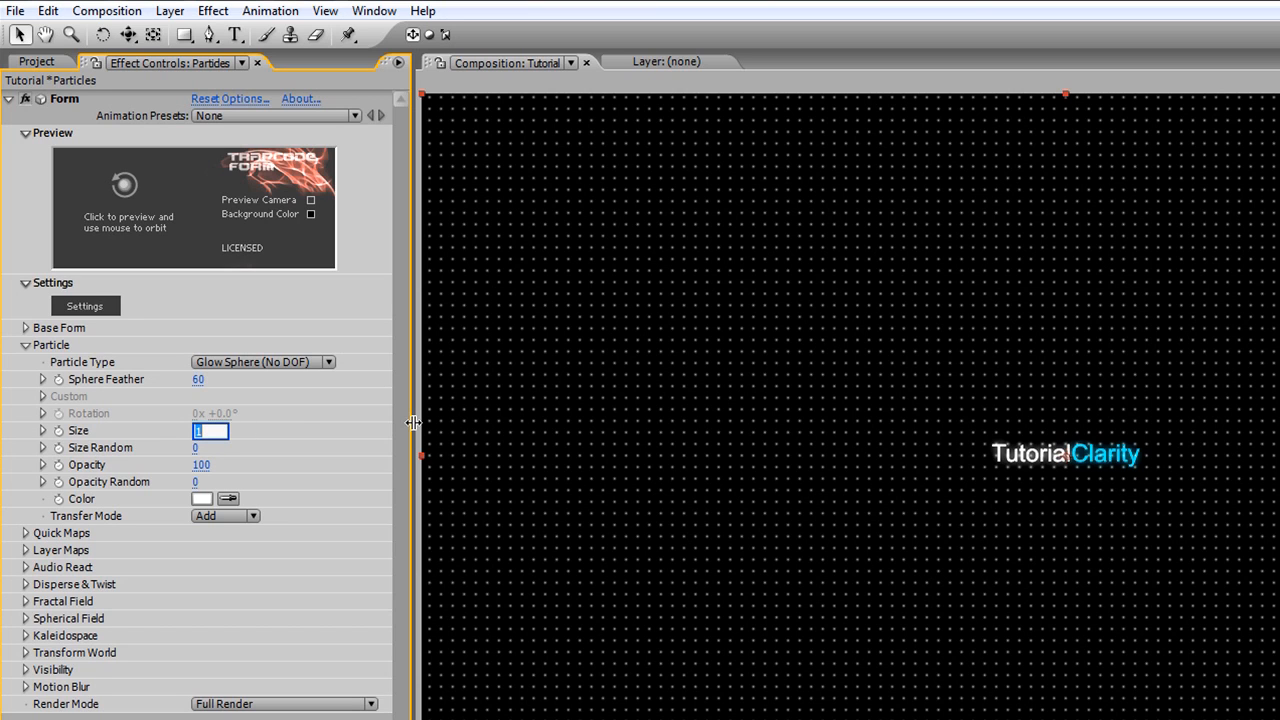
pyautogui.write('5')
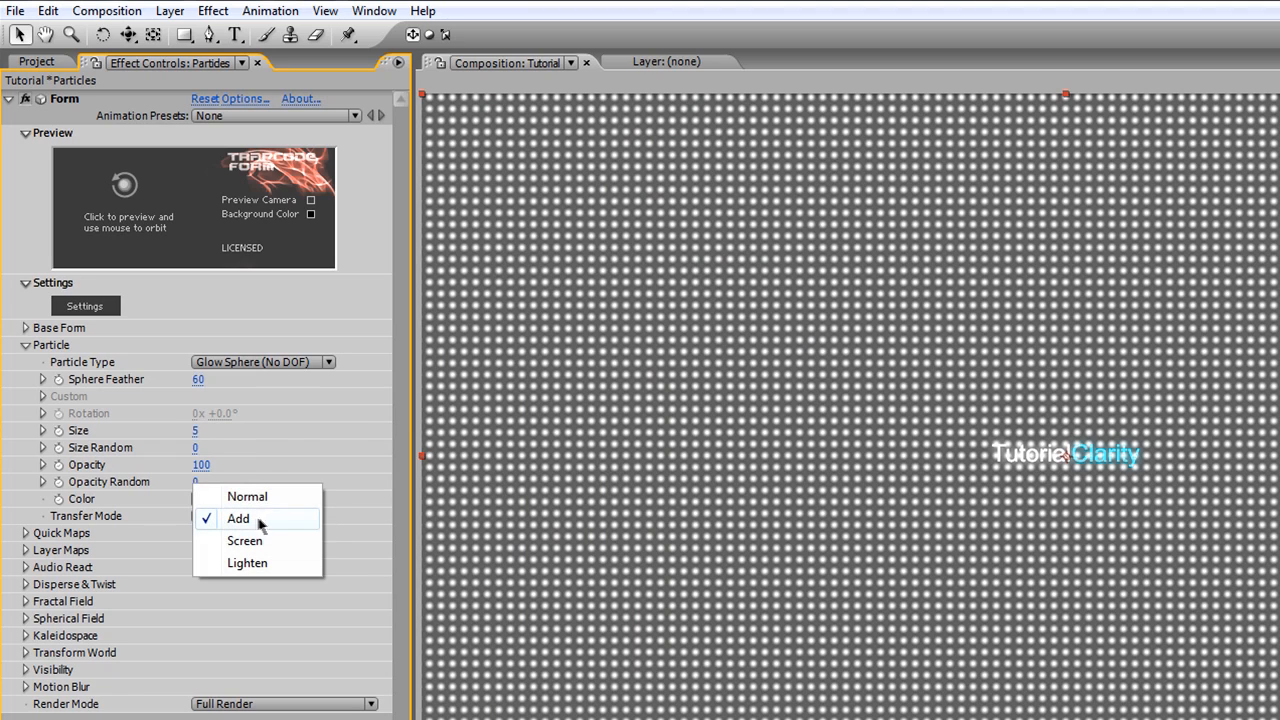
pyautogui.click(238, 518)
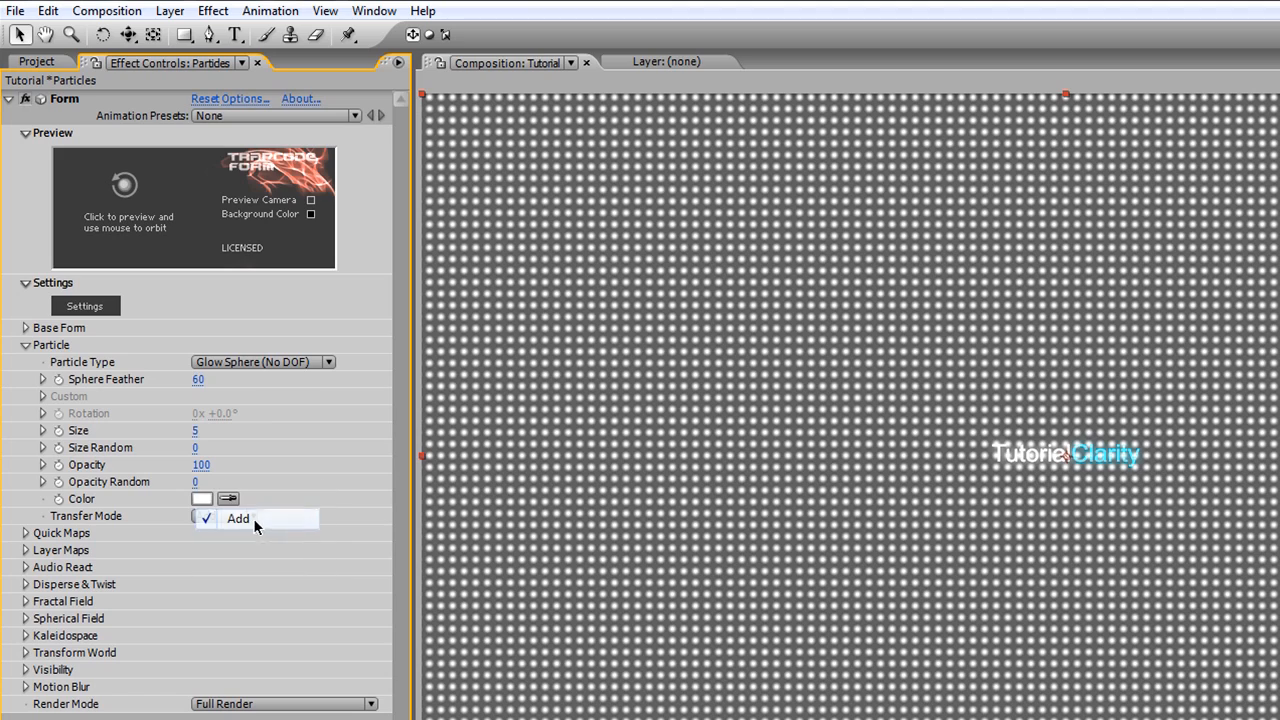
pyautogui.click(238, 518)
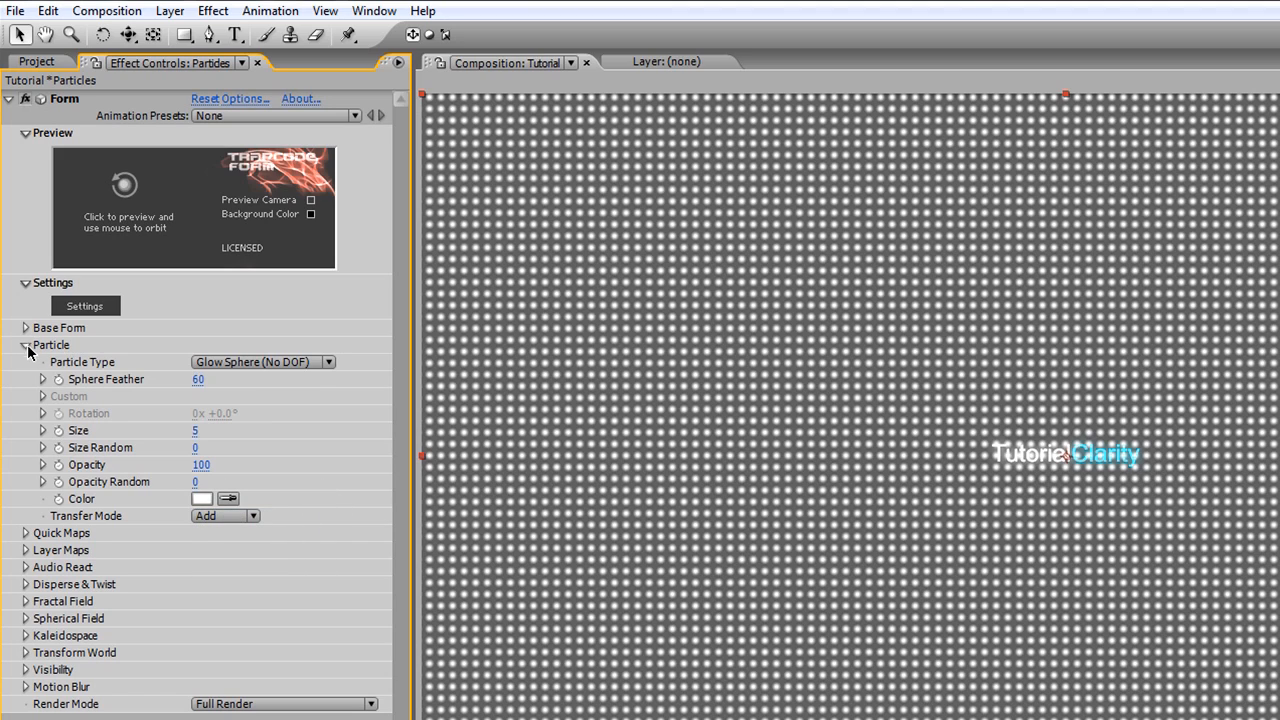
# Collapse Particle and reveal the Opacity Map graph under Quick Maps.
pyautogui.click(24, 344)
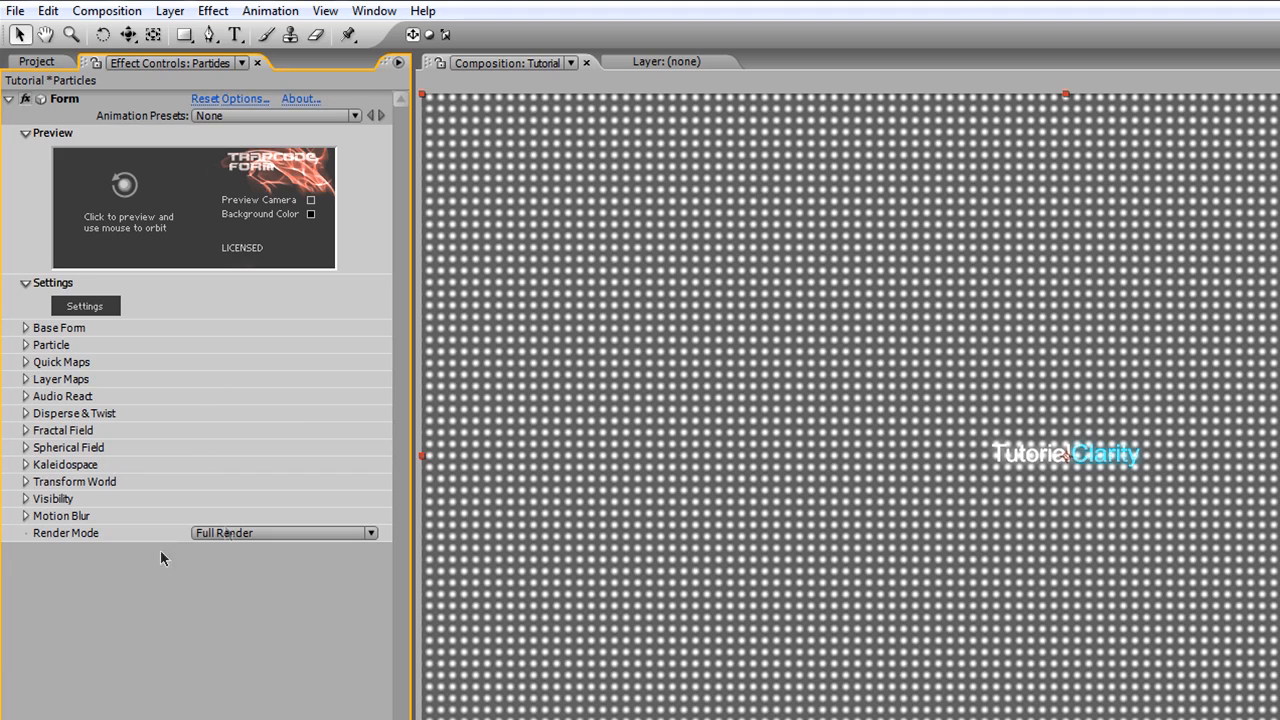
pyautogui.moveTo(30, 364)
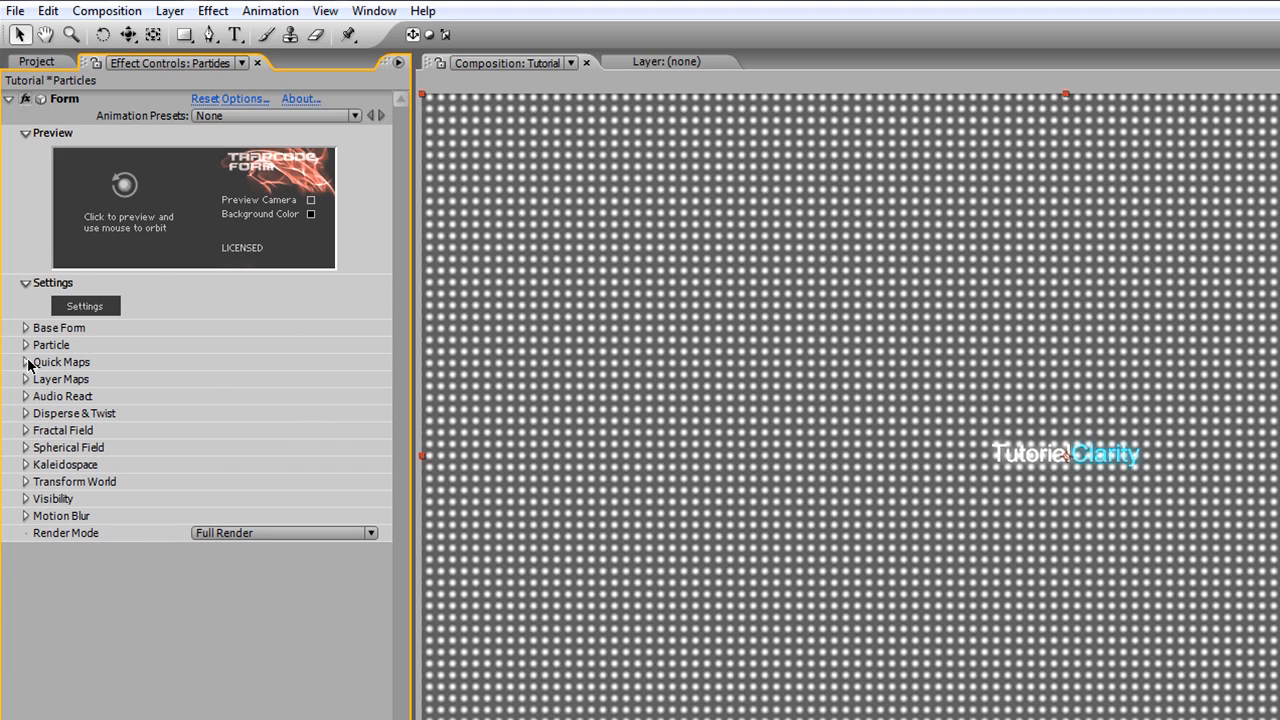
pyautogui.click(24, 360)
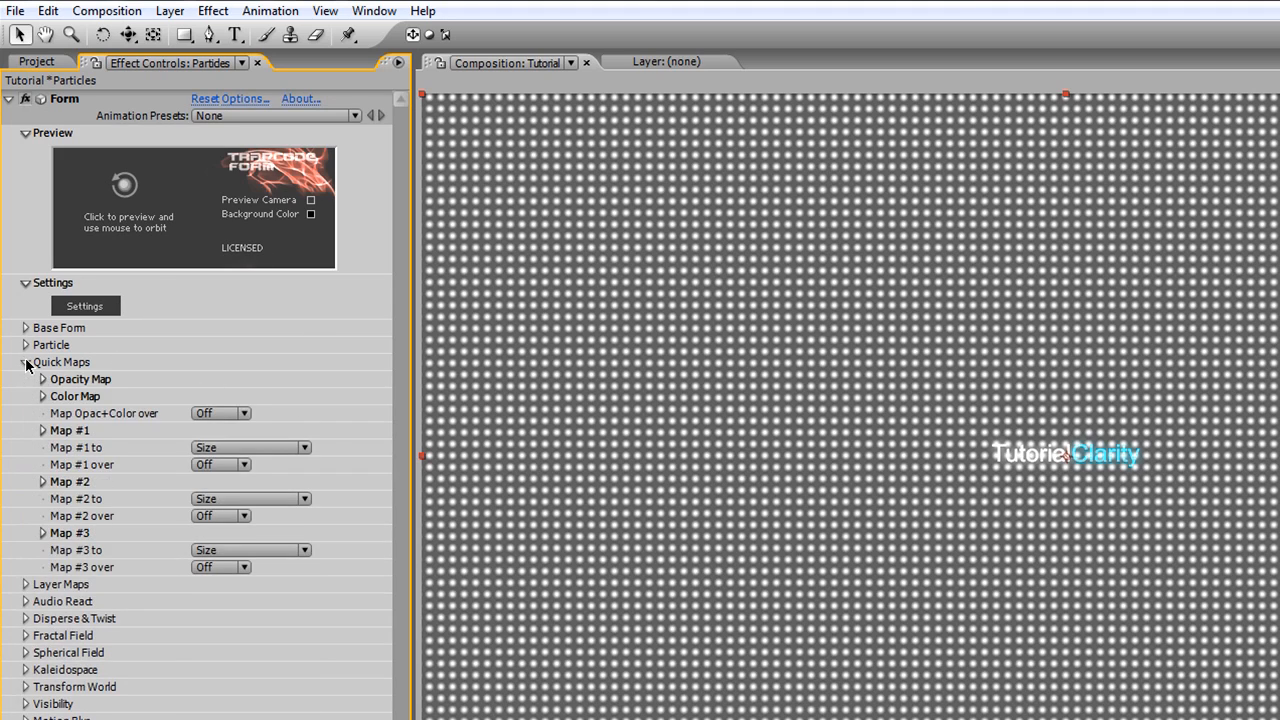
pyautogui.click(44, 380)
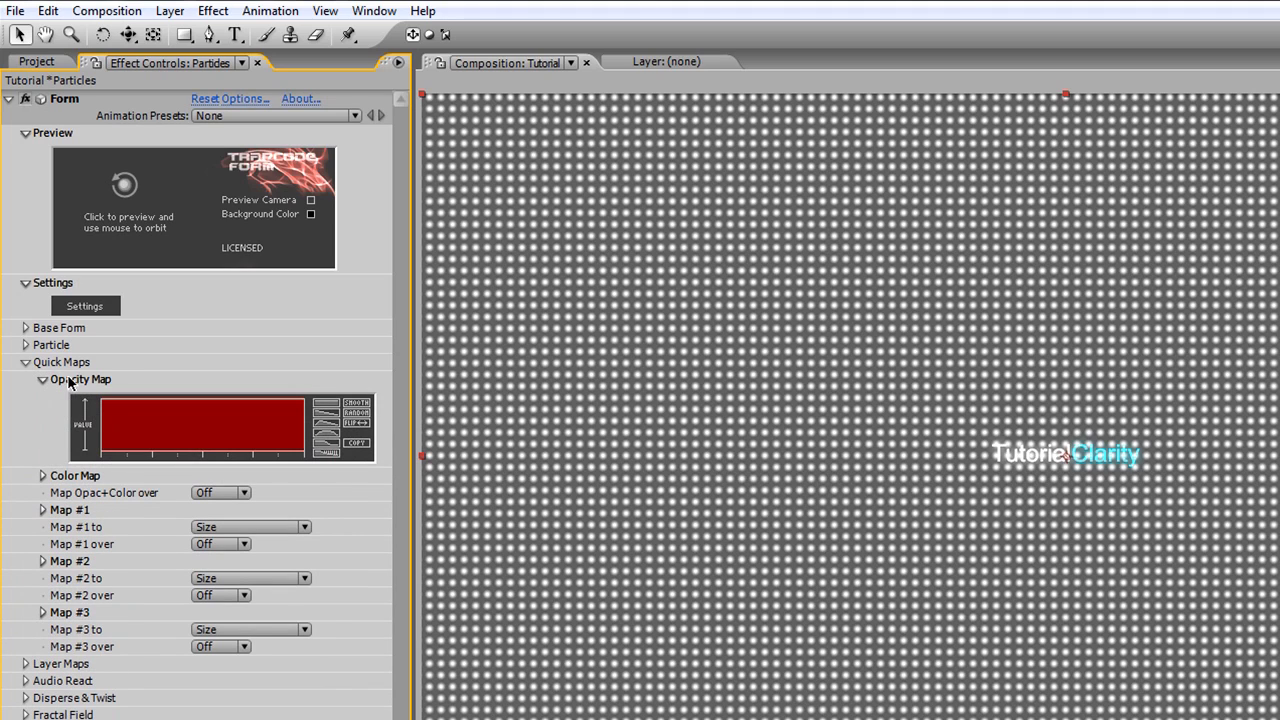
pyautogui.moveTo(340, 444)
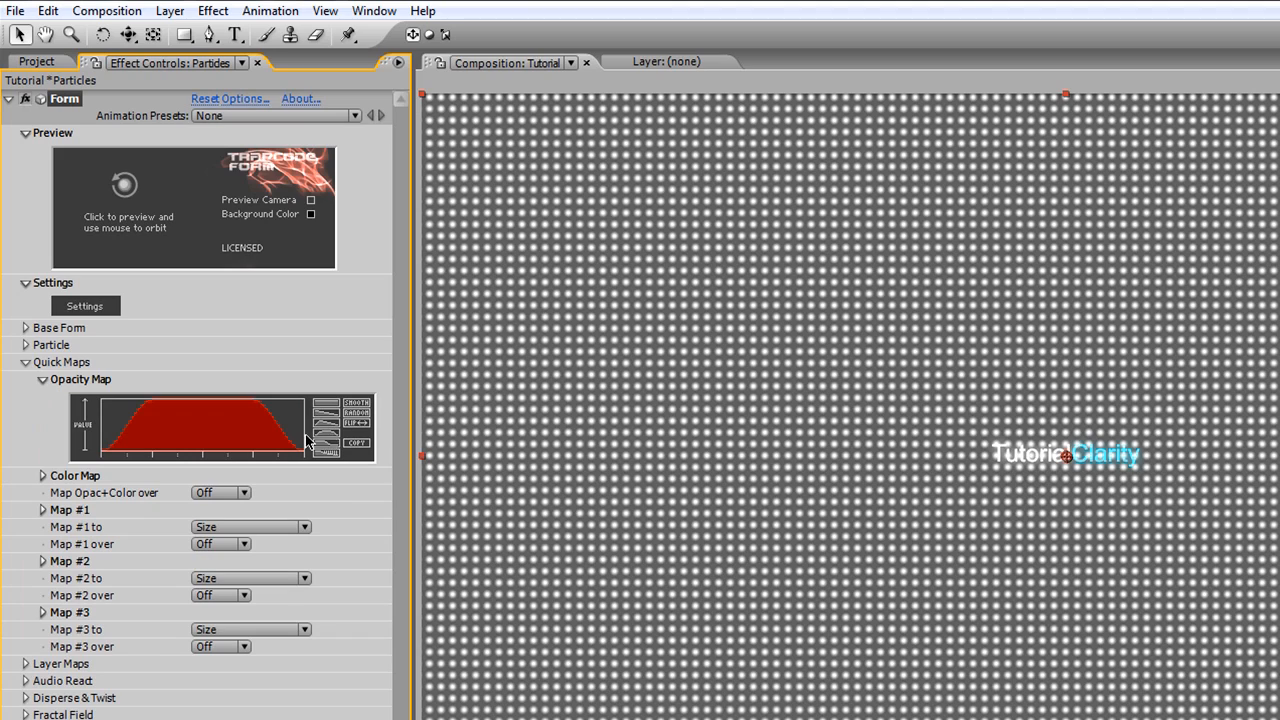
pyautogui.moveTo(120, 450)
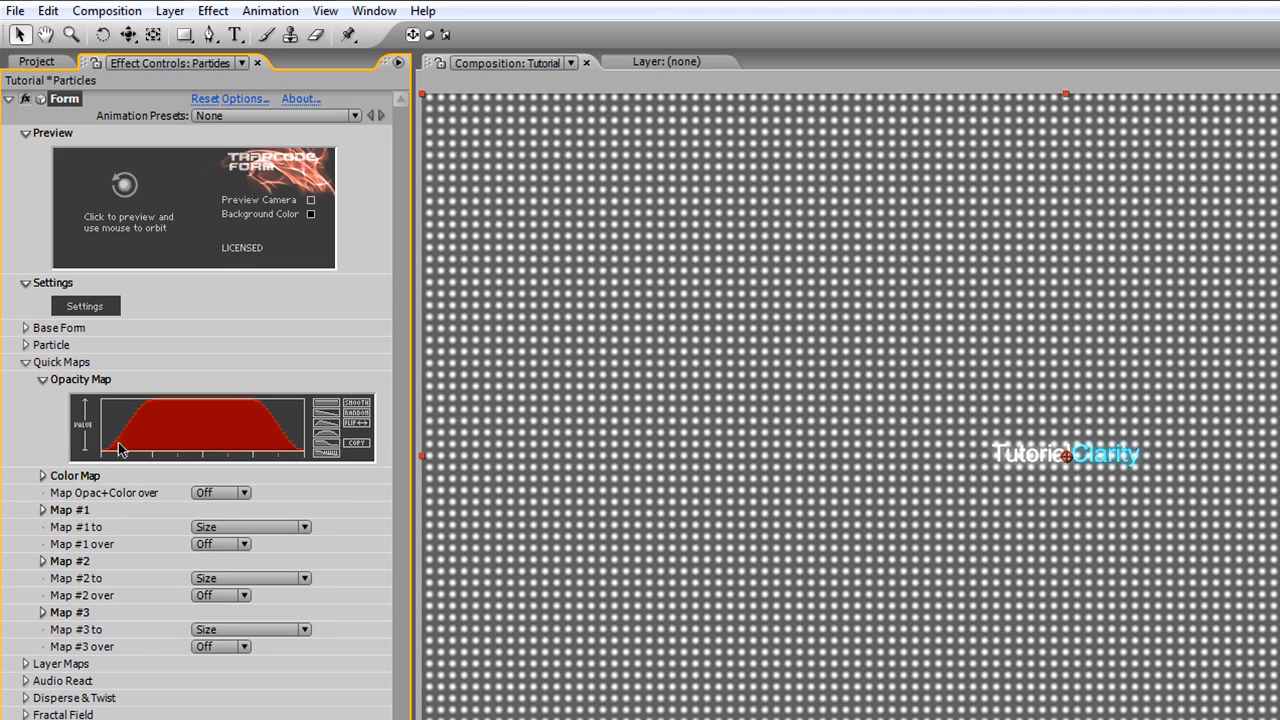
pyautogui.moveTo(132, 452)
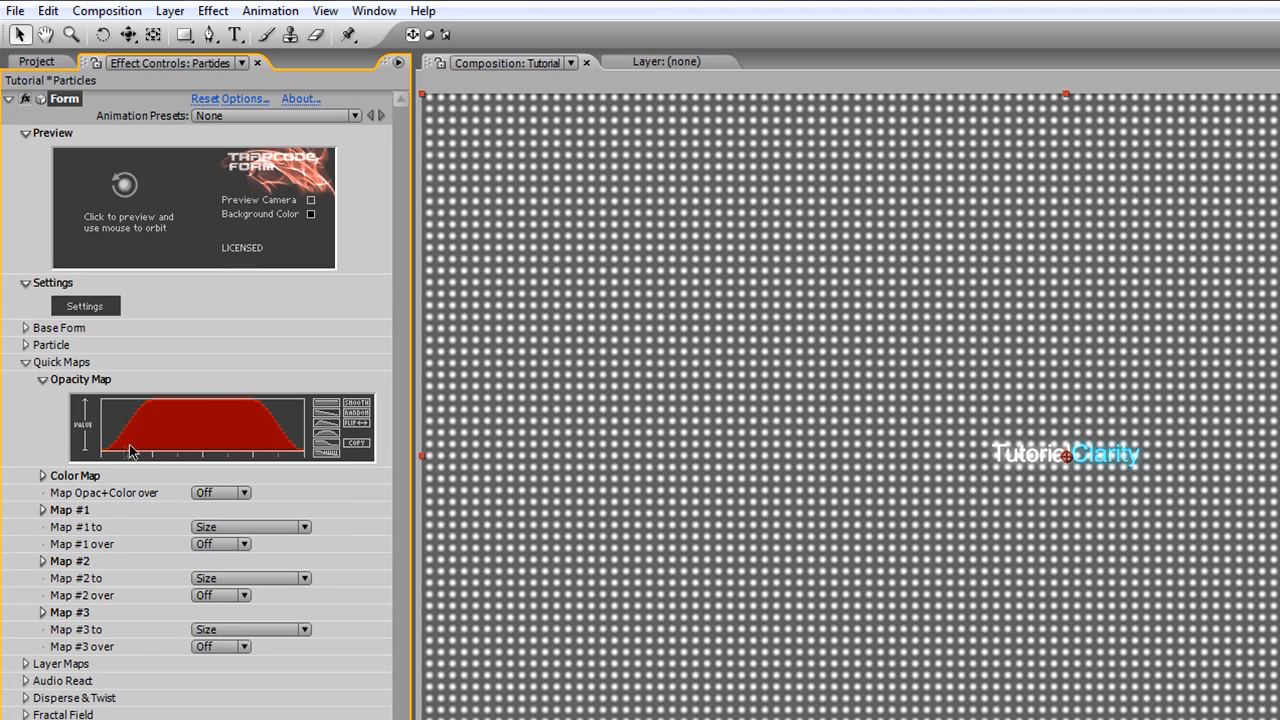
pyautogui.moveTo(190, 414)
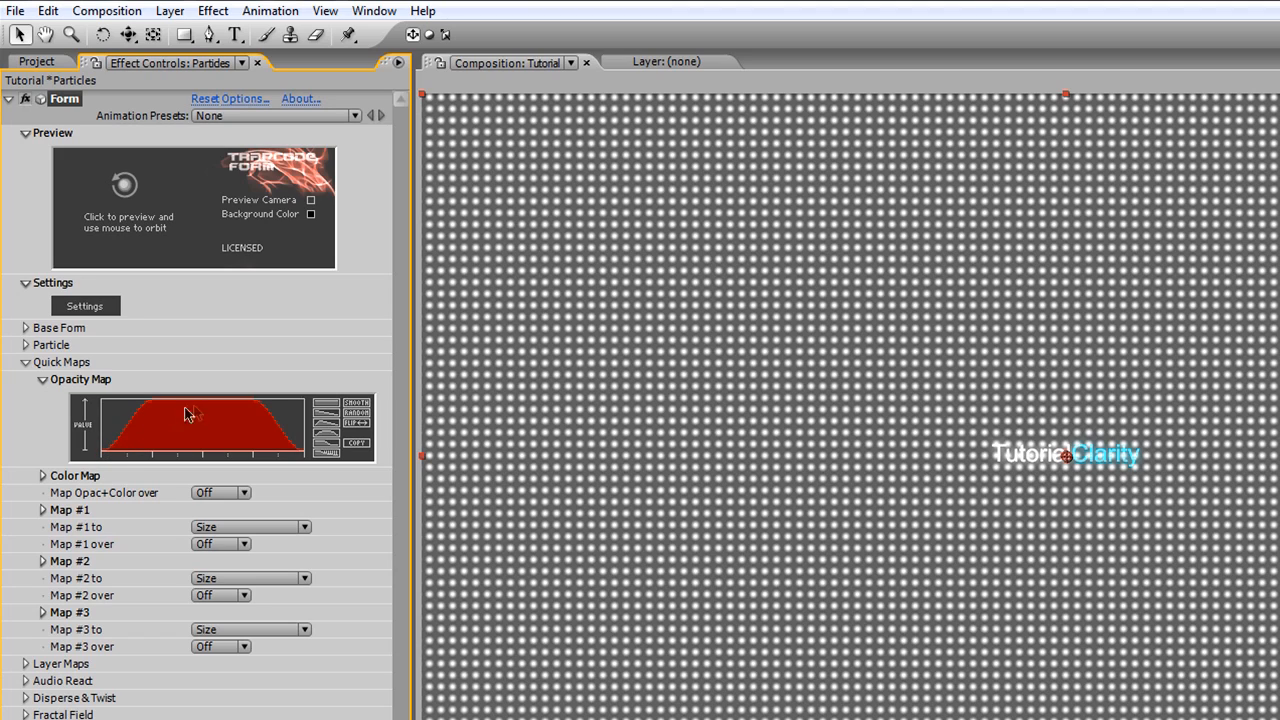
pyautogui.moveTo(232, 402)
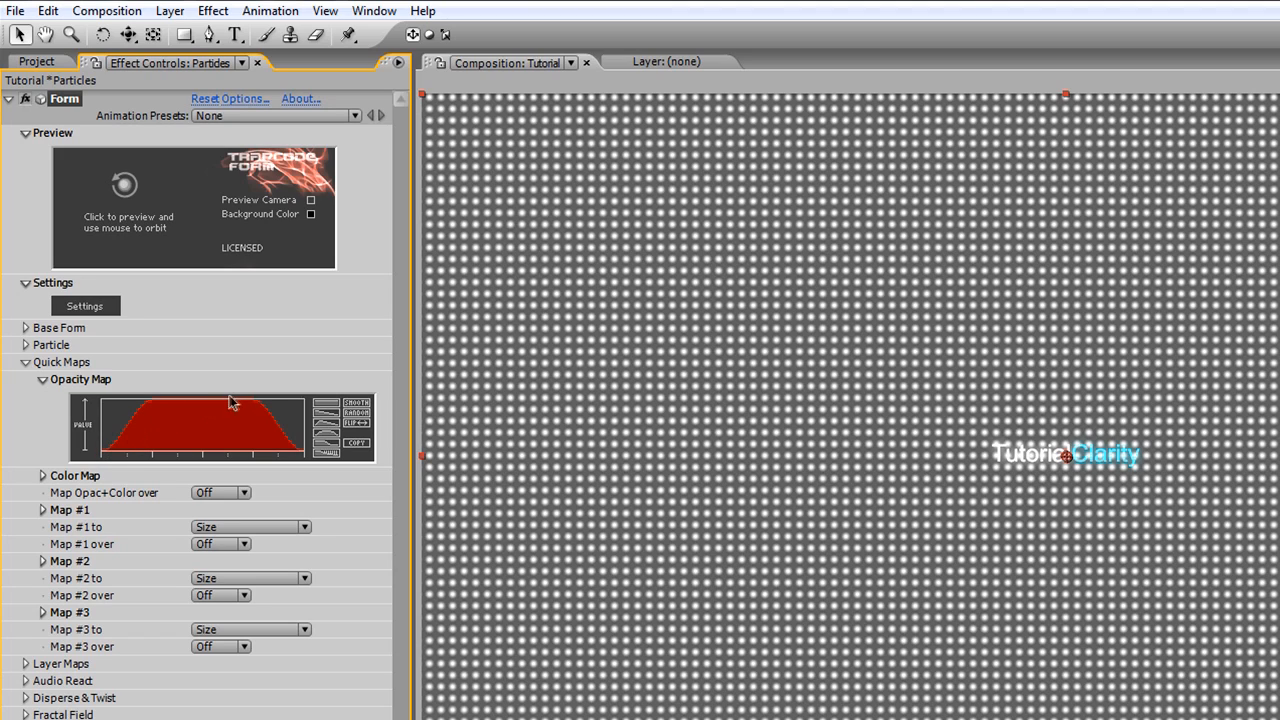
pyautogui.moveTo(212, 412)
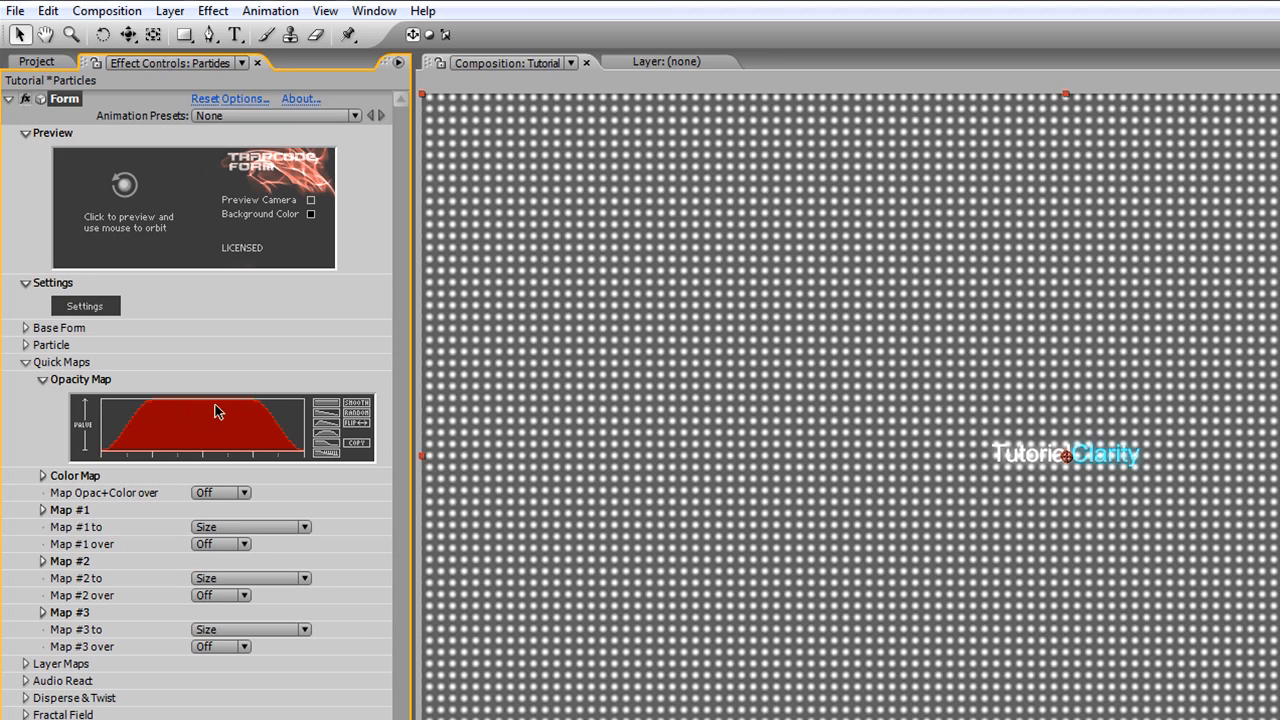
pyautogui.moveTo(306, 464)
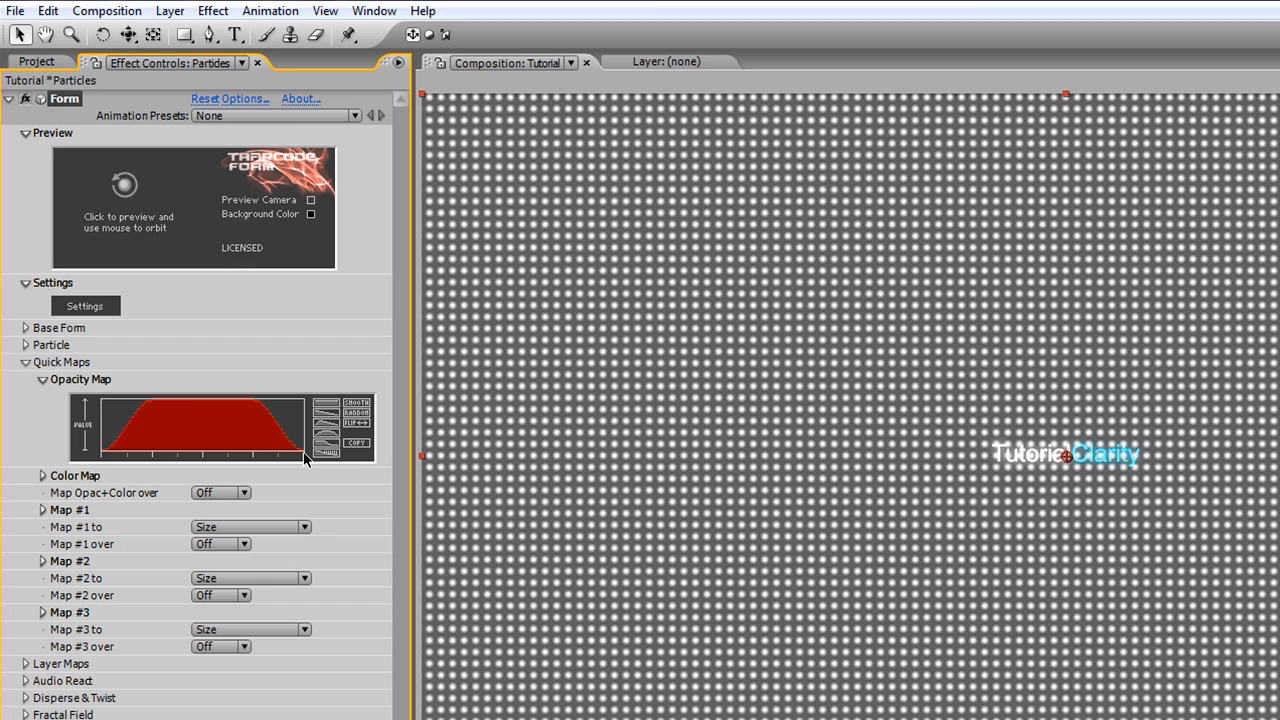
pyautogui.moveTo(280, 494)
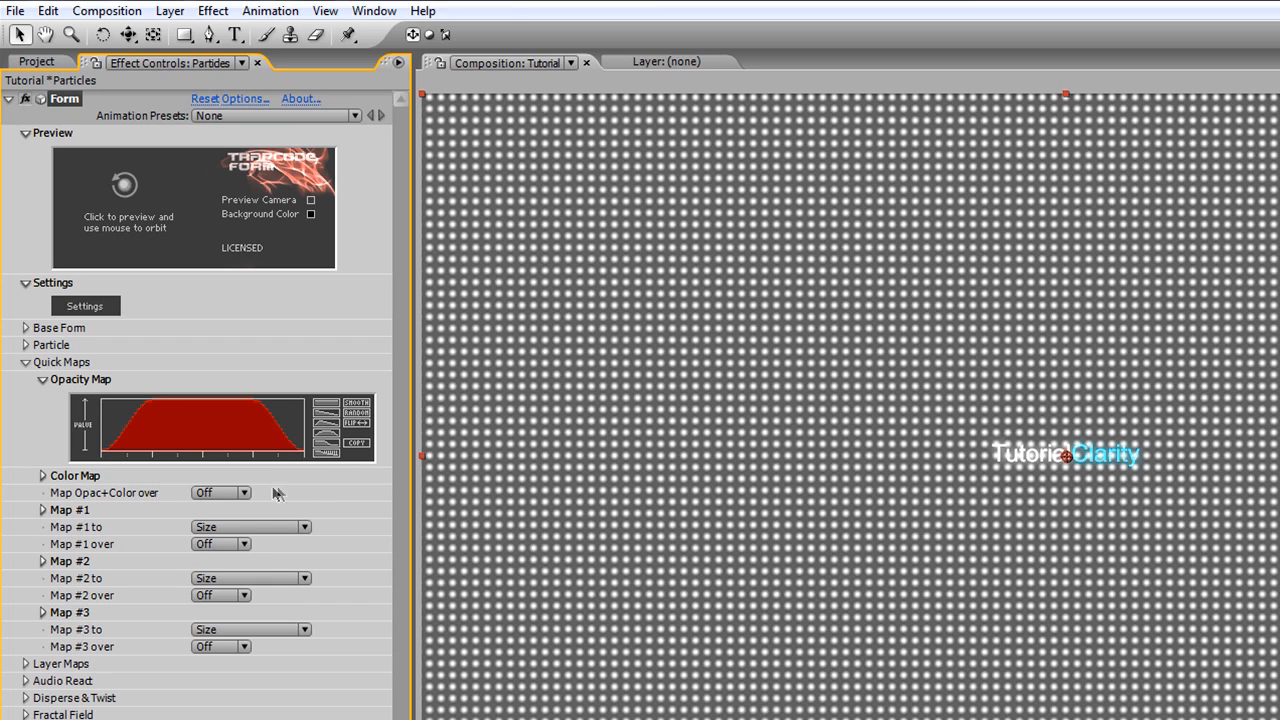
# Set Map Opac+Color over to Radial and apply a blue gradient preset to the Color Map.
pyautogui.click(220, 492)
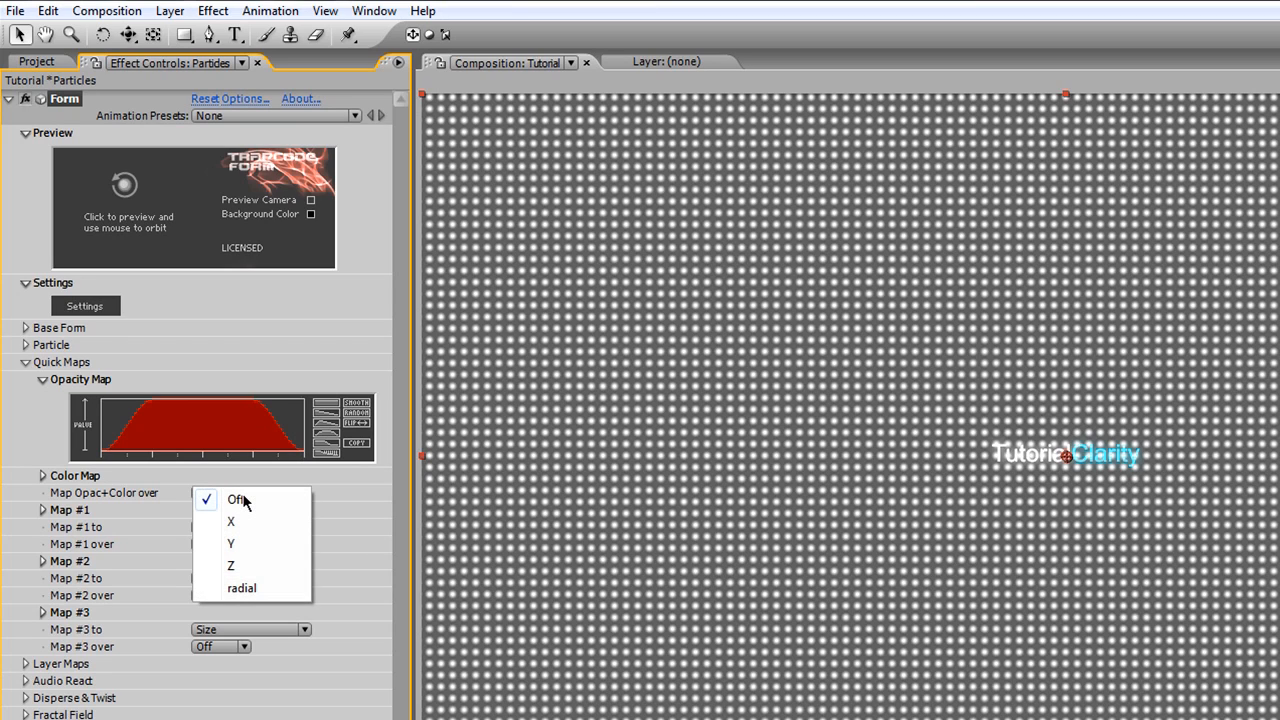
pyautogui.moveTo(248, 588)
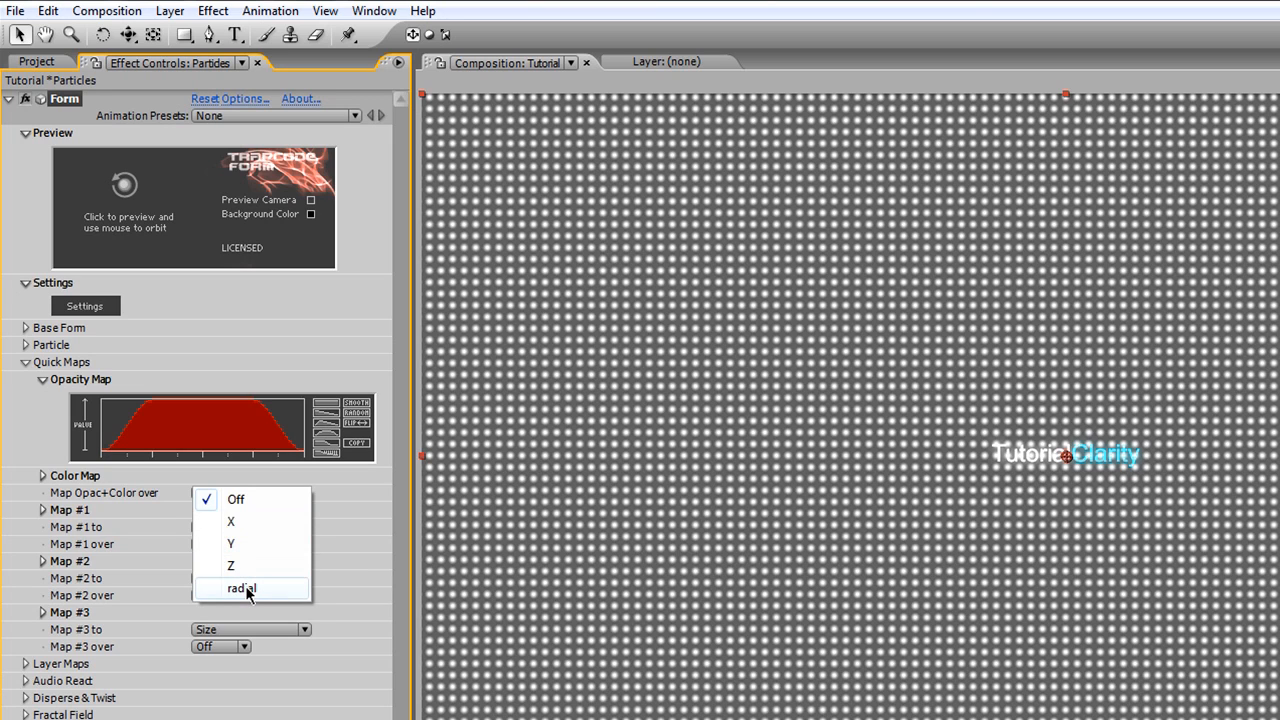
pyautogui.click(240, 588)
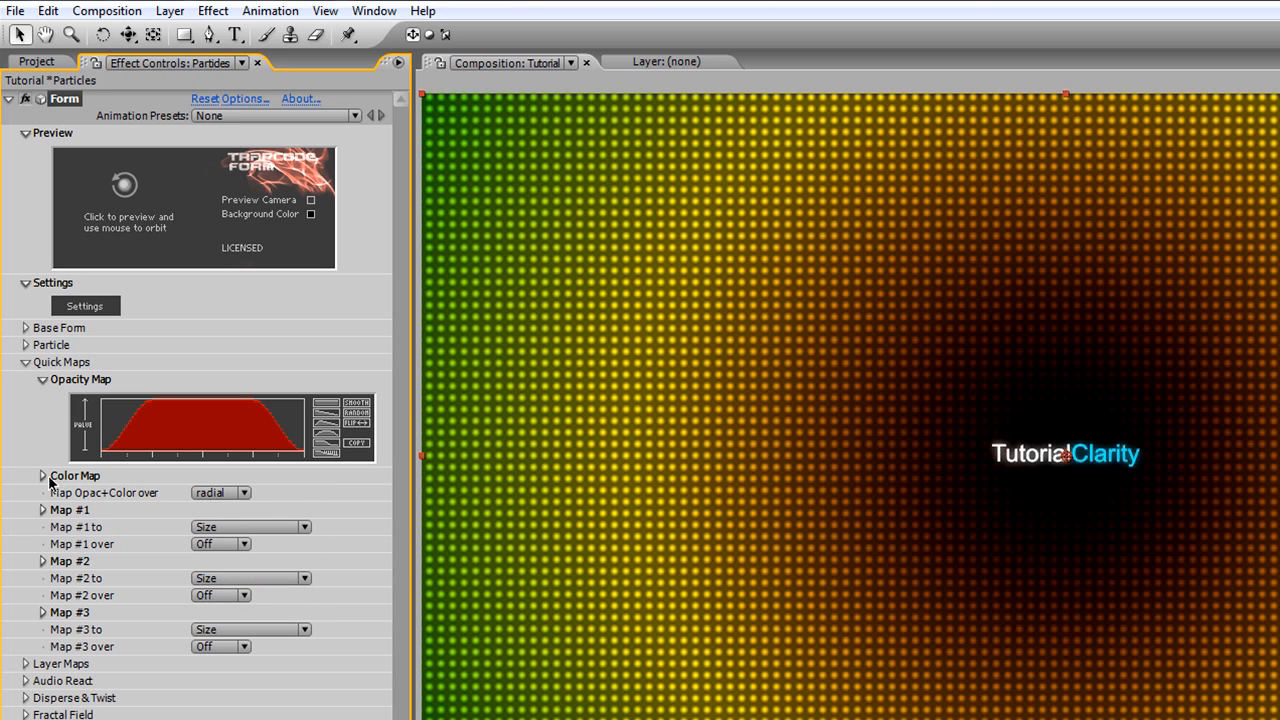
pyautogui.click(42, 476)
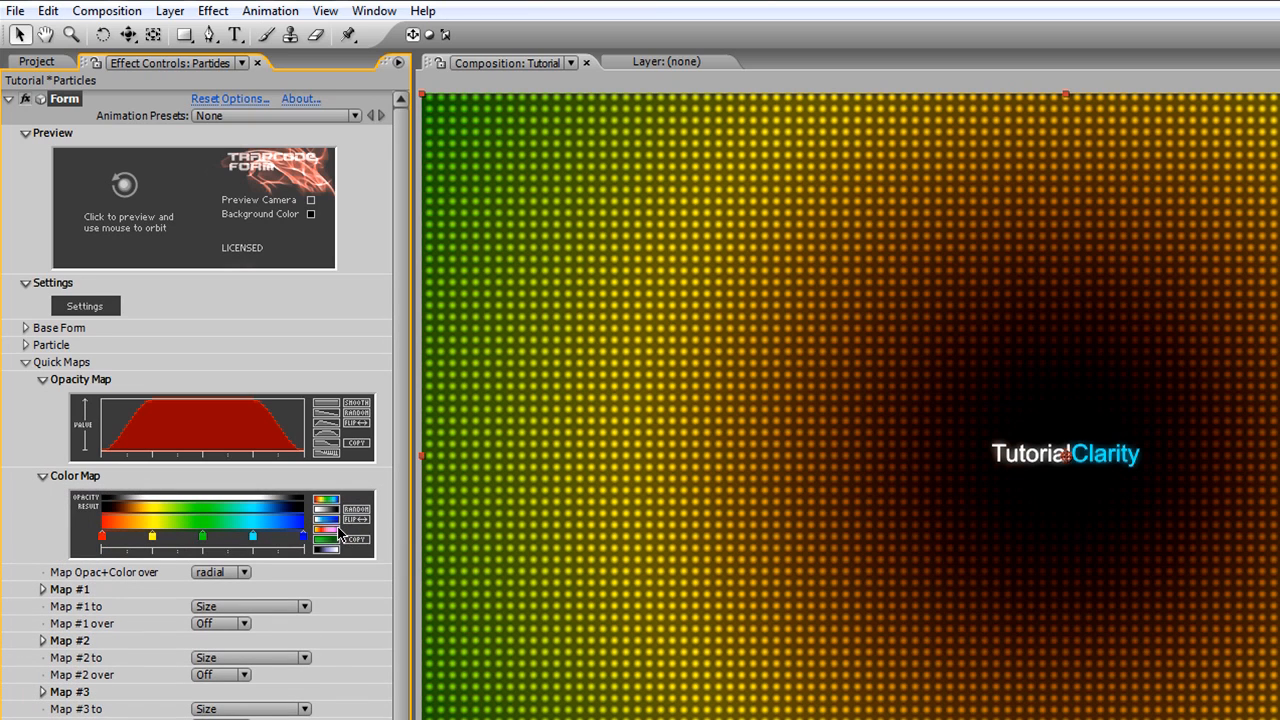
pyautogui.click(326, 528)
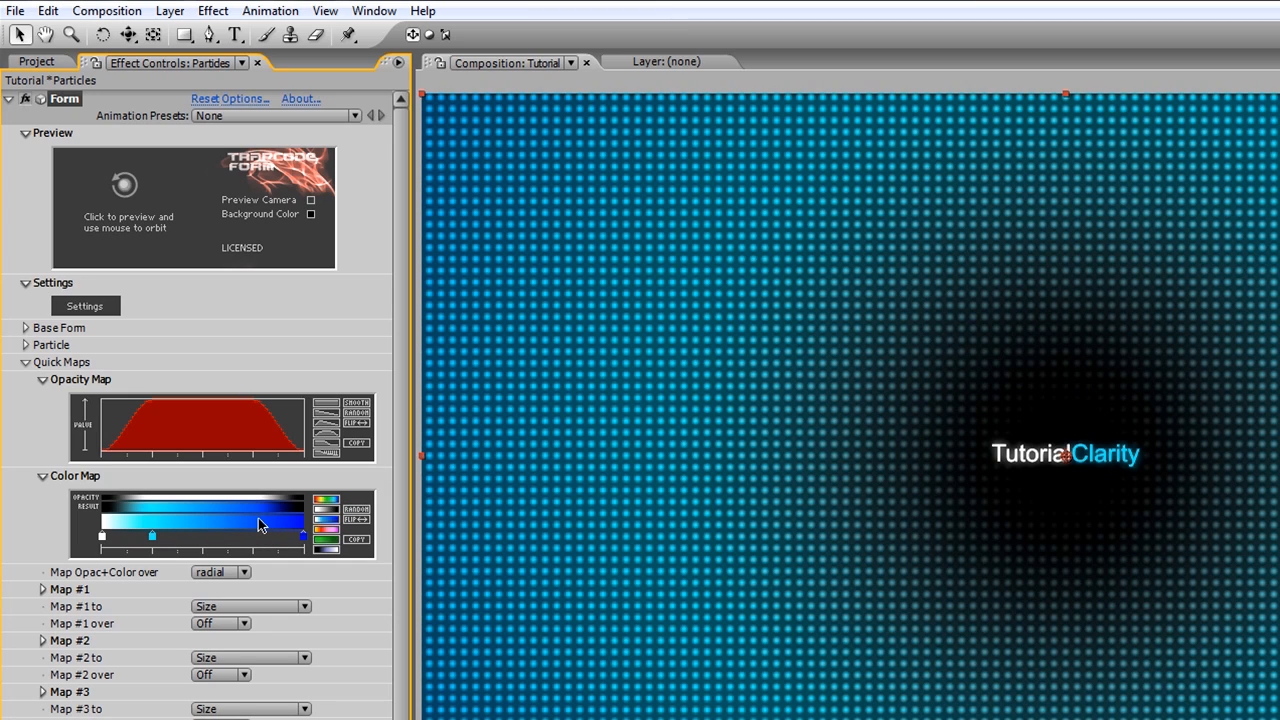
pyautogui.moveTo(330, 528)
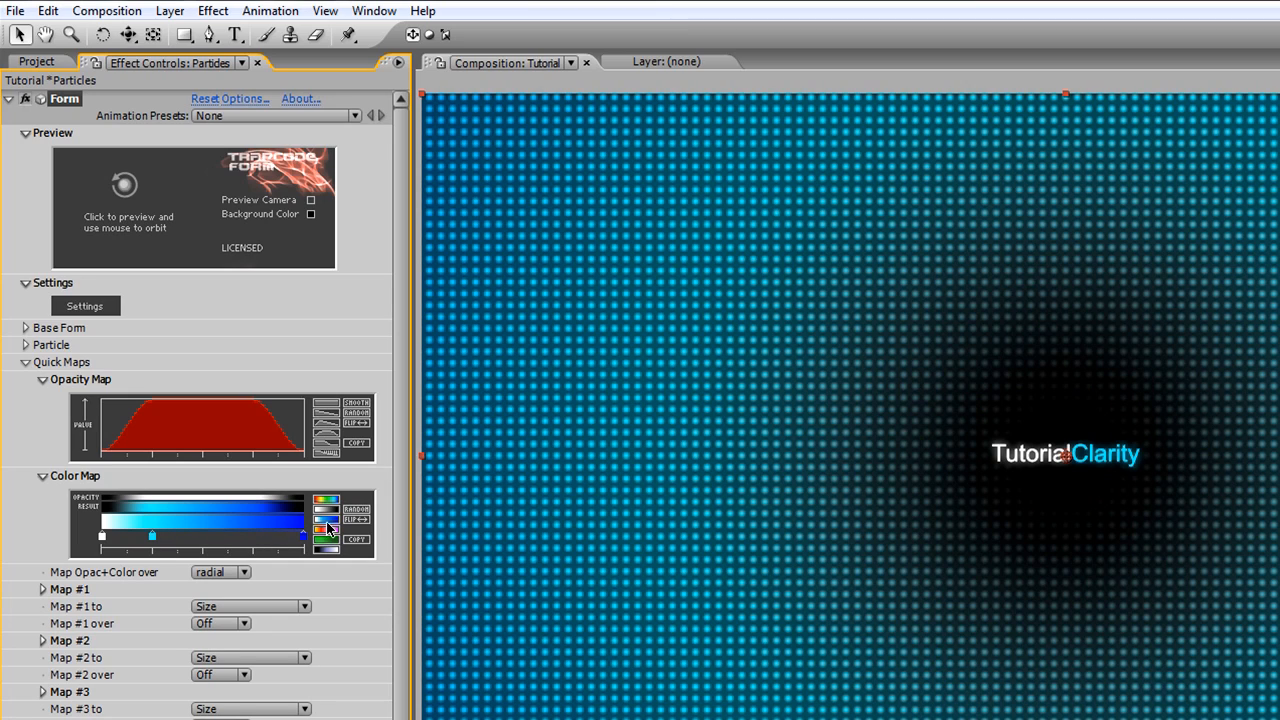
pyautogui.click(356, 520)
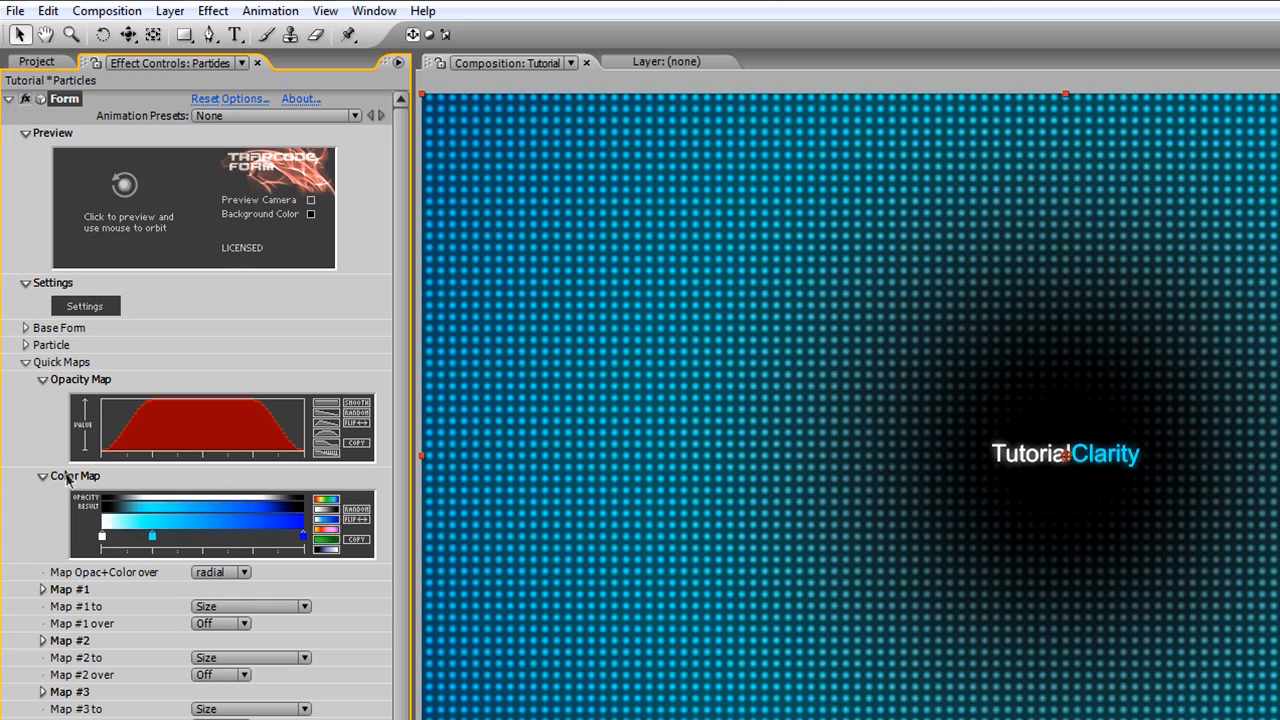
pyautogui.click(44, 380)
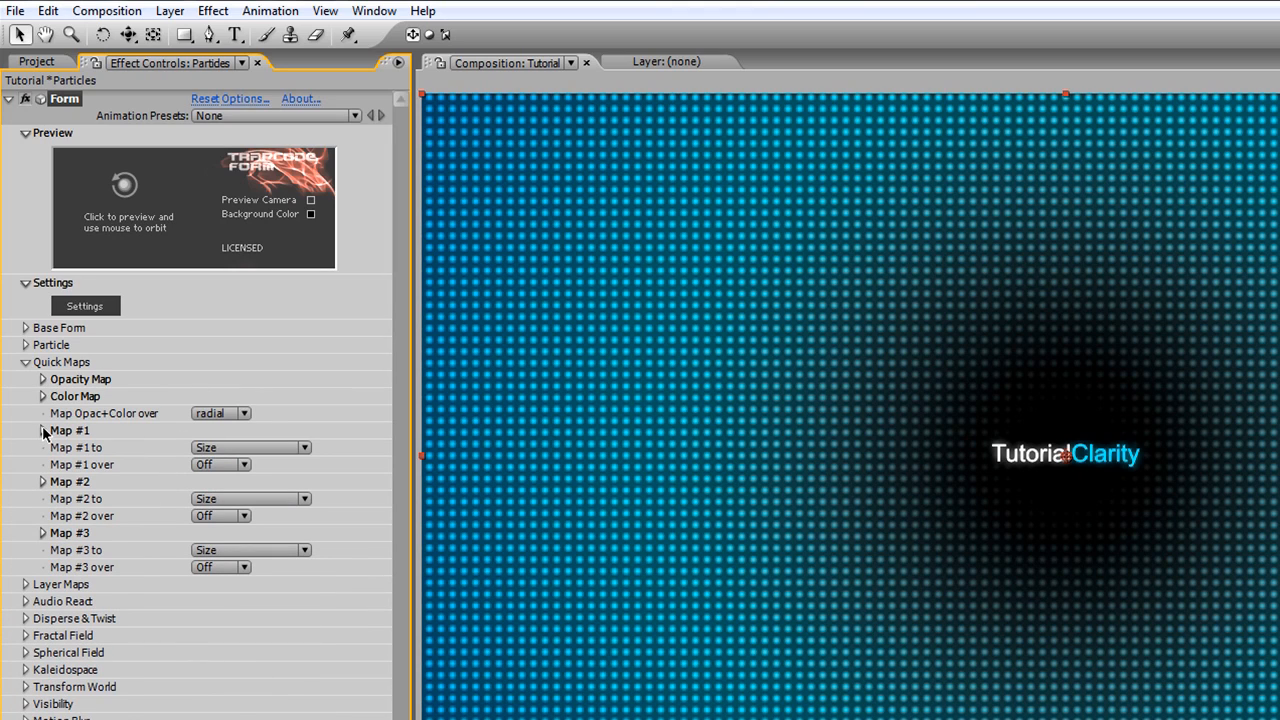
# Set Map #1 to Size over the X axis, then collapse Map #1 and Quick Maps.
pyautogui.click(44, 430)
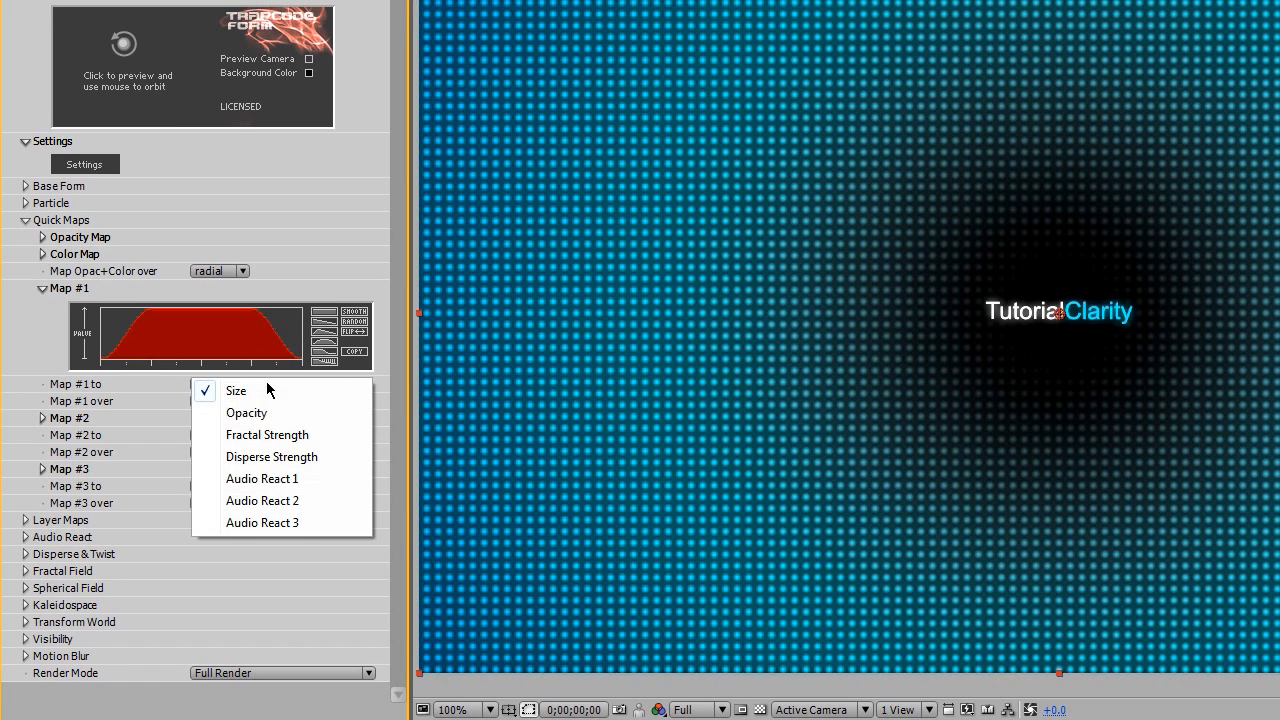
pyautogui.click(236, 390)
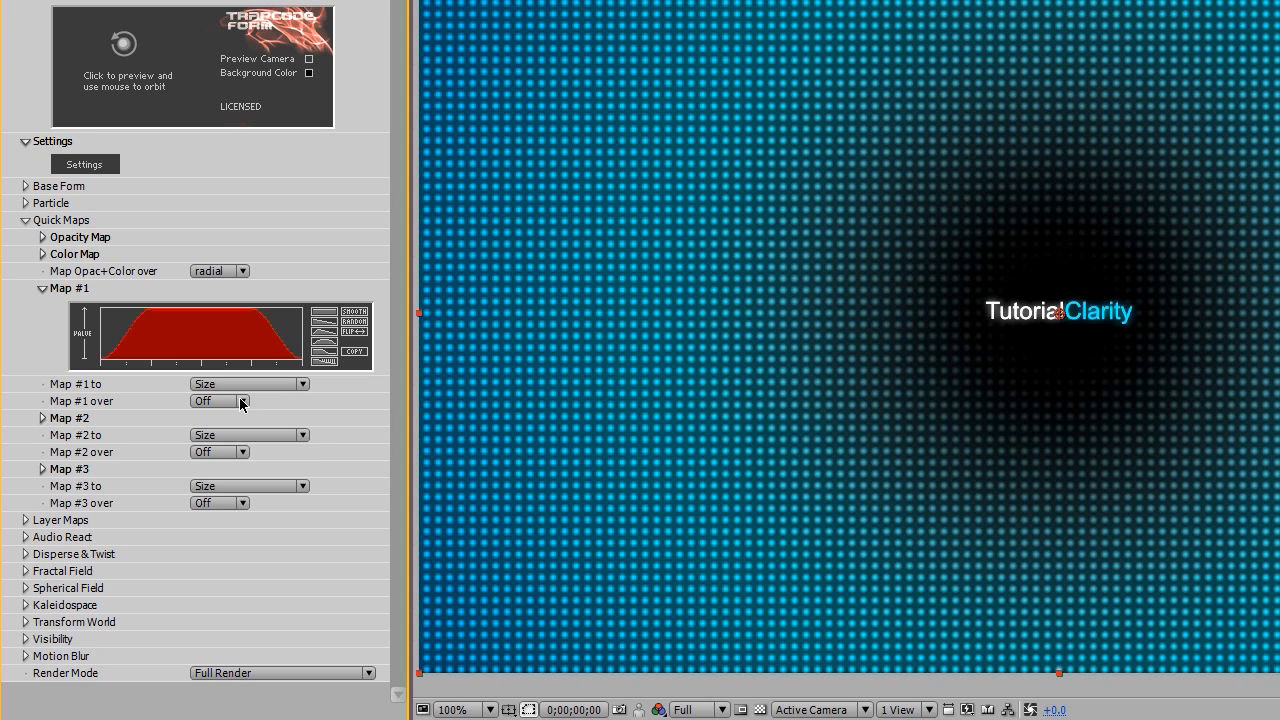
pyautogui.click(218, 400)
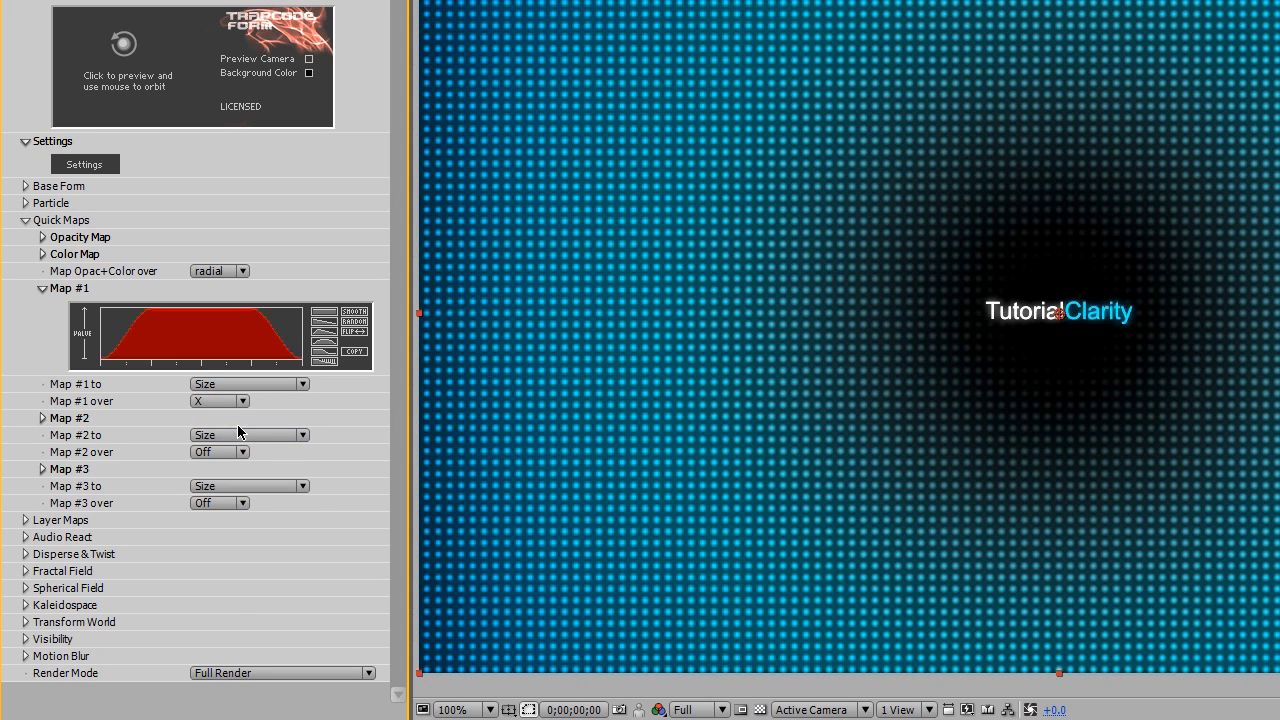
pyautogui.click(42, 288)
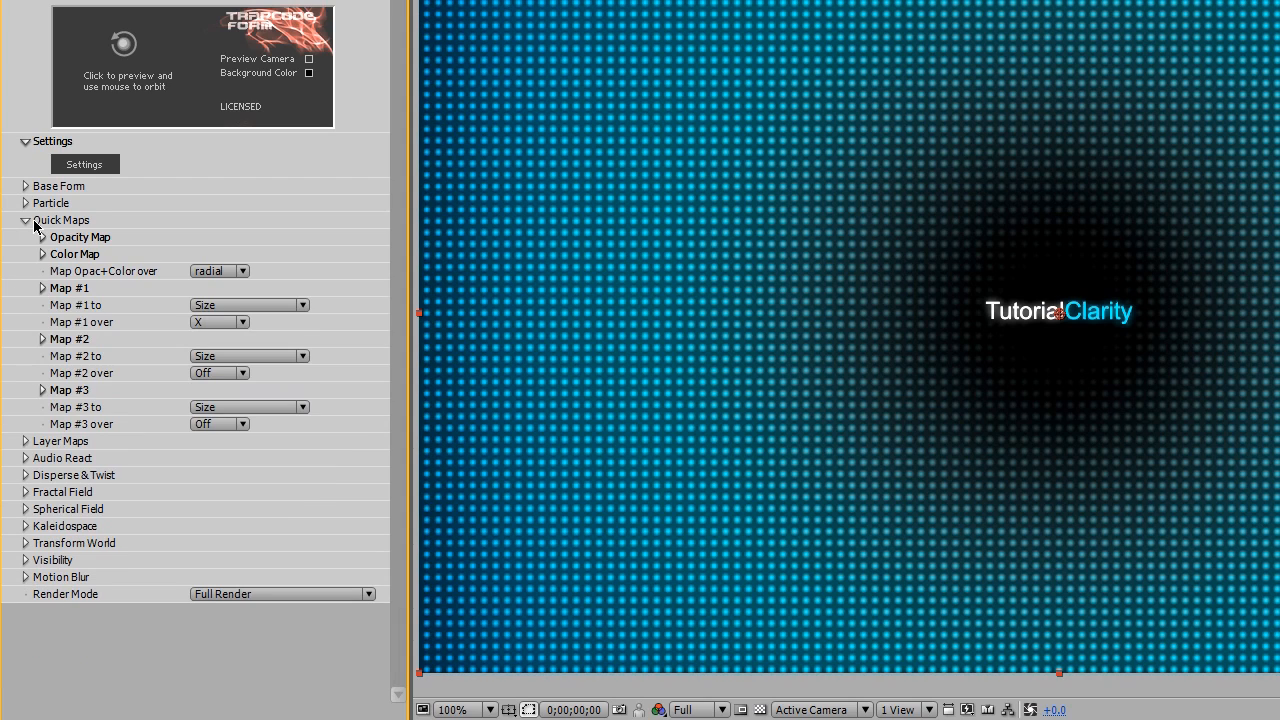
pyautogui.click(24, 220)
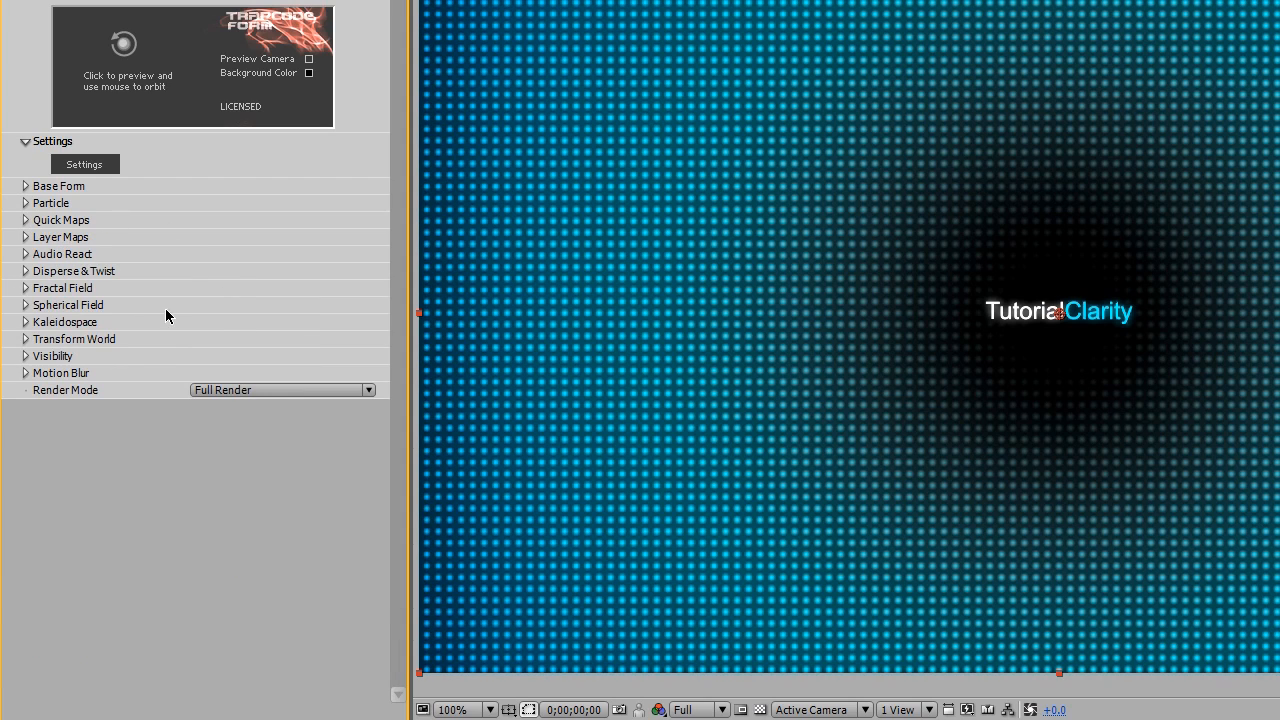
# Under Disperse & Twist, set Disperse to 0 and Twist to 4.
pyautogui.click(24, 272)
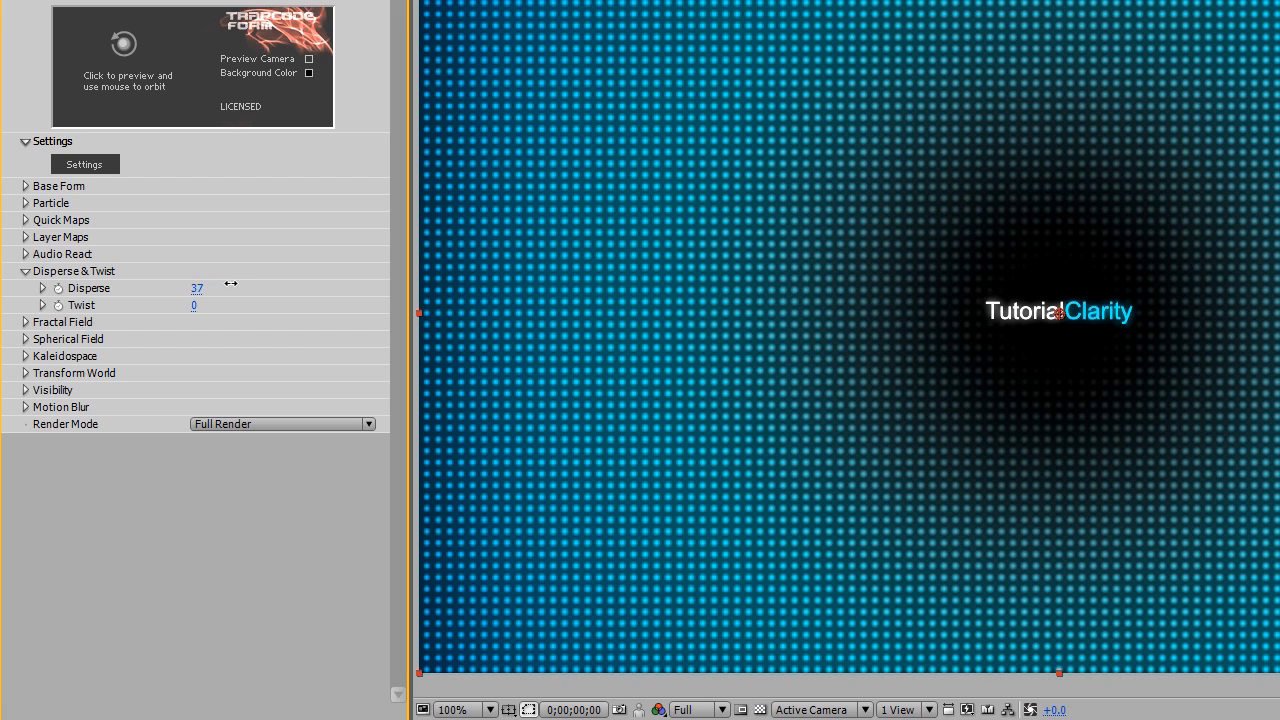
pyautogui.moveTo(196, 288); pyautogui.dragTo(244, 288)
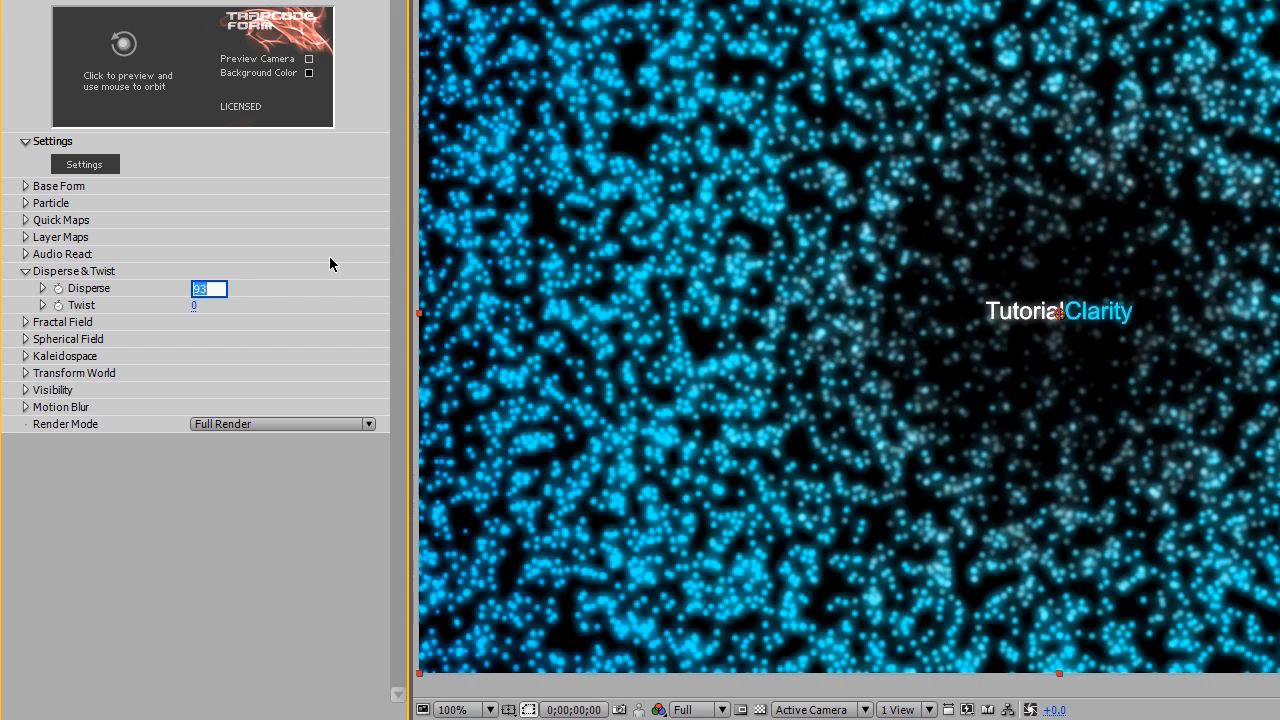
pyautogui.write('0')
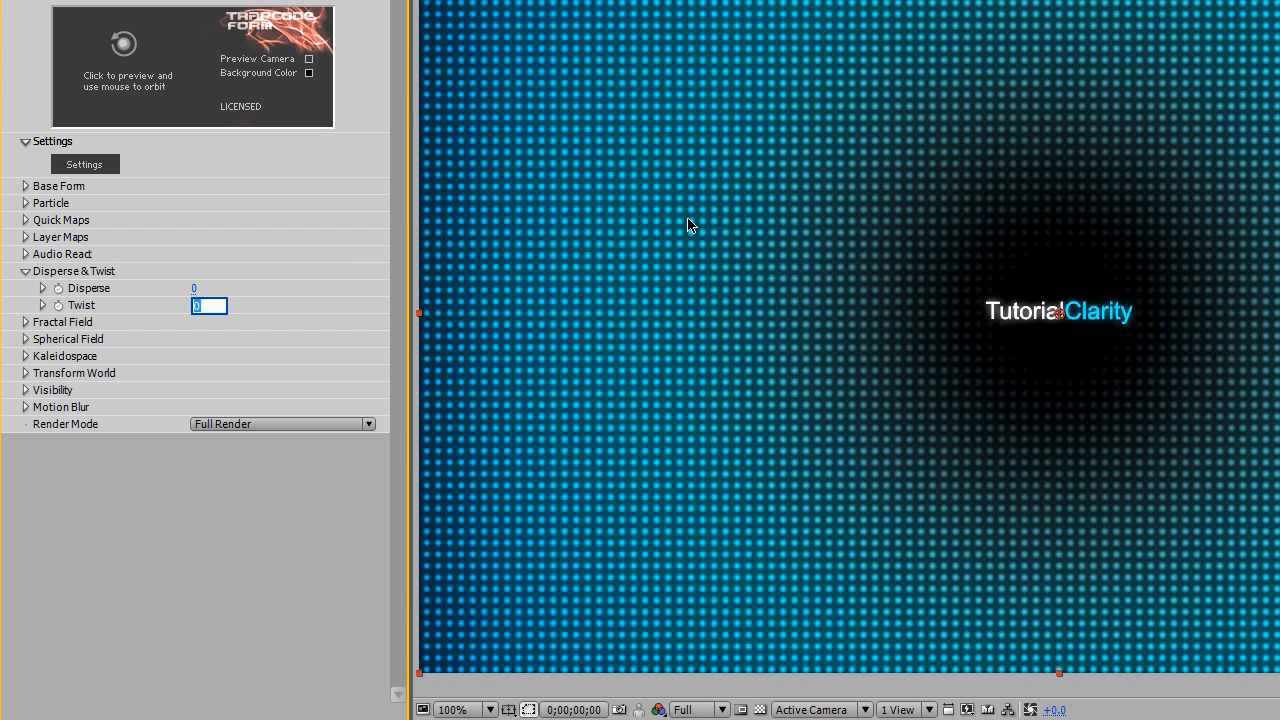
pyautogui.write('4')
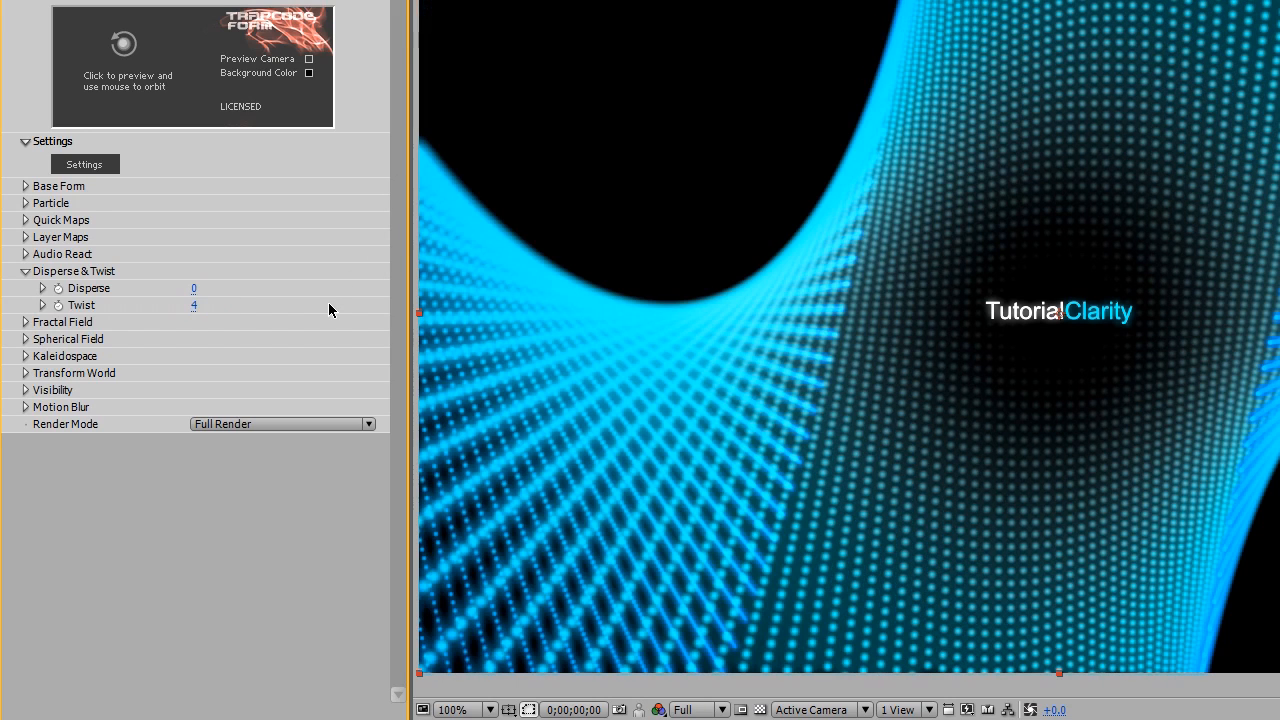
pyautogui.moveTo(1156, 98)
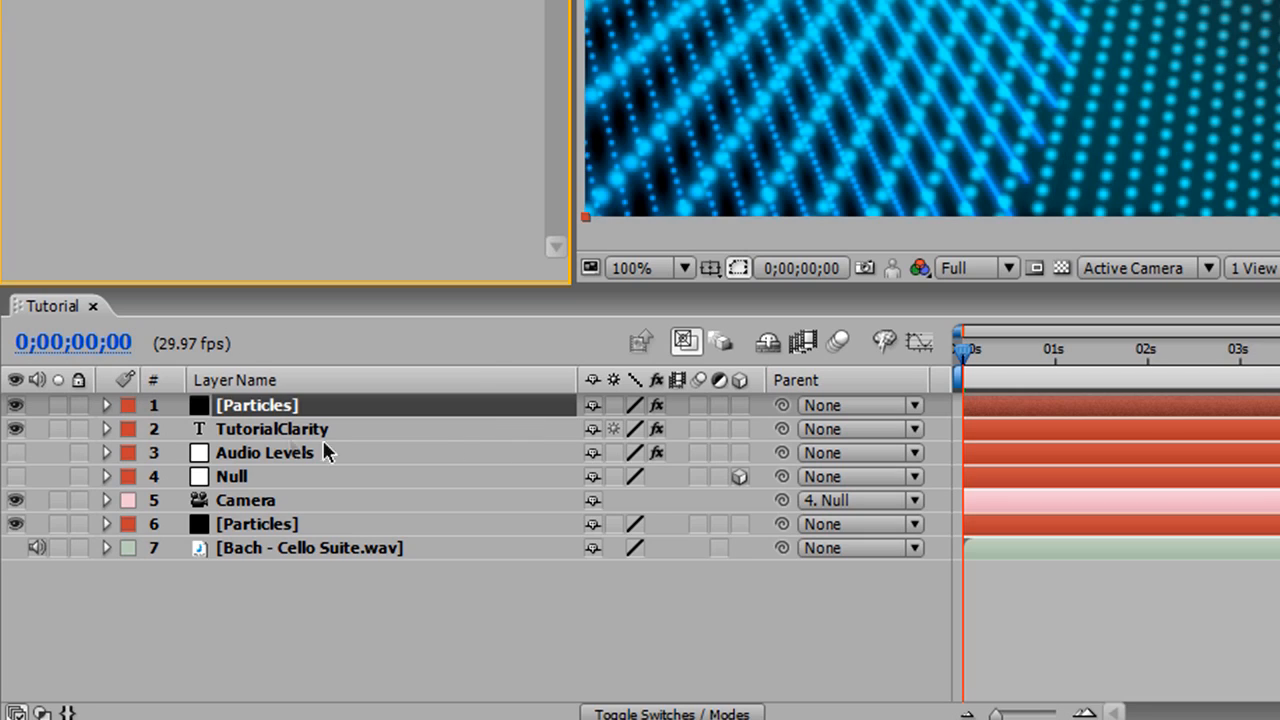
pyautogui.moveTo(304, 476)
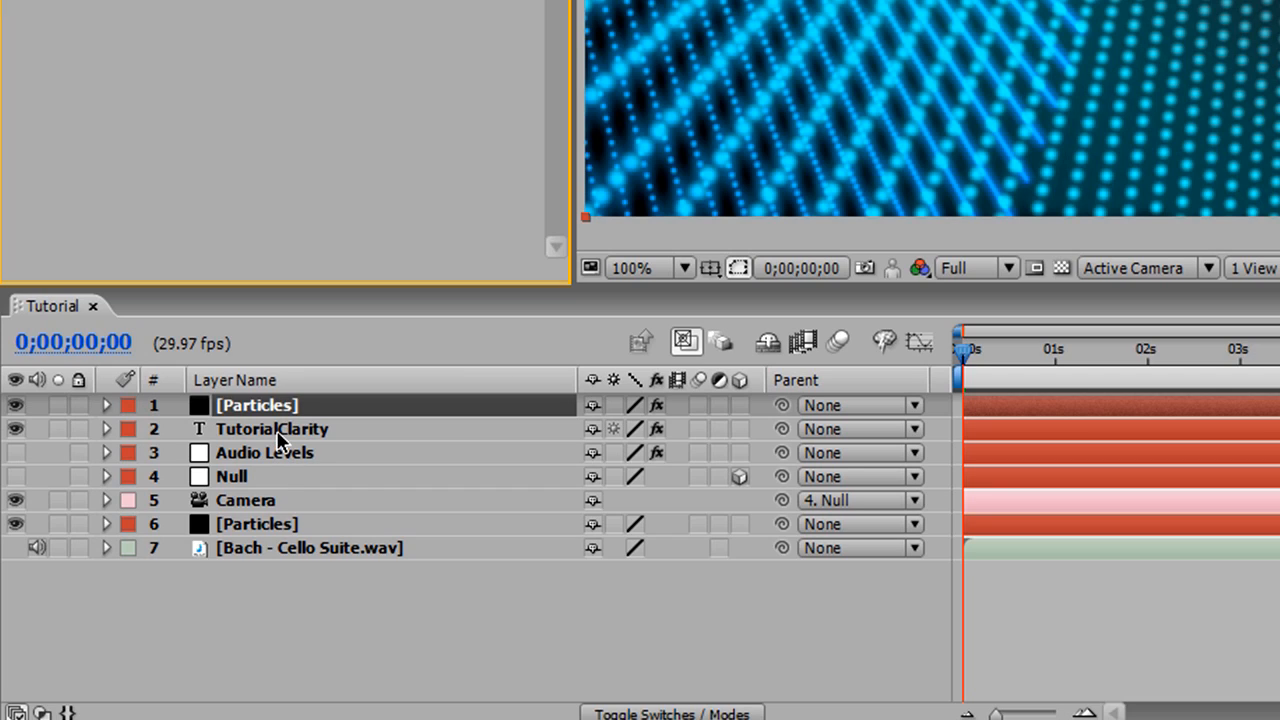
pyautogui.moveTo(392, 444)
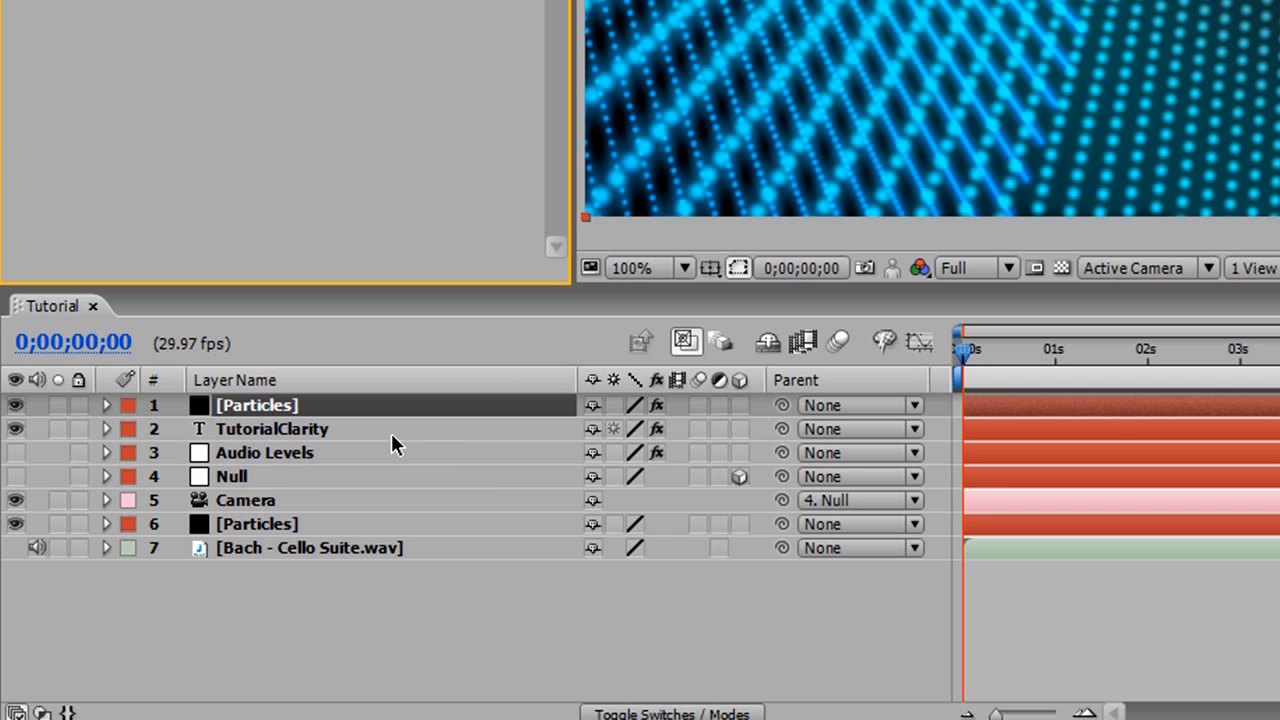
pyautogui.moveTo(504, 448)
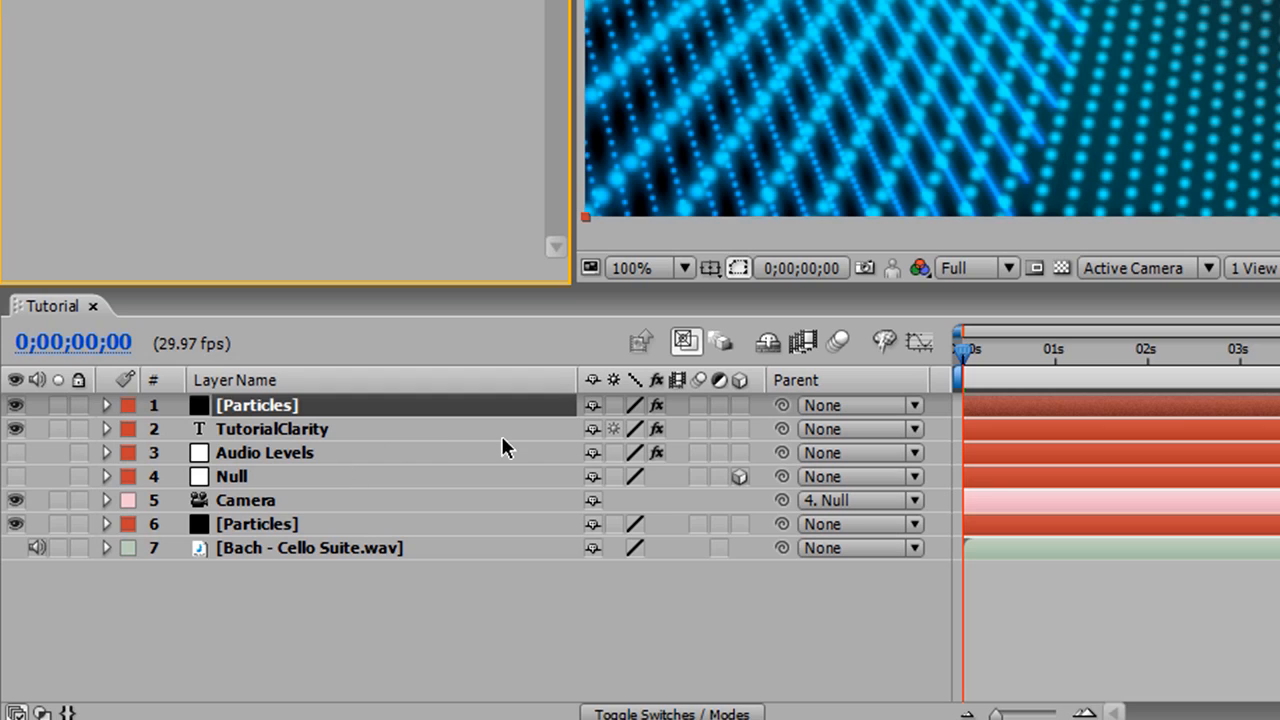
# Enable 3D on TutorialClarity, delete the duplicate Particles layer, and move TutorialClarity to the top.
pyautogui.click(272, 428)
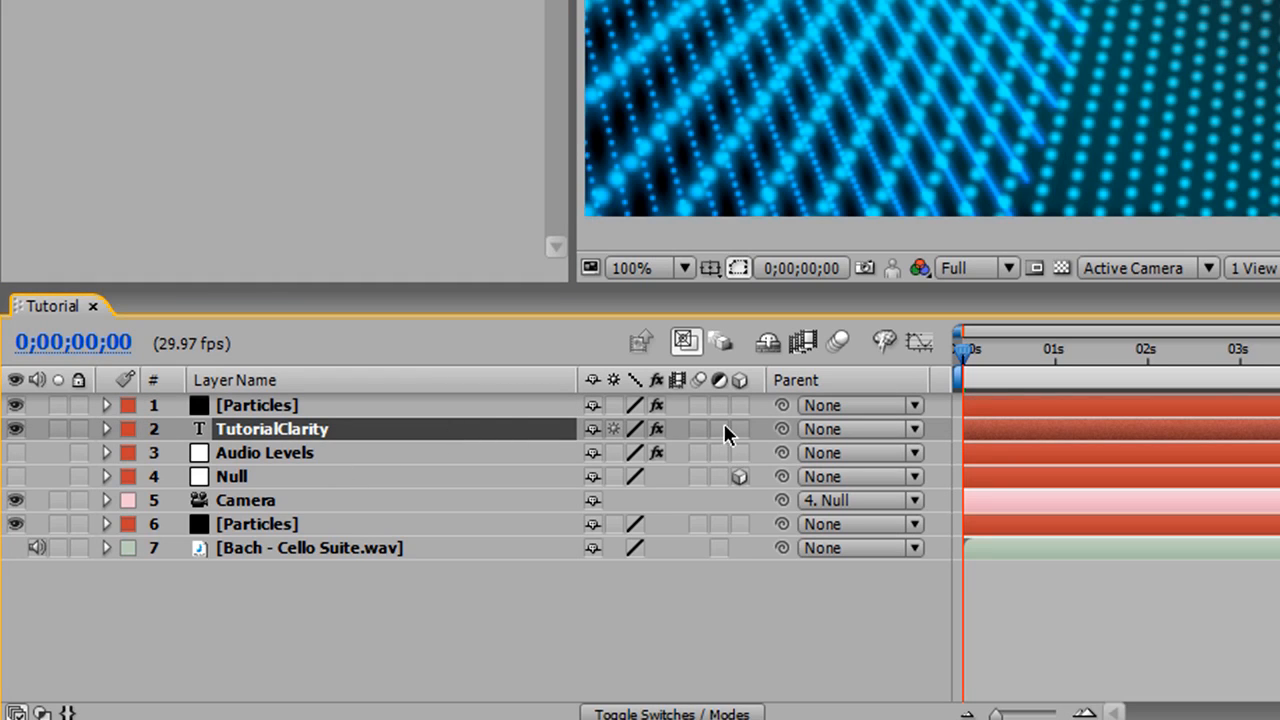
pyautogui.moveTo(744, 442)
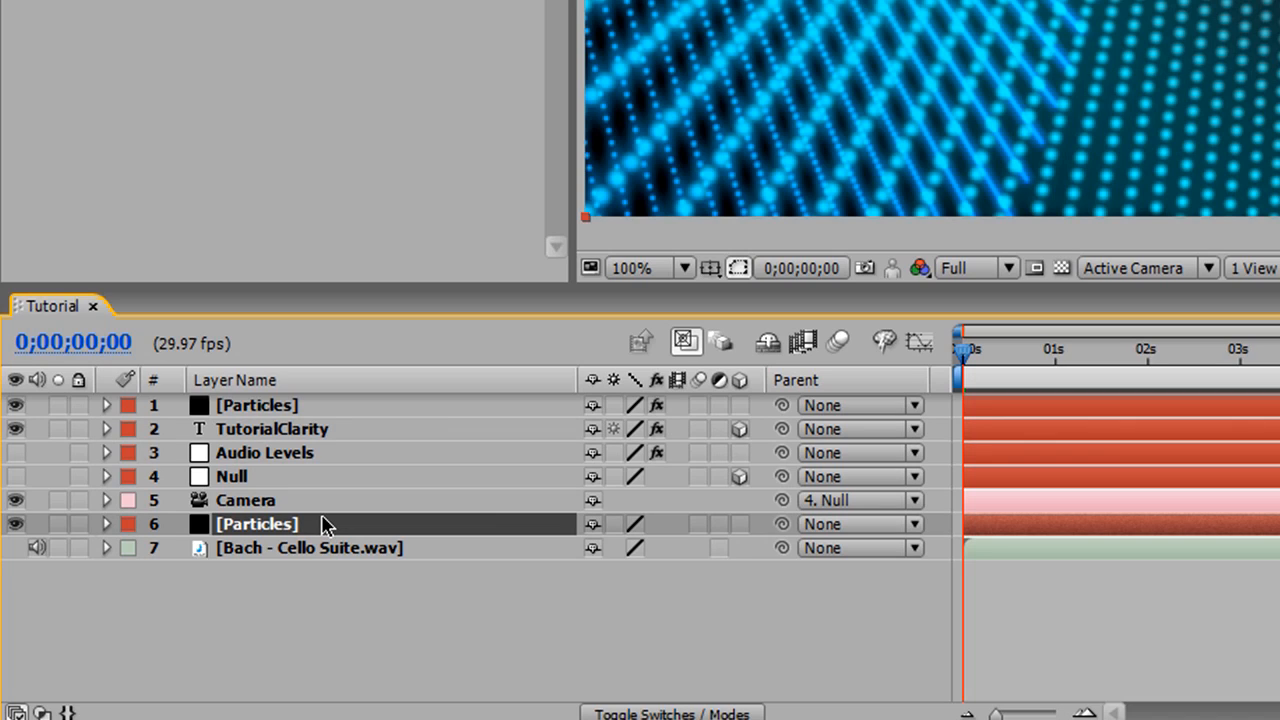
pyautogui.press('Delete')
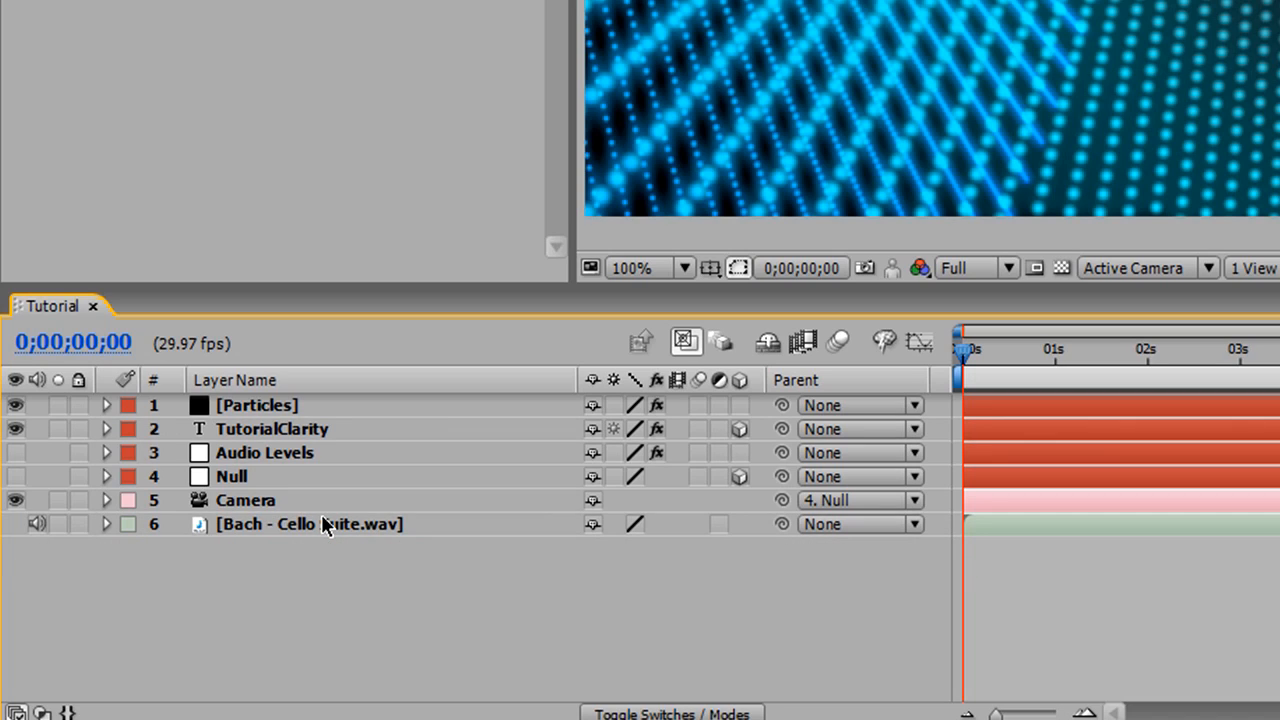
pyautogui.moveTo(250, 436)
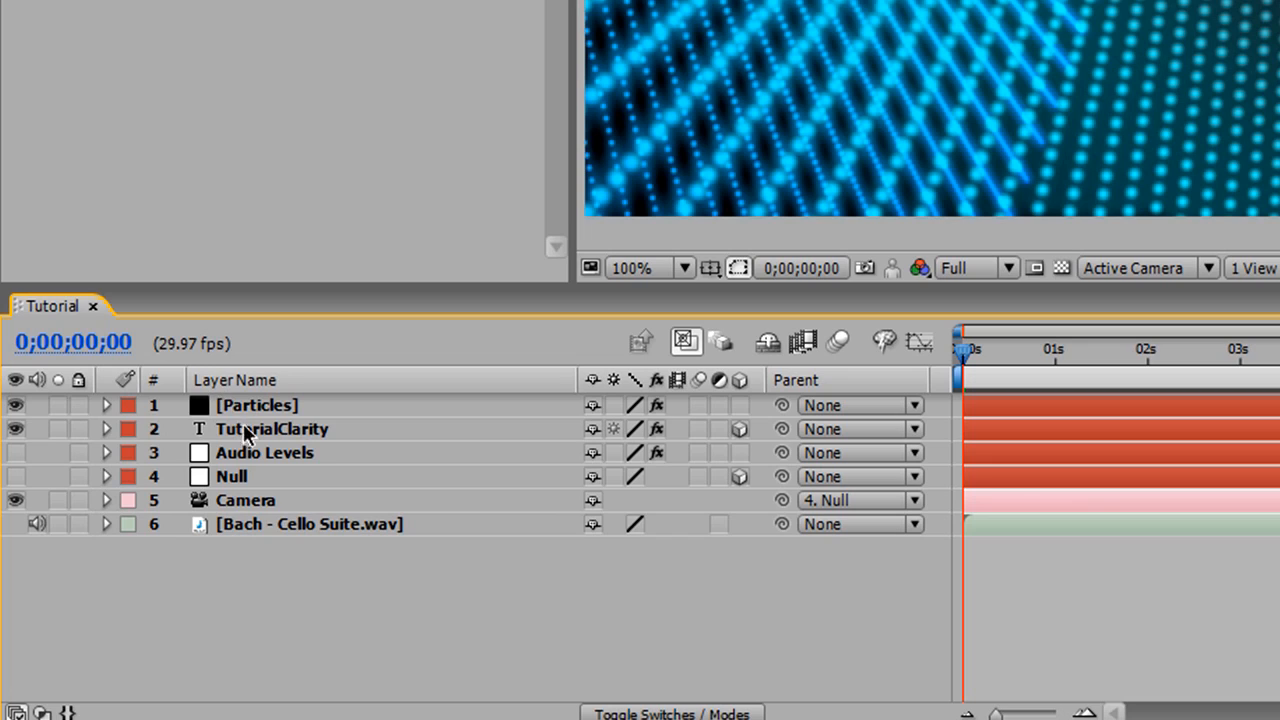
pyautogui.moveTo(272, 428); pyautogui.dragTo(272, 400)
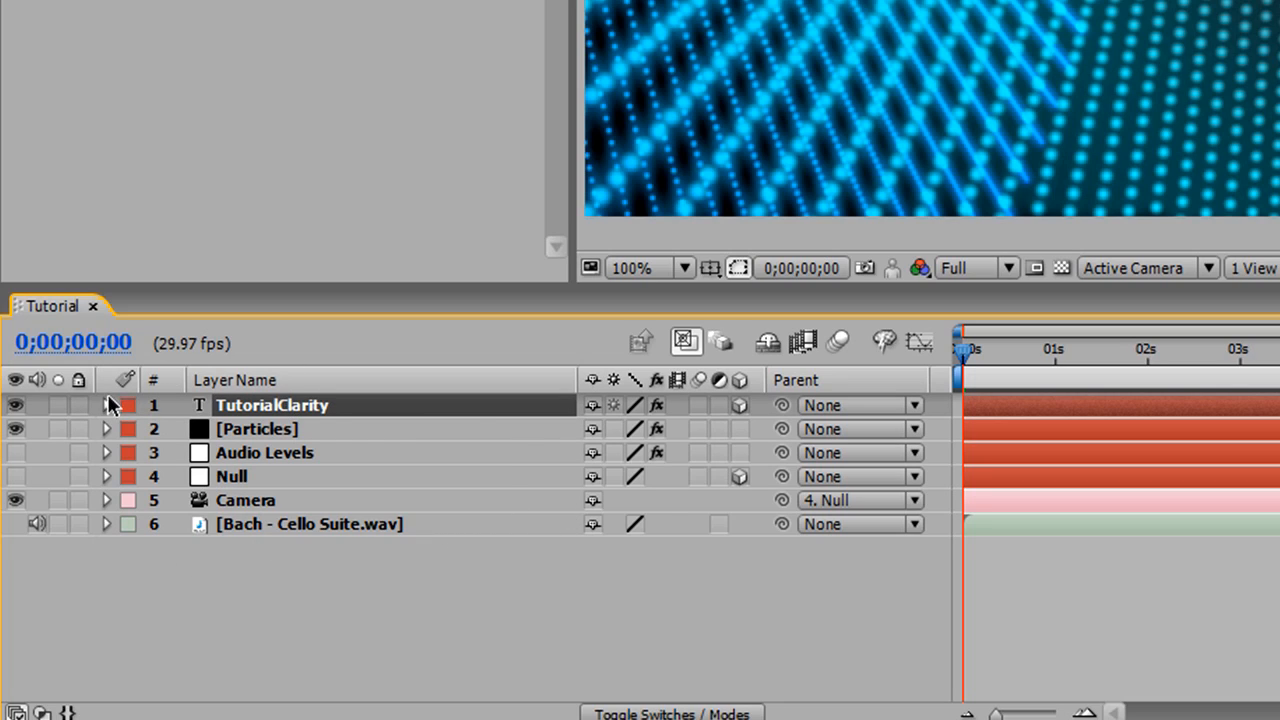
pyautogui.click(106, 404)
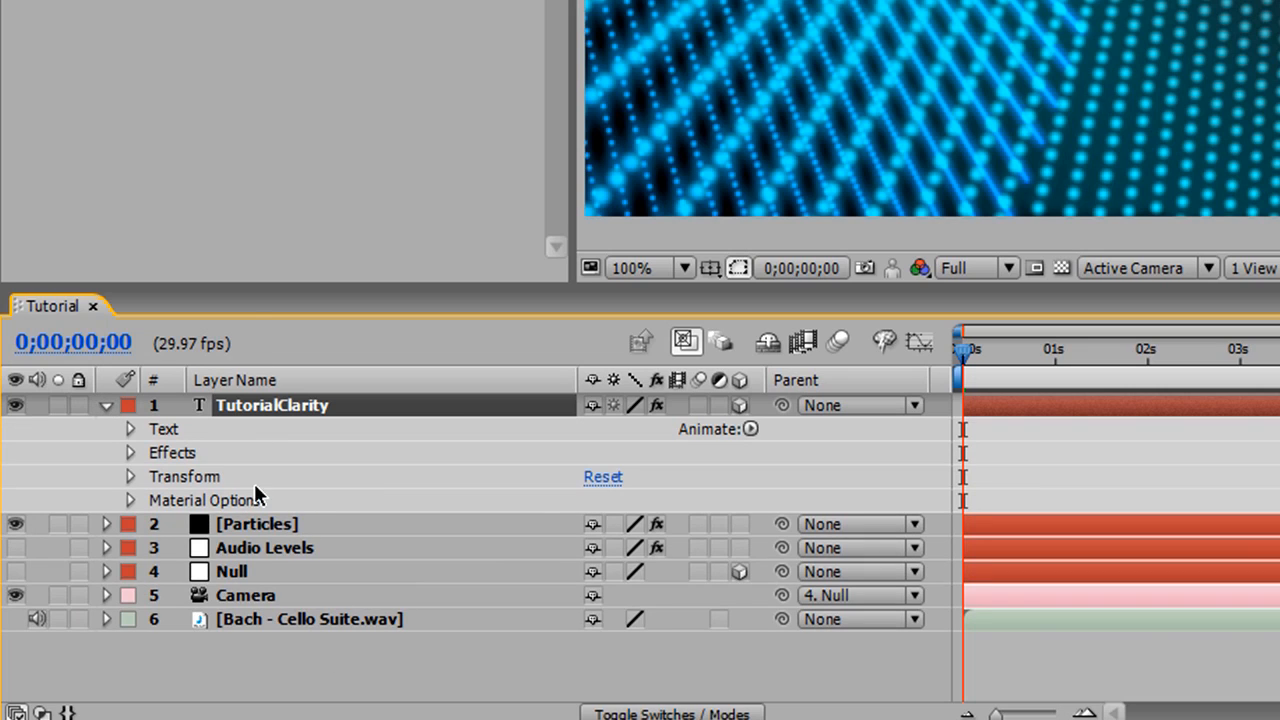
pyautogui.click(104, 404)
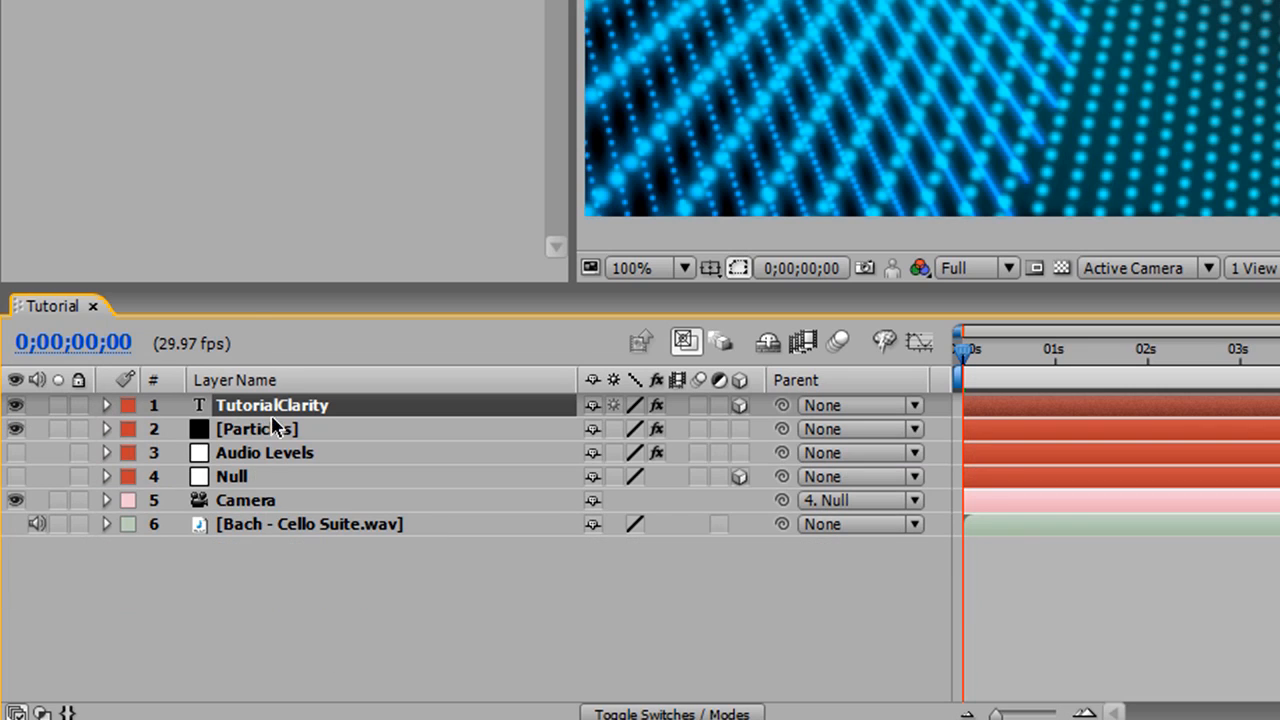
pyautogui.moveTo(260, 464)
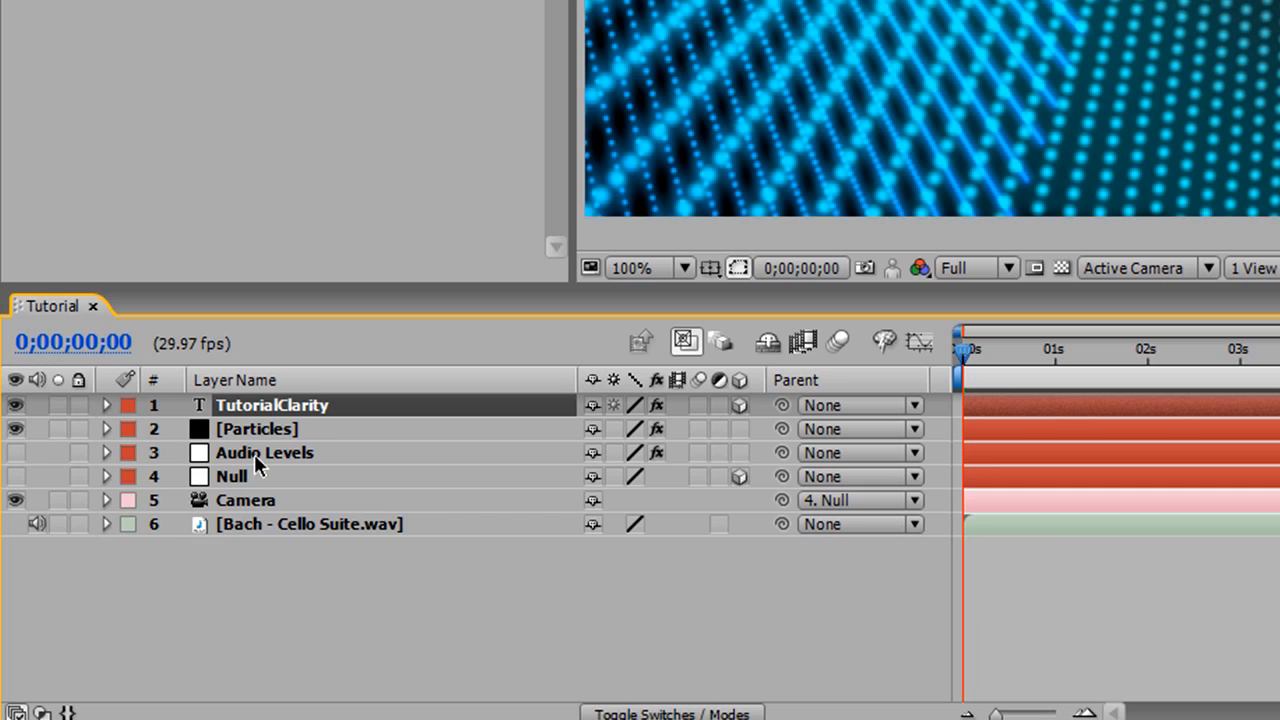
pyautogui.moveTo(736, 414)
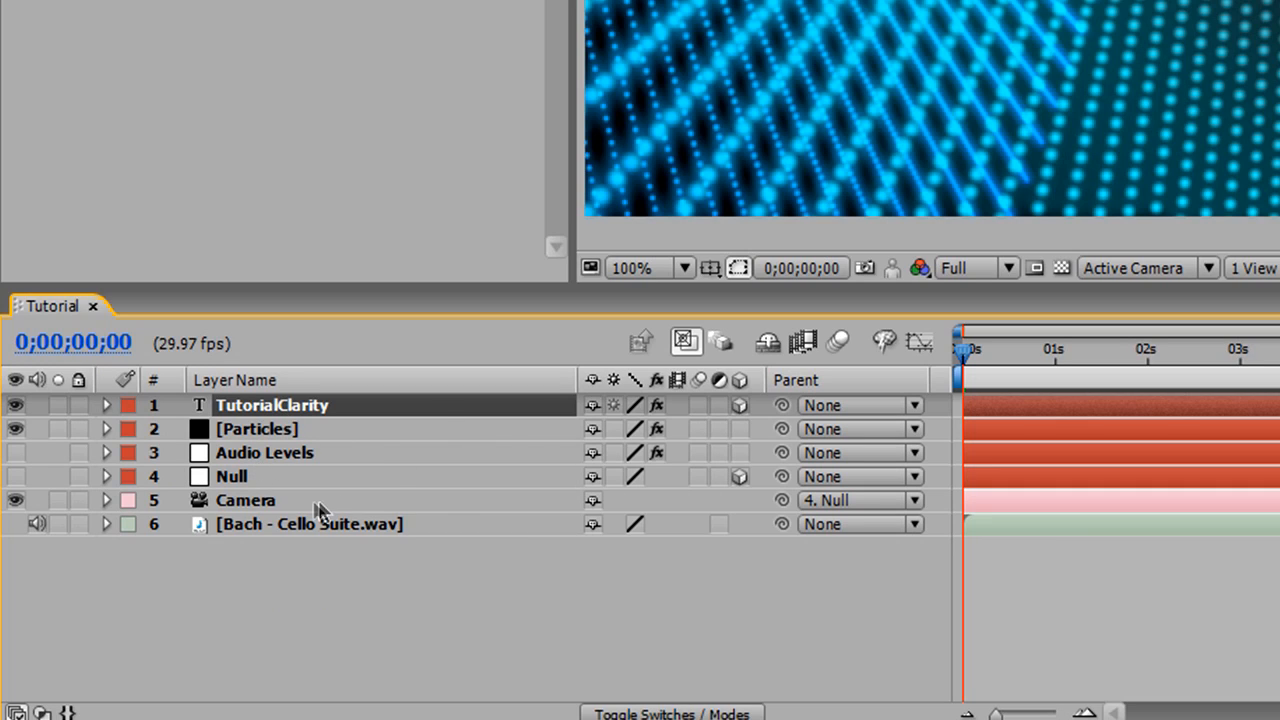
pyautogui.moveTo(112, 418)
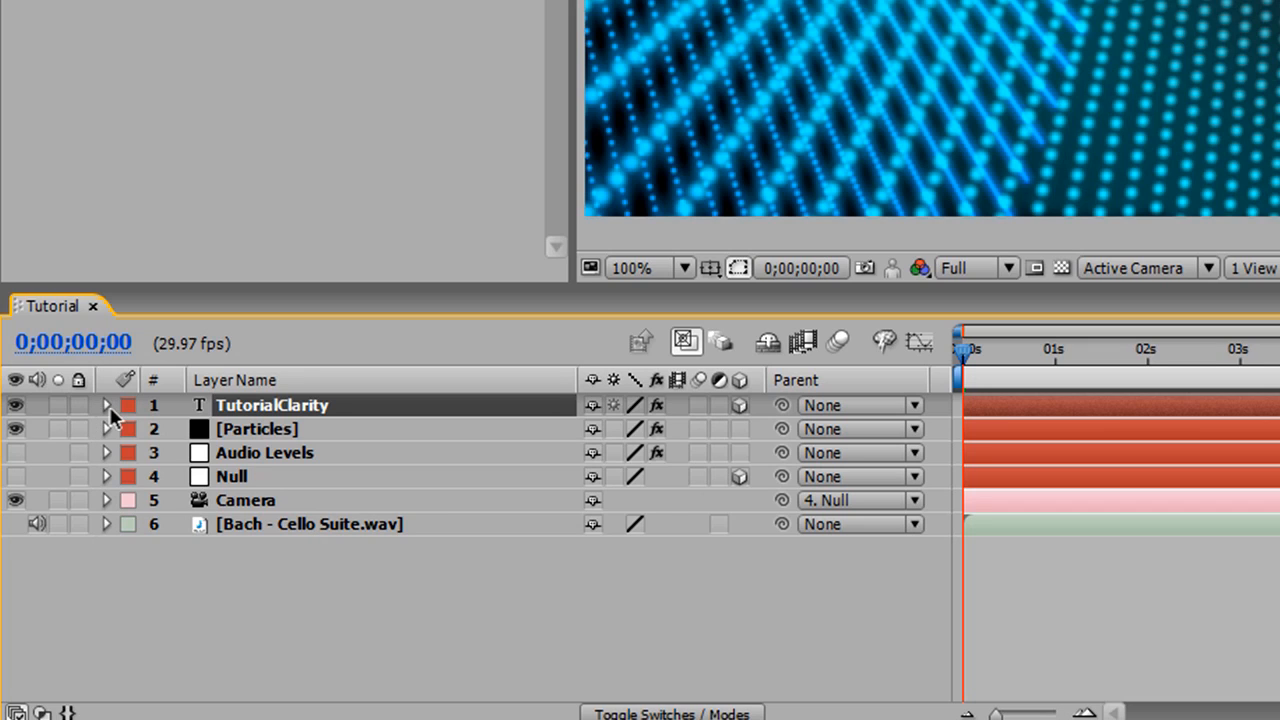
# Expand TutorialClarity > Effects > CC Smear to show From, To, Reach and Radius.
pyautogui.click(106, 404)
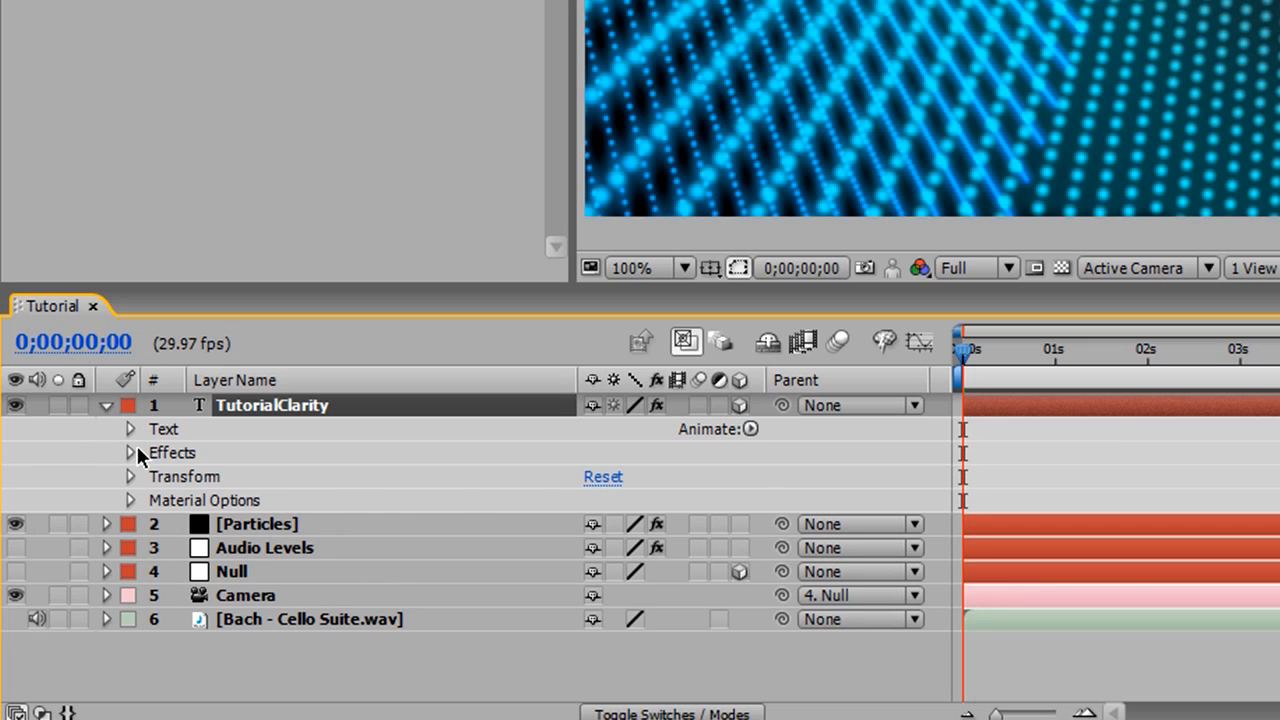
pyautogui.click(130, 452)
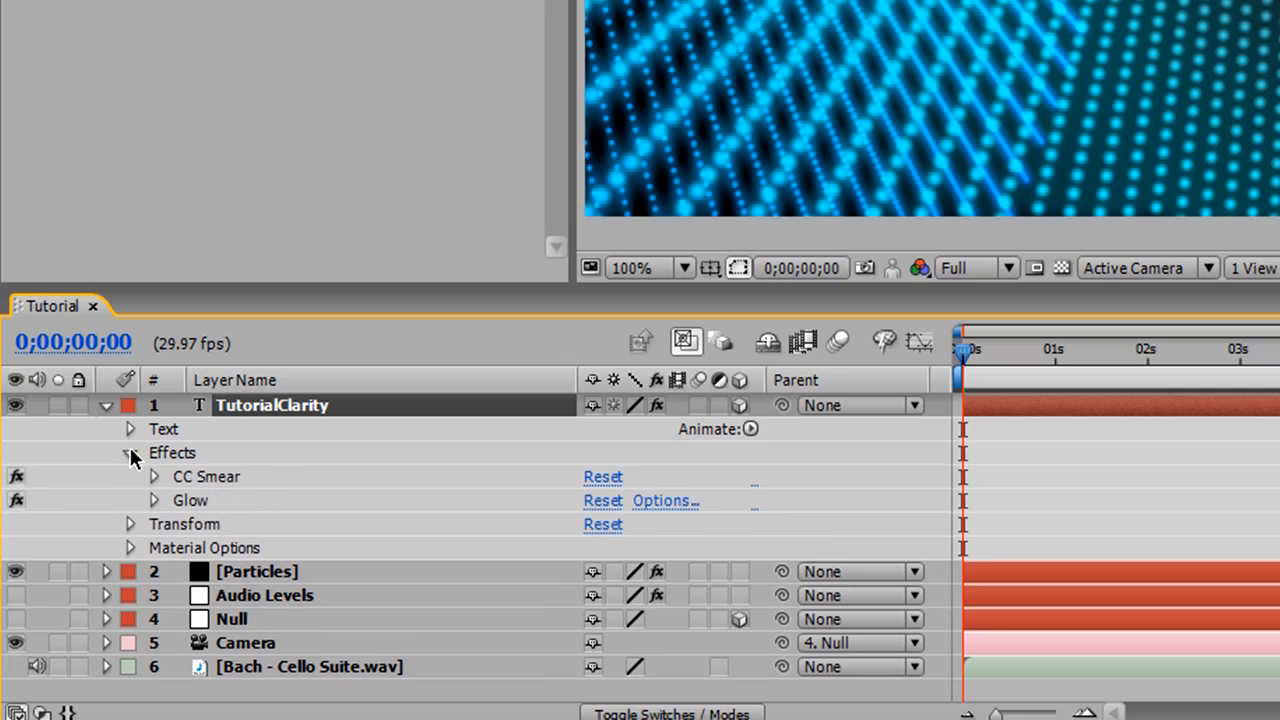
pyautogui.click(154, 476)
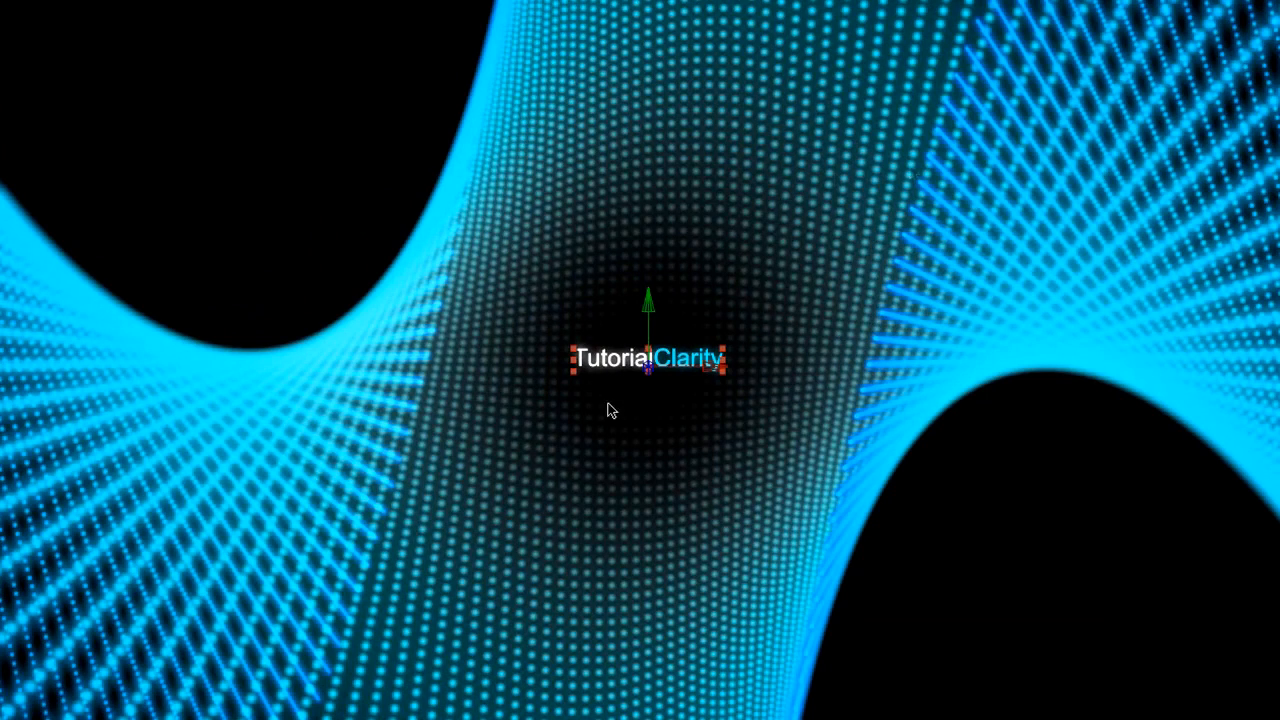
pyautogui.moveTo(788, 530)
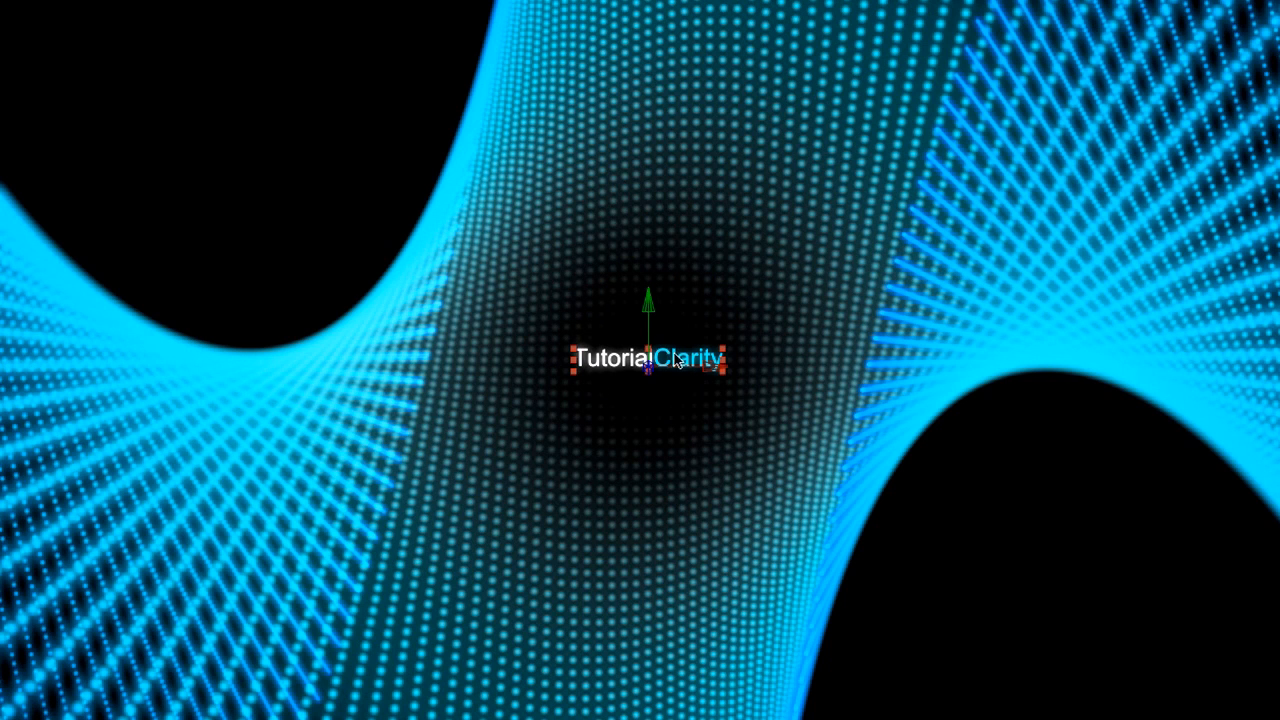
pyautogui.moveTo(796, 408)
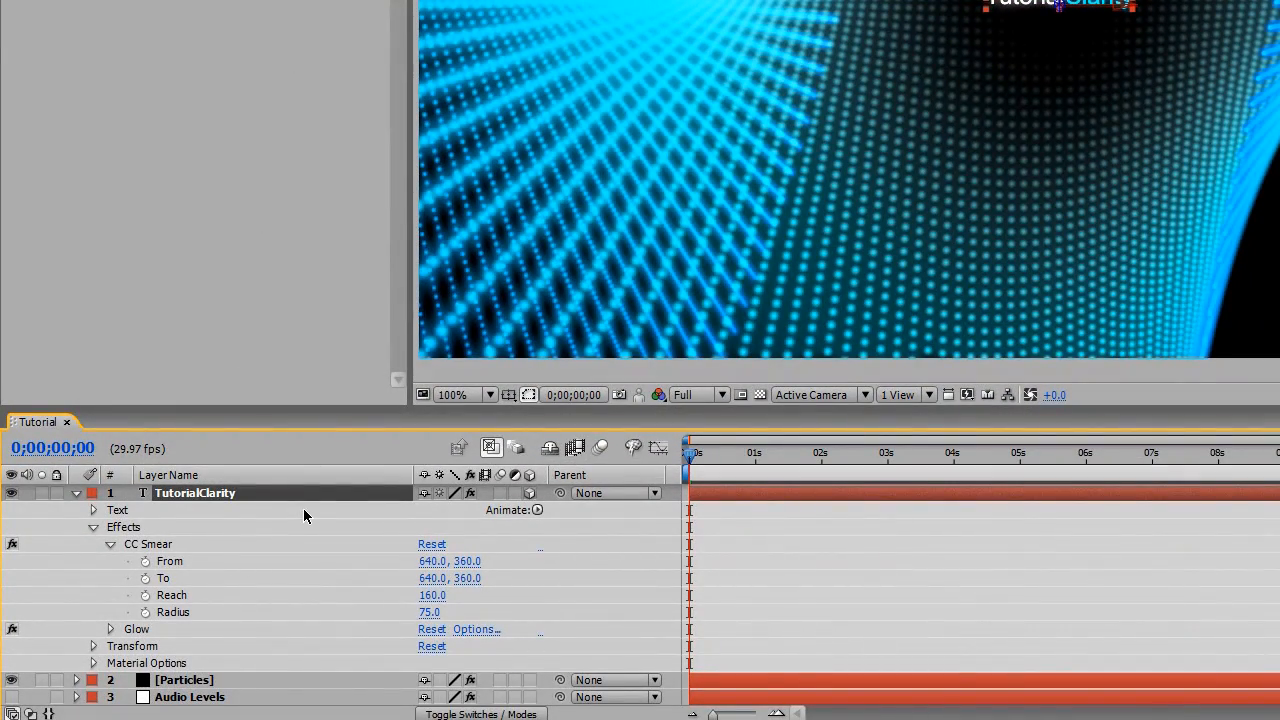
pyautogui.moveTo(224, 592)
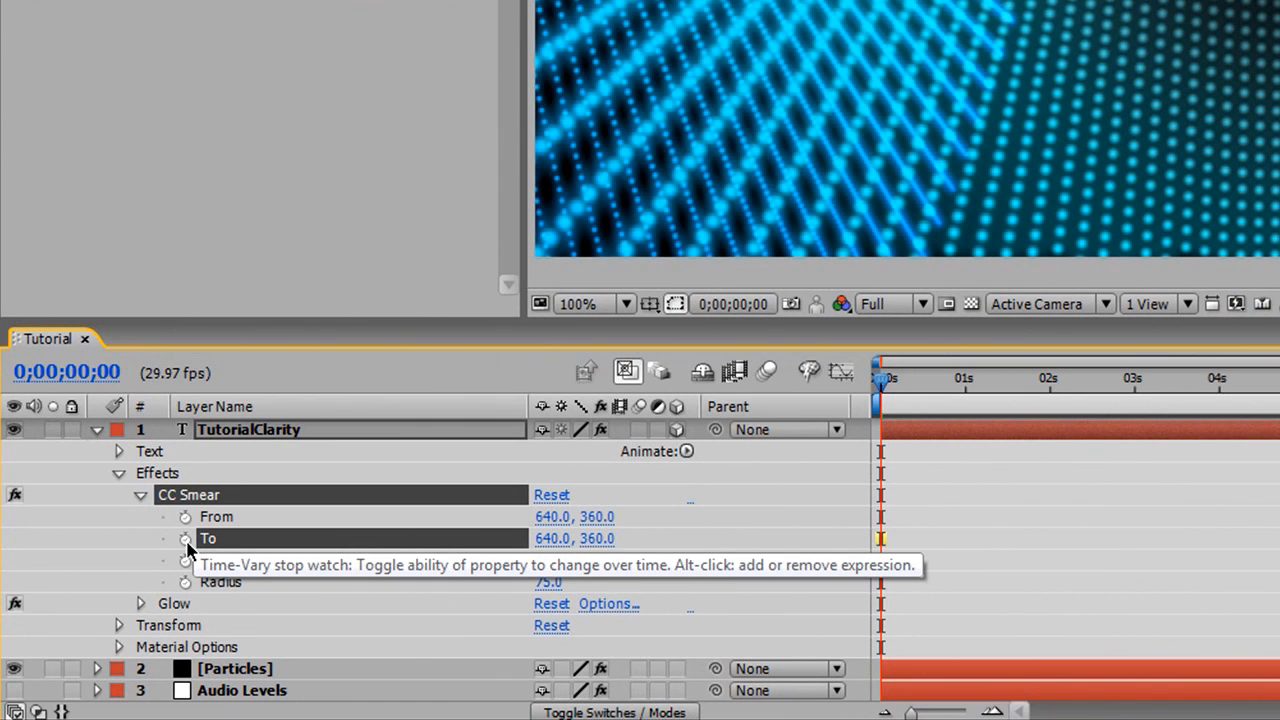
# Enable an expression on CC Smear's To property and begin editing it.
pyautogui.click(184, 538)
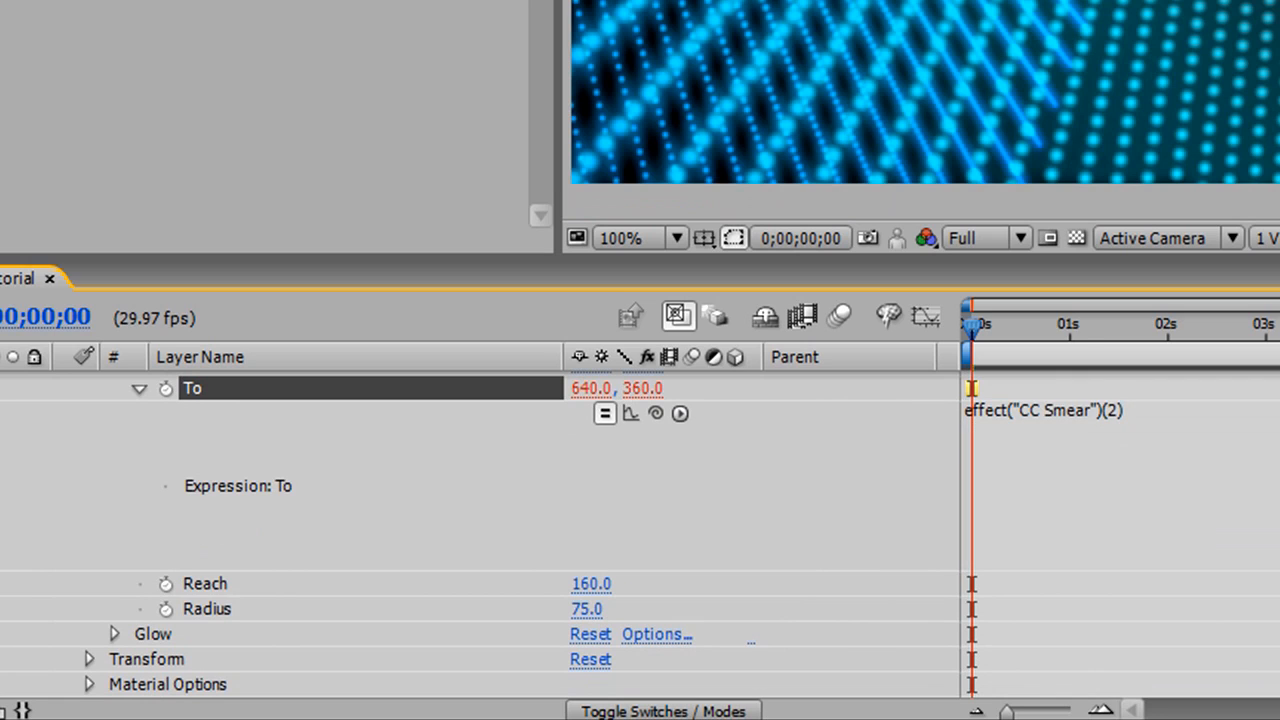
pyautogui.click(88, 382)
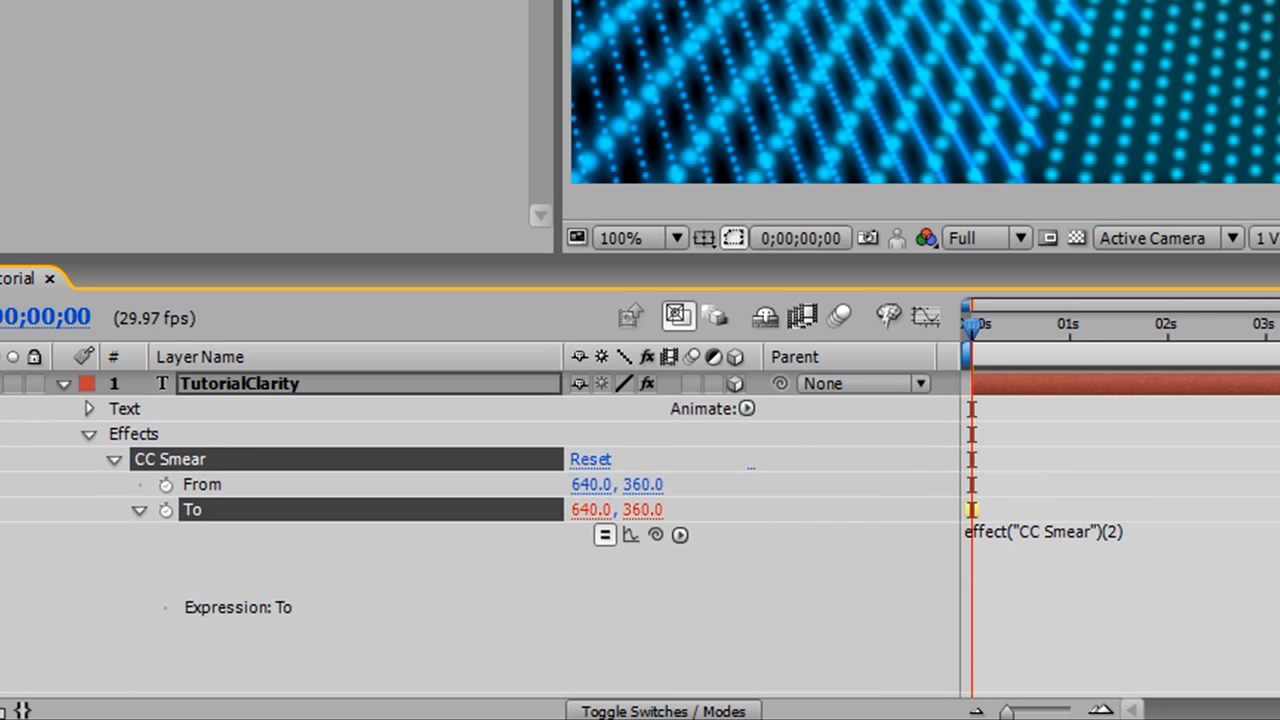
pyautogui.scroll(-3)
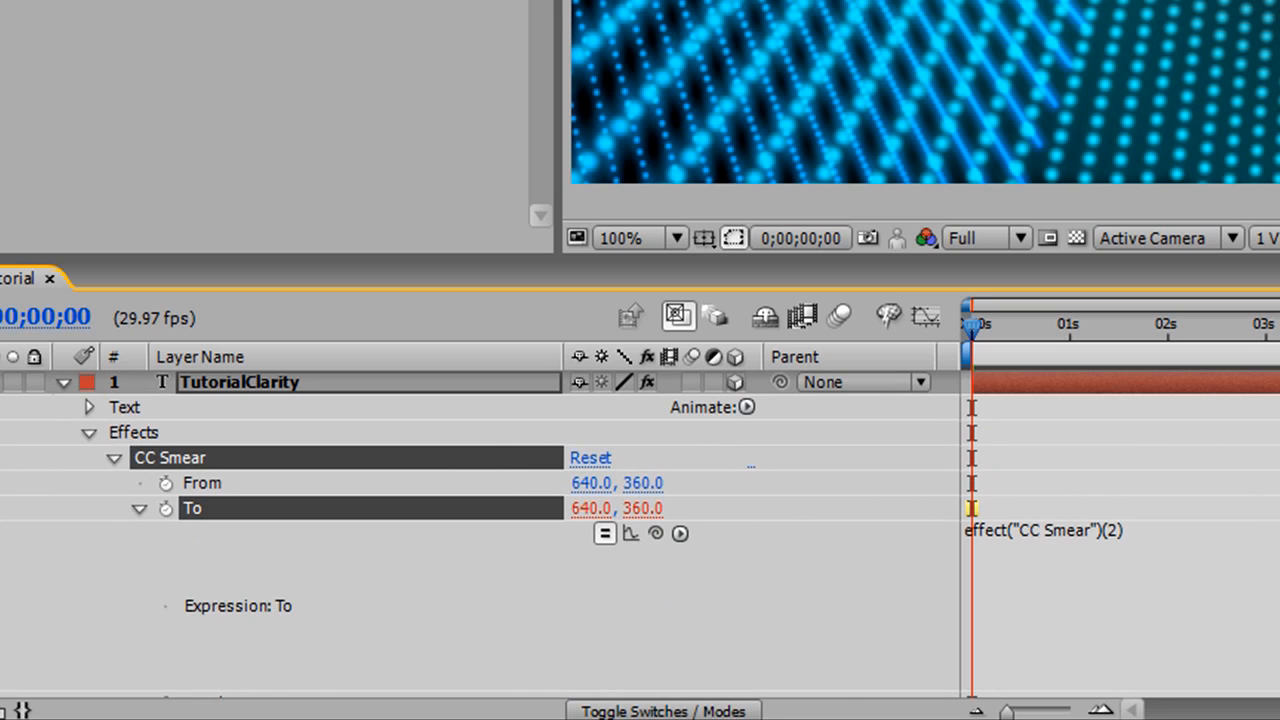
pyautogui.scroll(-3)
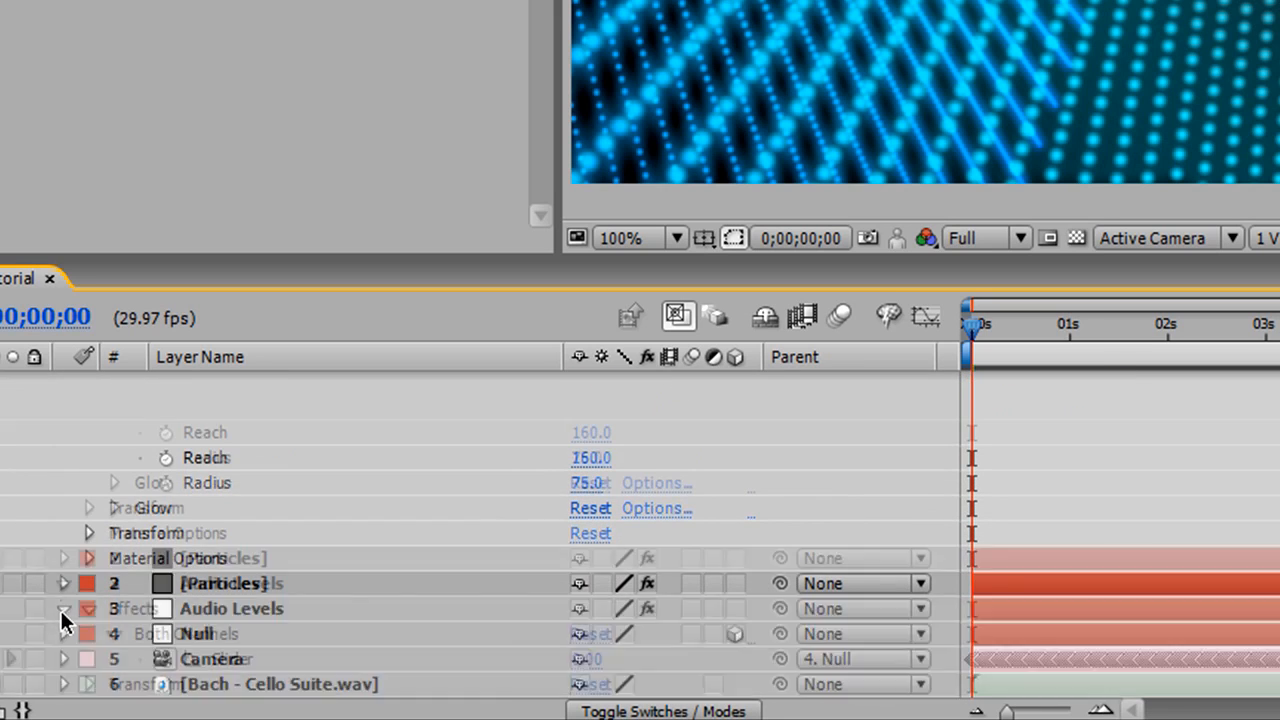
# Pick-whip the To expression to the Audio Levels Both Channels Slider, making To read 0, 0.
pyautogui.click(64, 608)
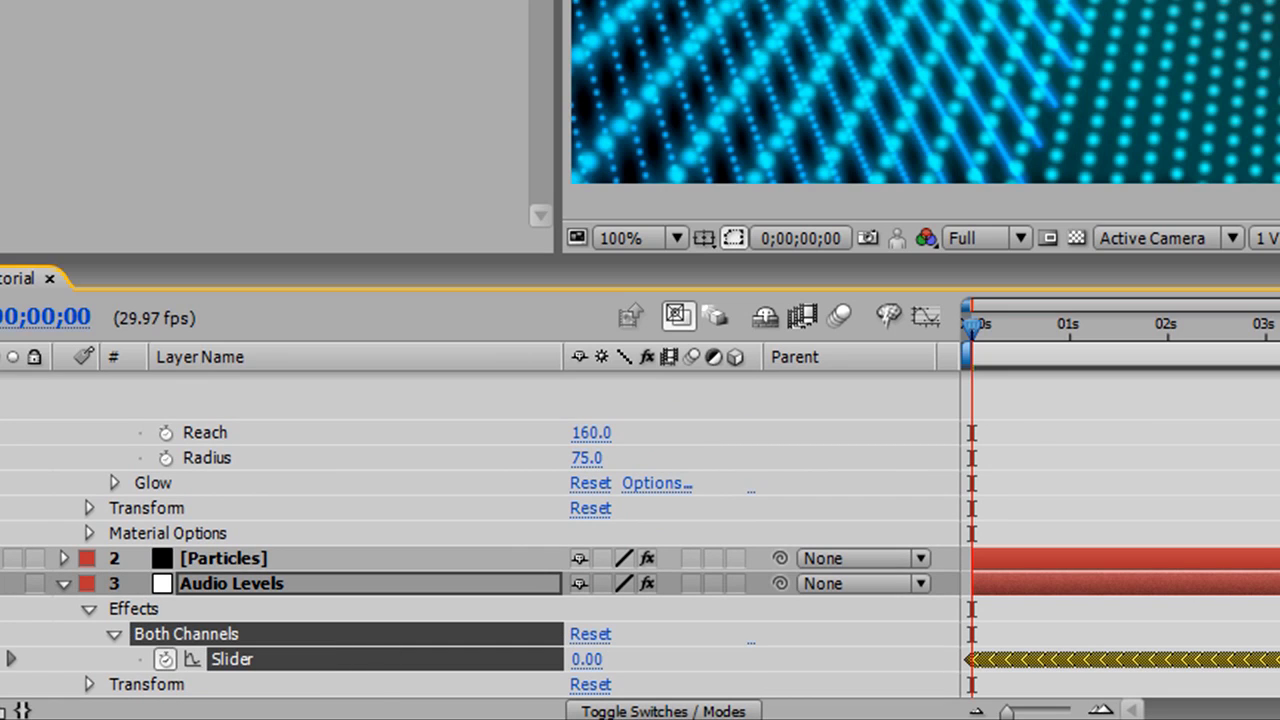
pyautogui.scroll(-3)
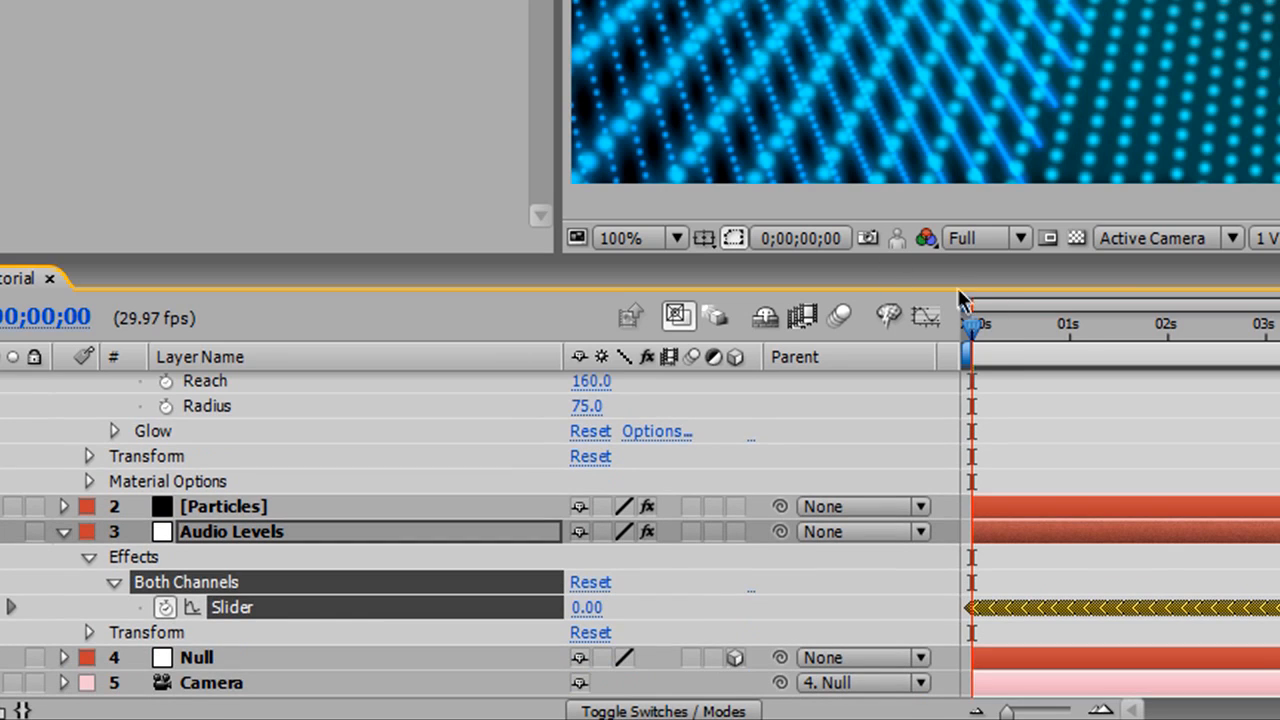
pyautogui.moveTo(968, 330); pyautogui.dragTo(984, 330)
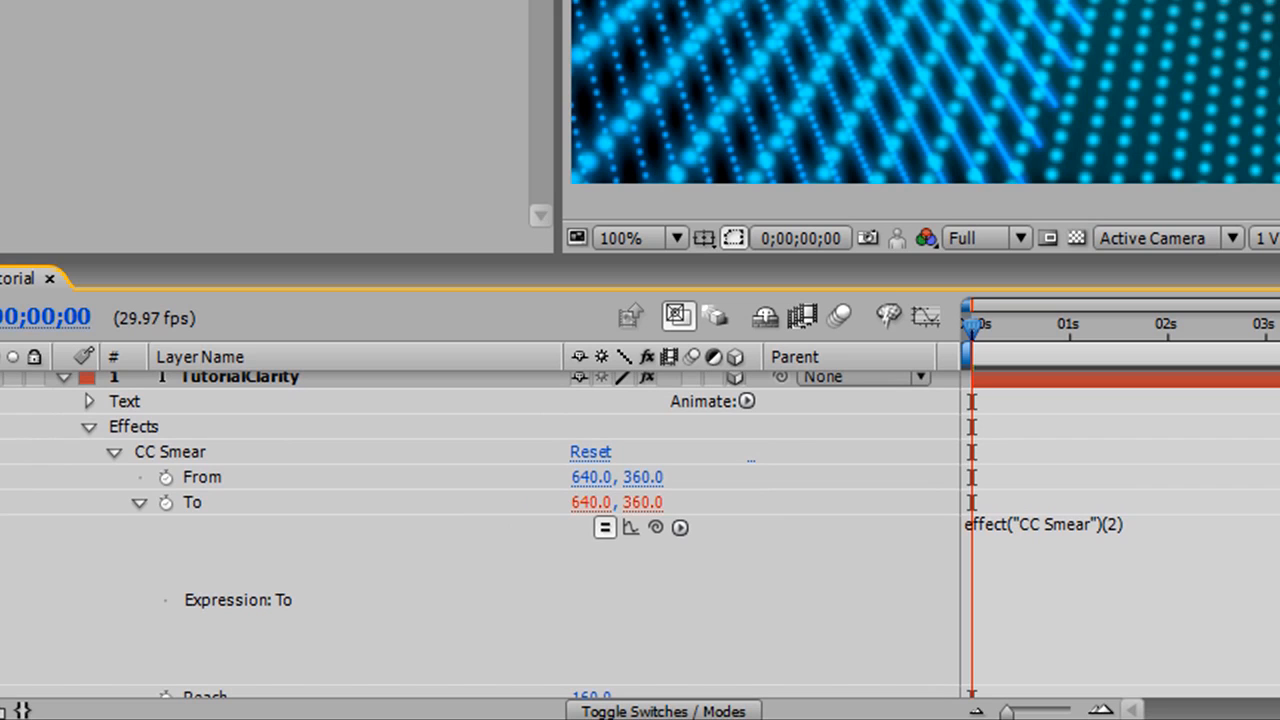
pyautogui.moveTo(660, 536)
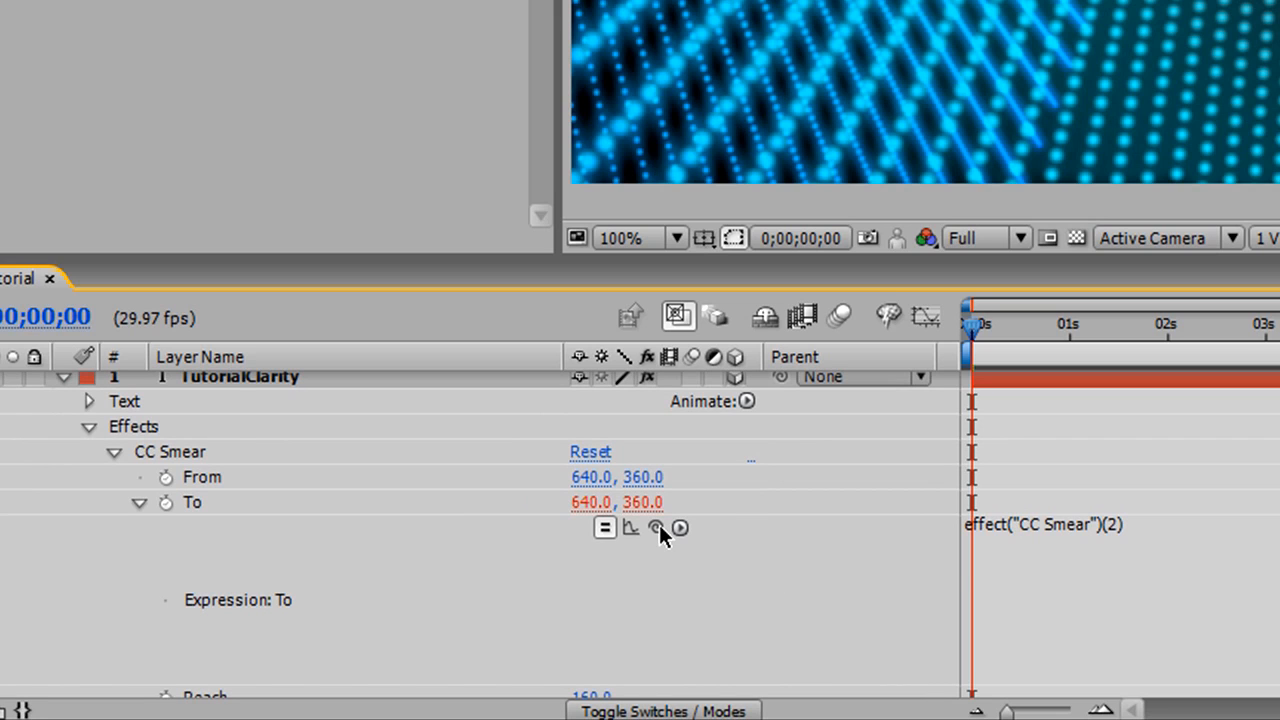
pyautogui.moveTo(656, 528); pyautogui.dragTo(584, 680)
pyautogui.write('[temp, temp]')
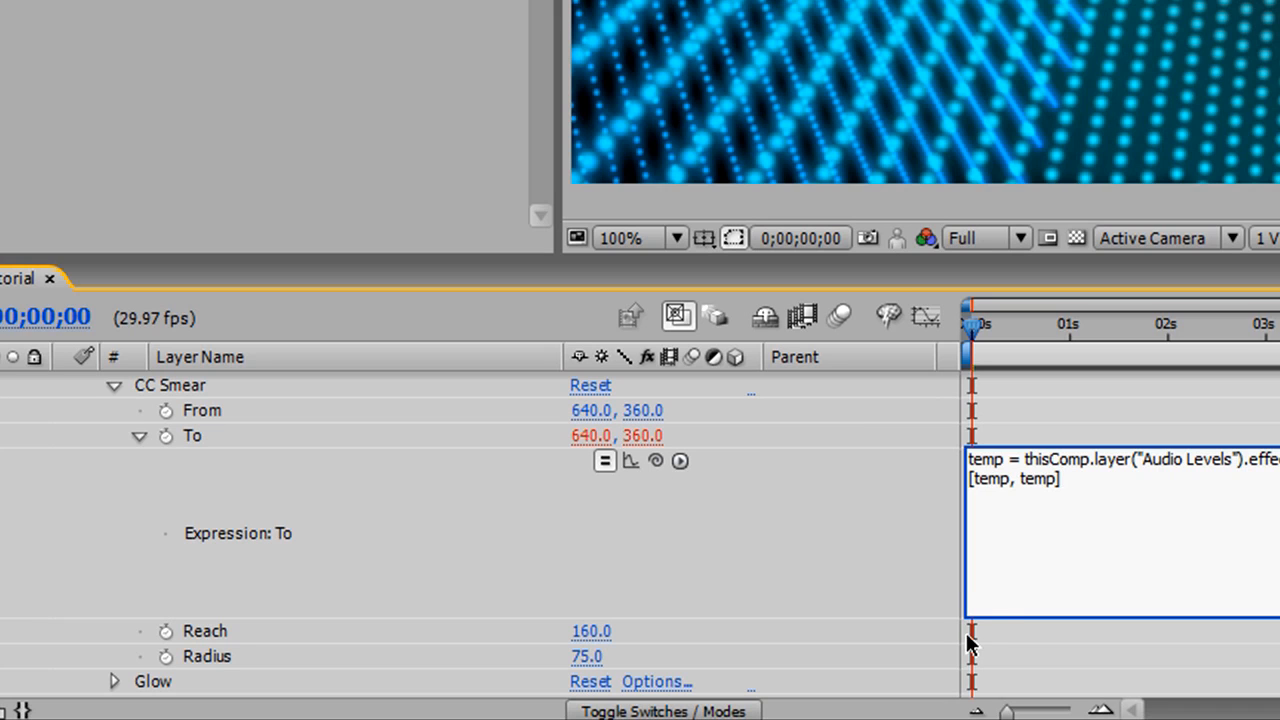
pyautogui.scroll(-3)
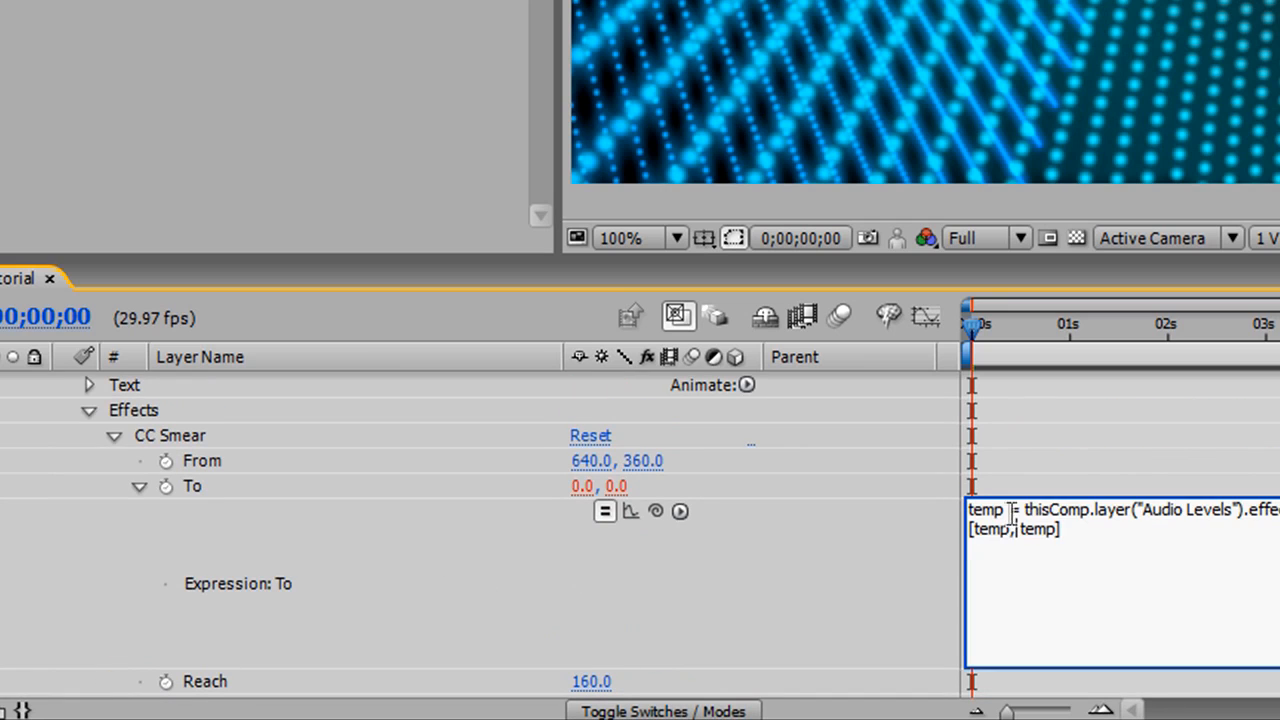
# Rename the variable temp to x and delete the [temp, temp] line.
pyautogui.doubleClick(984, 510)
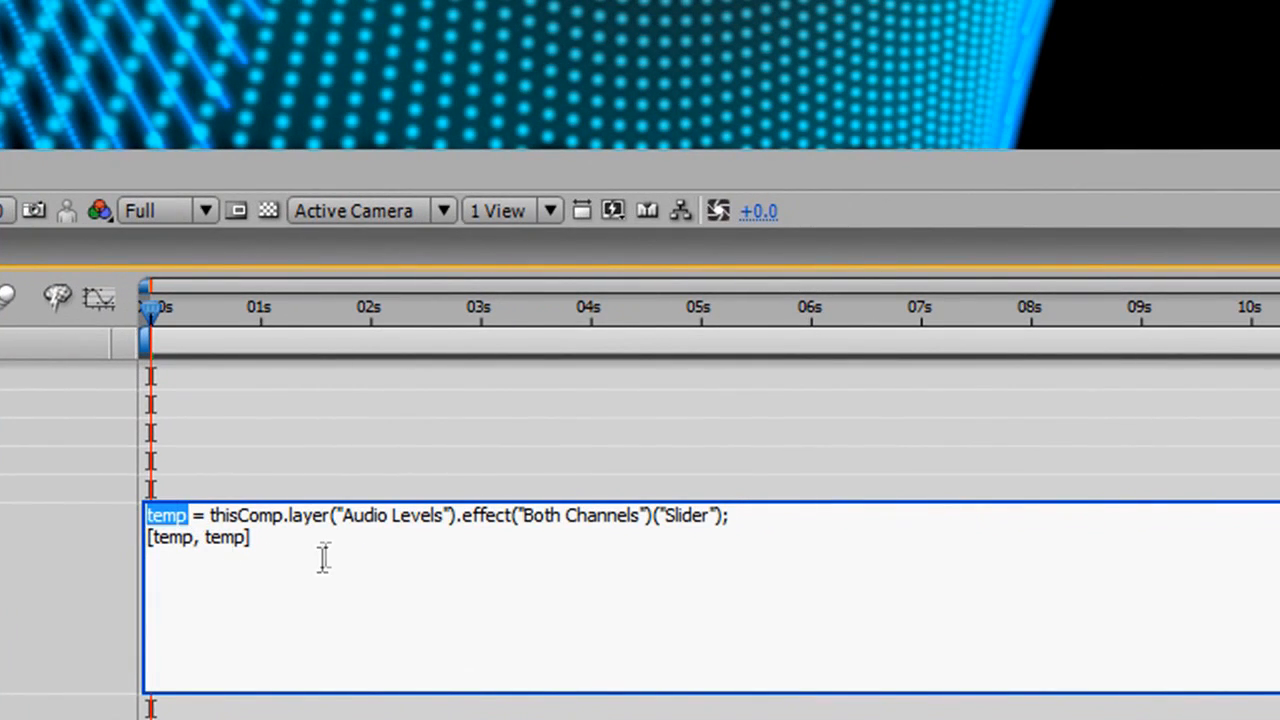
pyautogui.write('x')
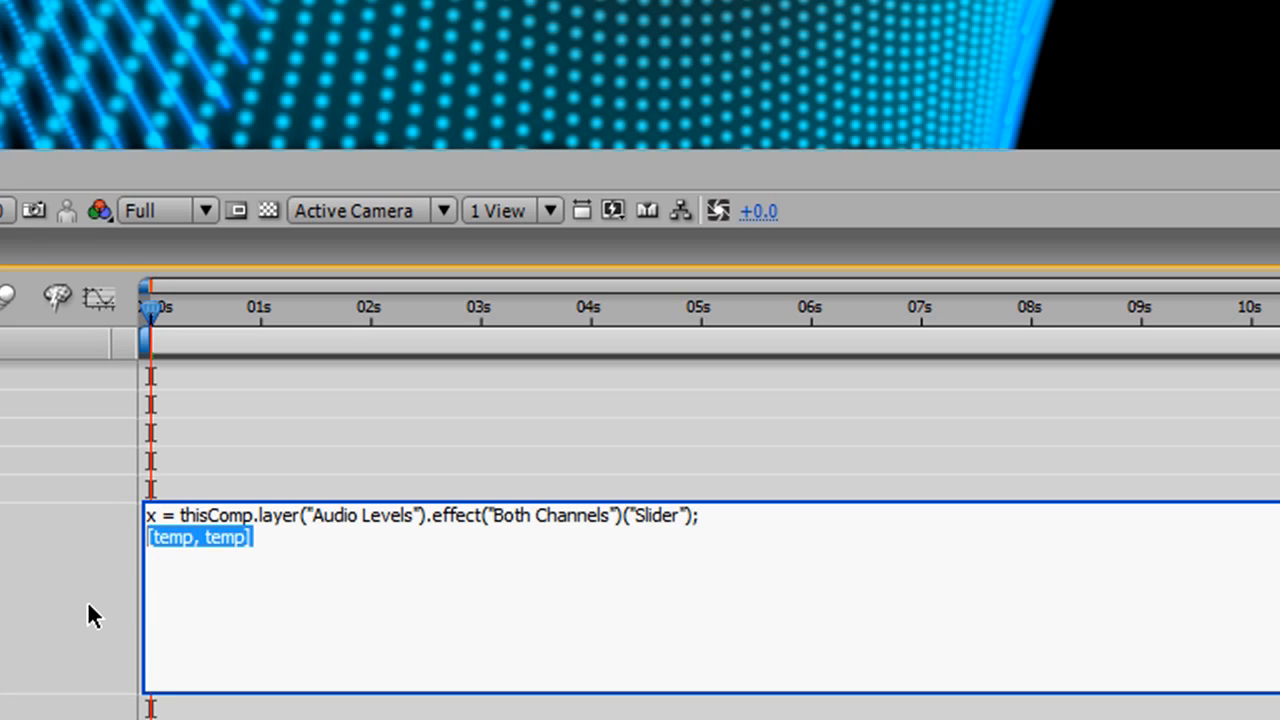
pyautogui.press('Delete')
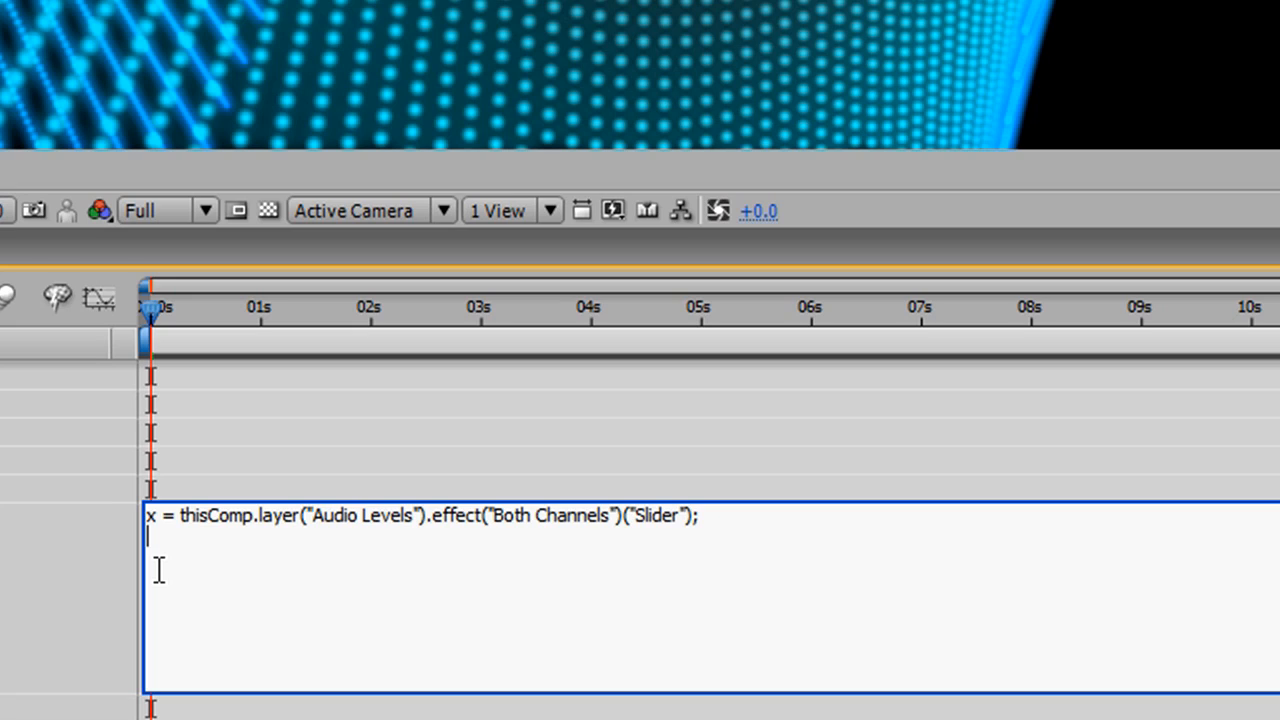
pyautogui.moveTo(556, 560)
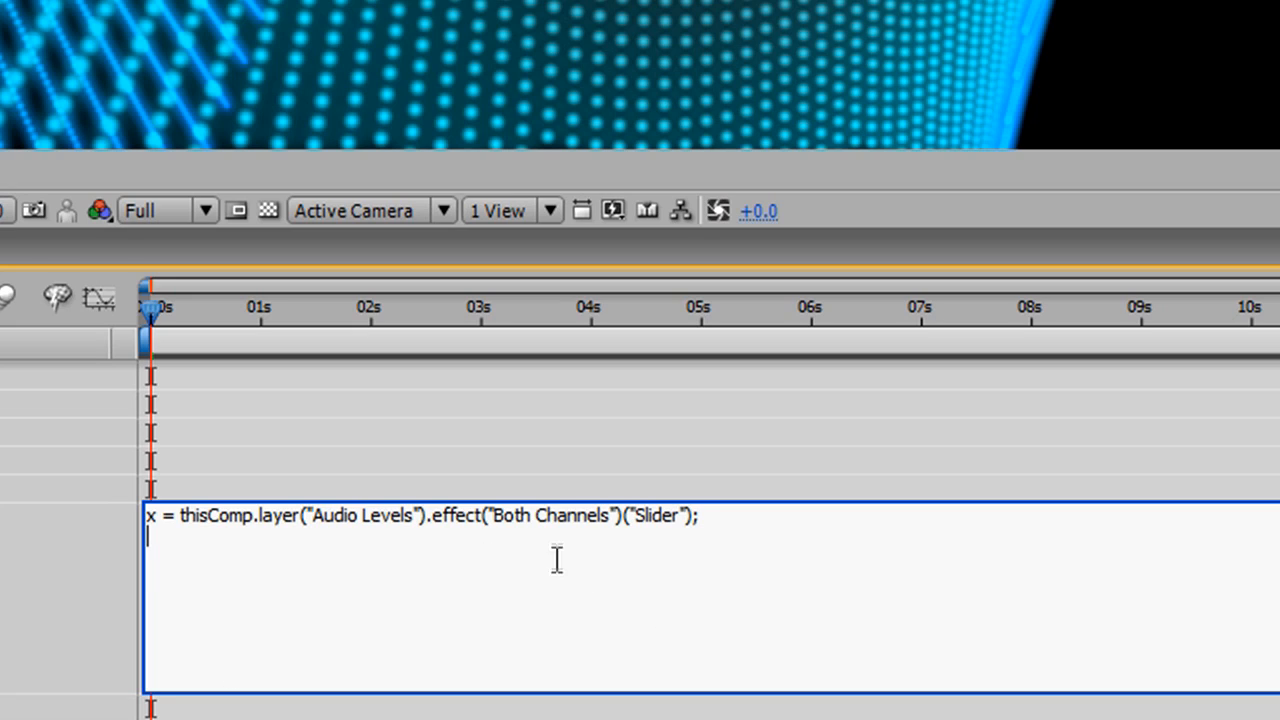
pyautogui.moveTo(680, 470)
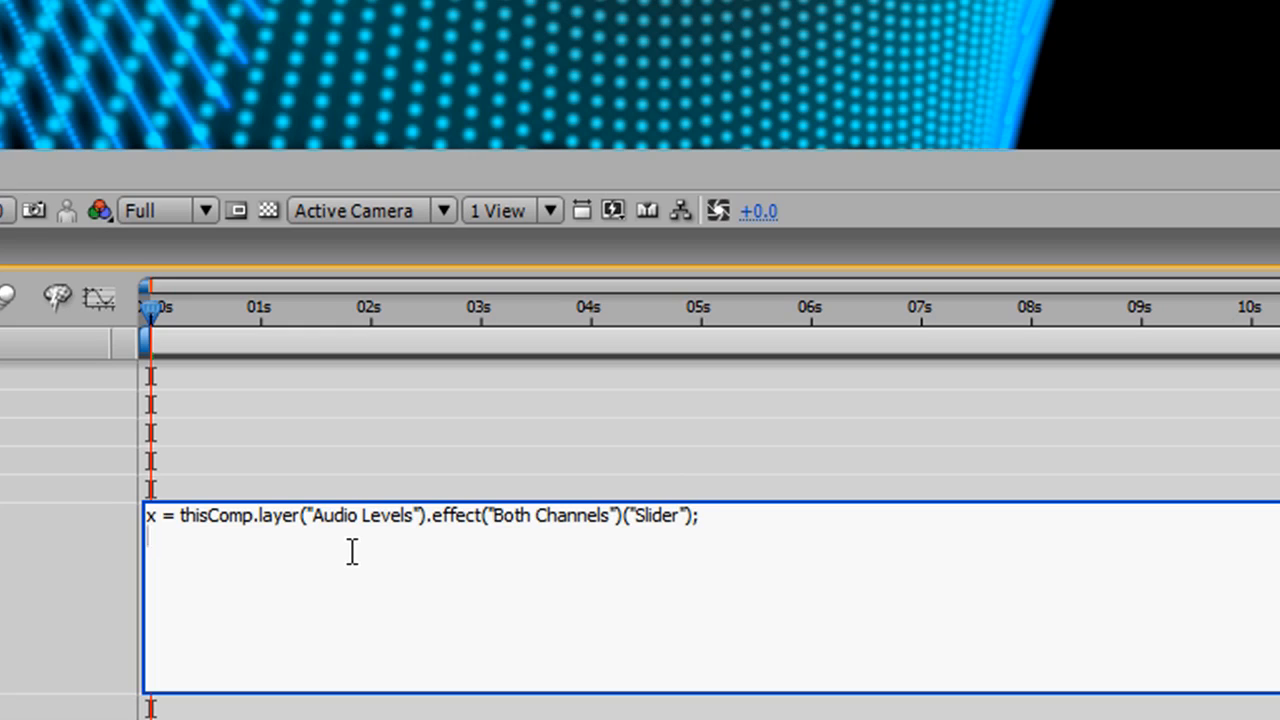
pyautogui.moveTo(806, 508)
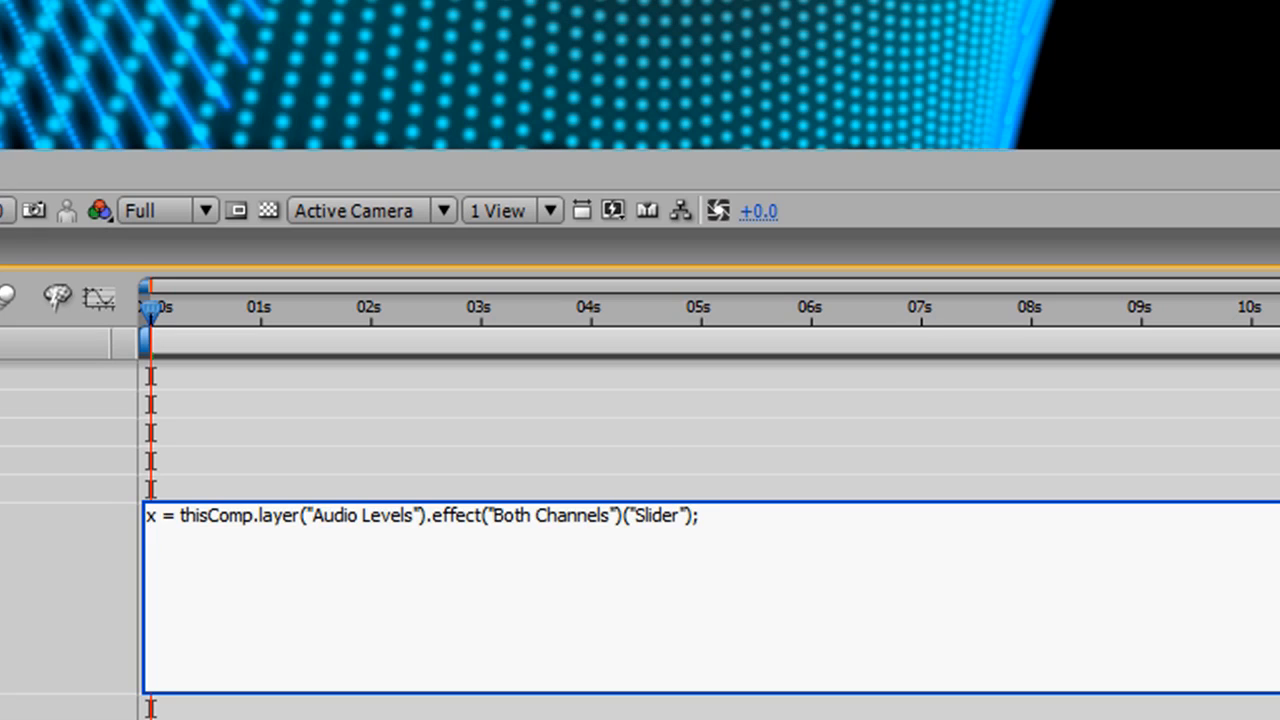
pyautogui.moveTo(316, 410)
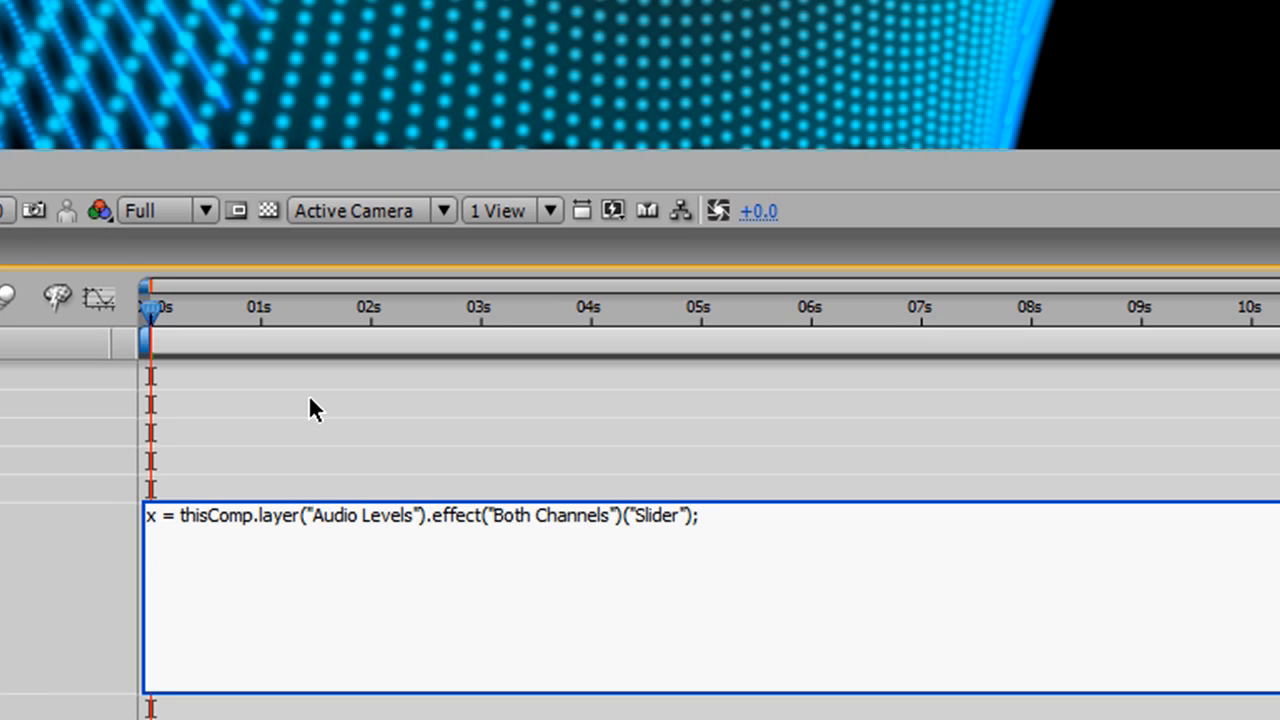
# Write if (x < 9) { [value[0], value[1]] } followed by else.
pyautogui.write('if')
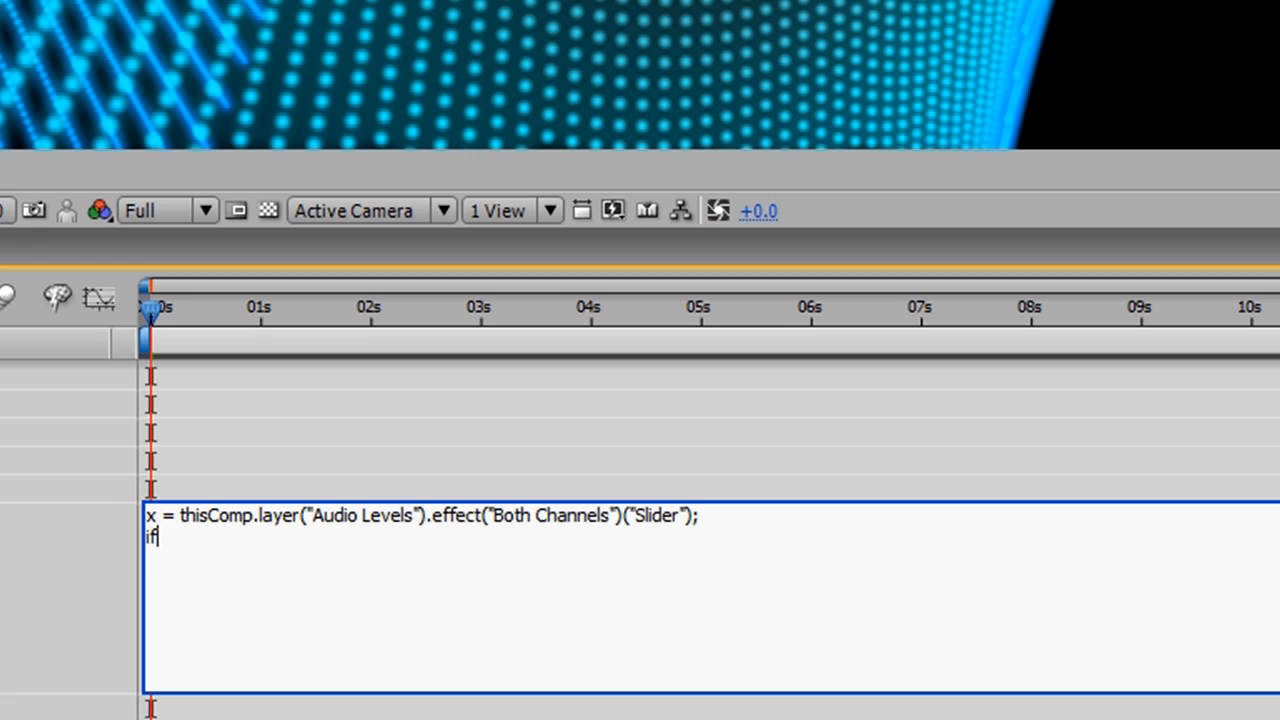
pyautogui.write('(')
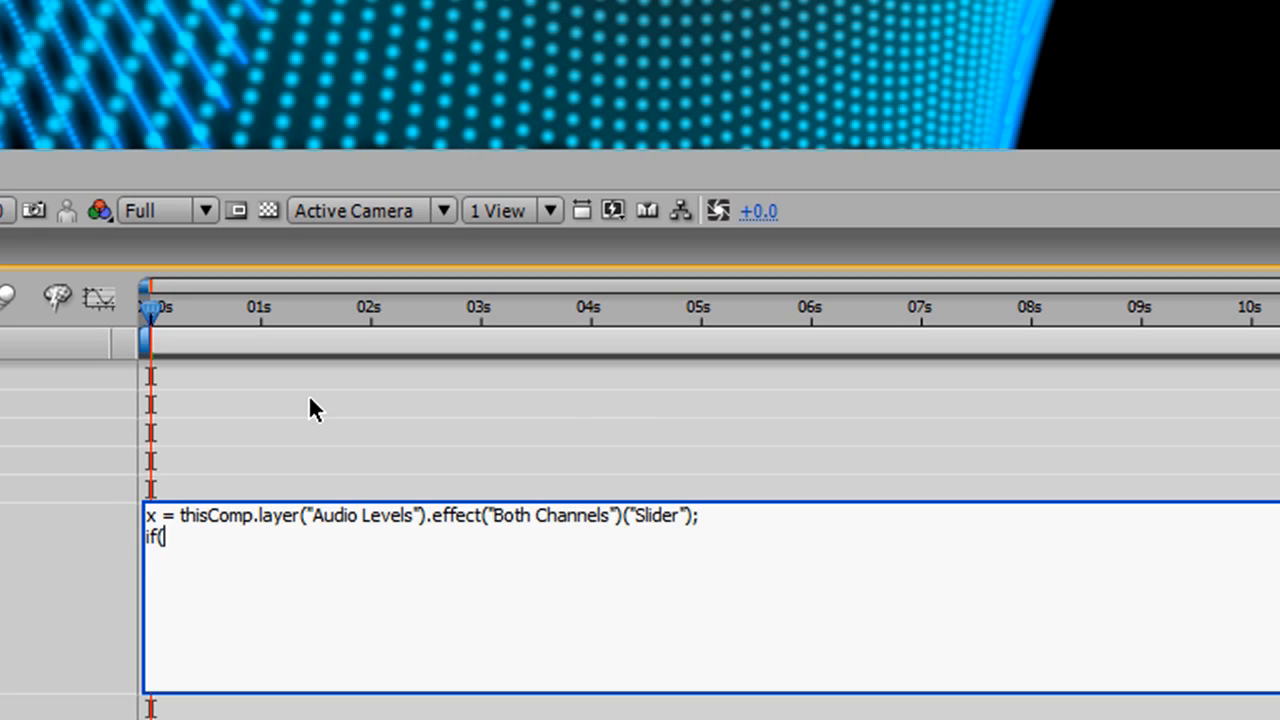
pyautogui.write('x')
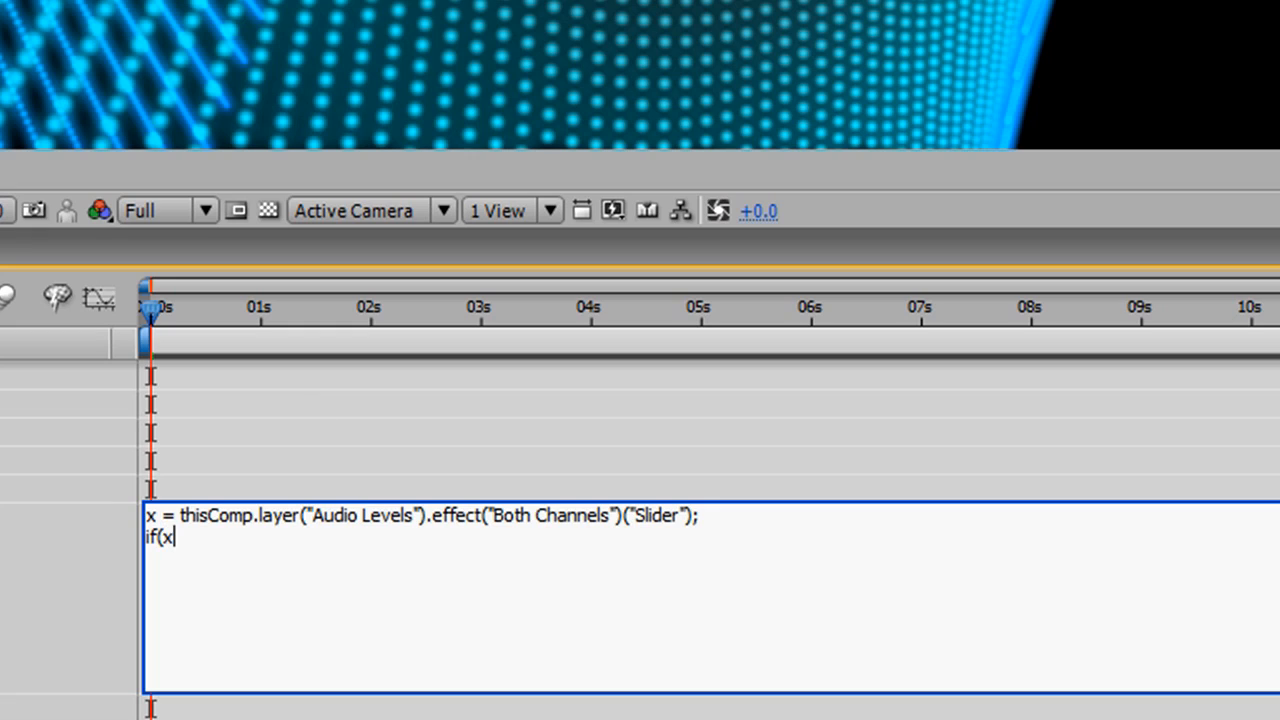
pyautogui.write('< 9)')
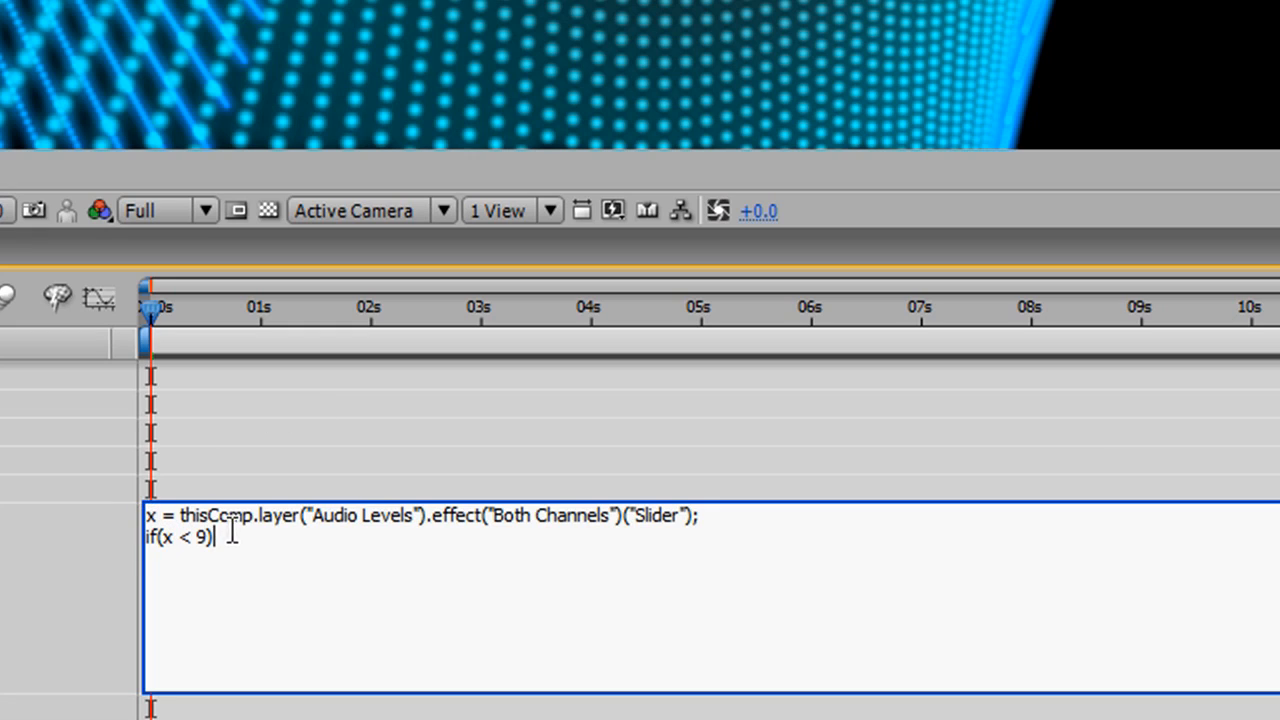
pyautogui.write('{')
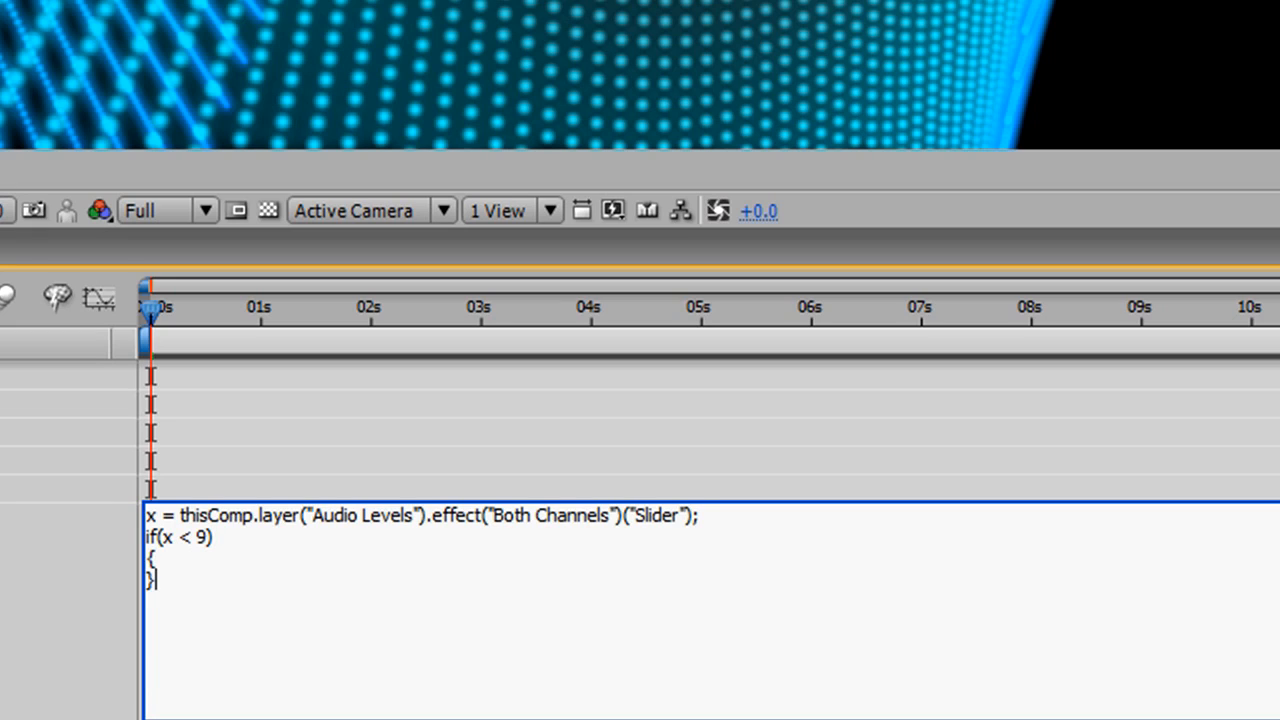
pyautogui.press('Return')
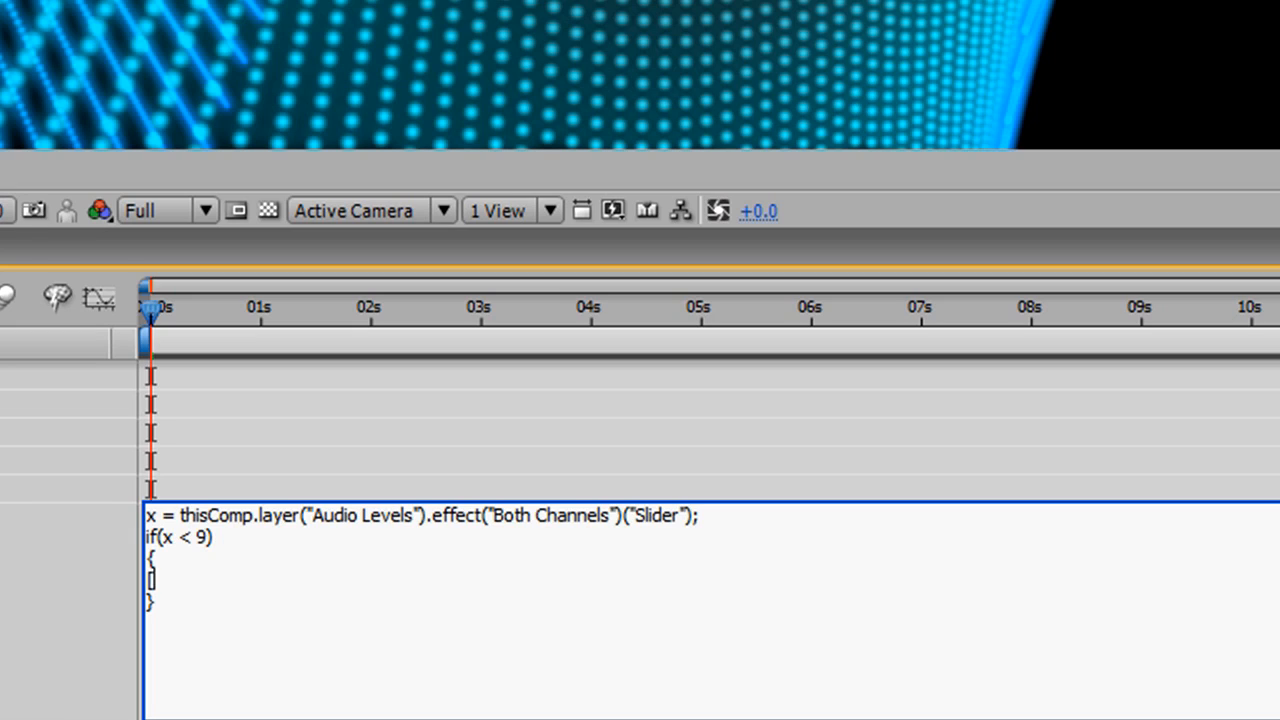
pyautogui.write('[value')
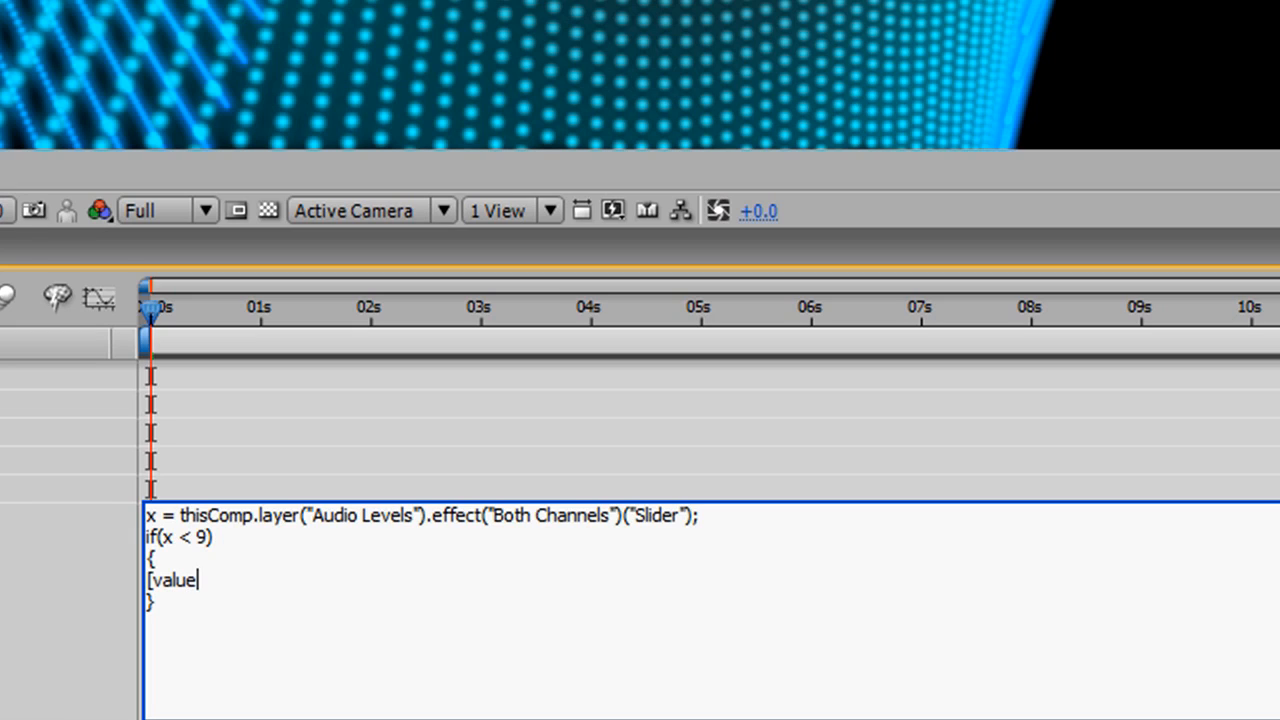
pyautogui.write('[0')
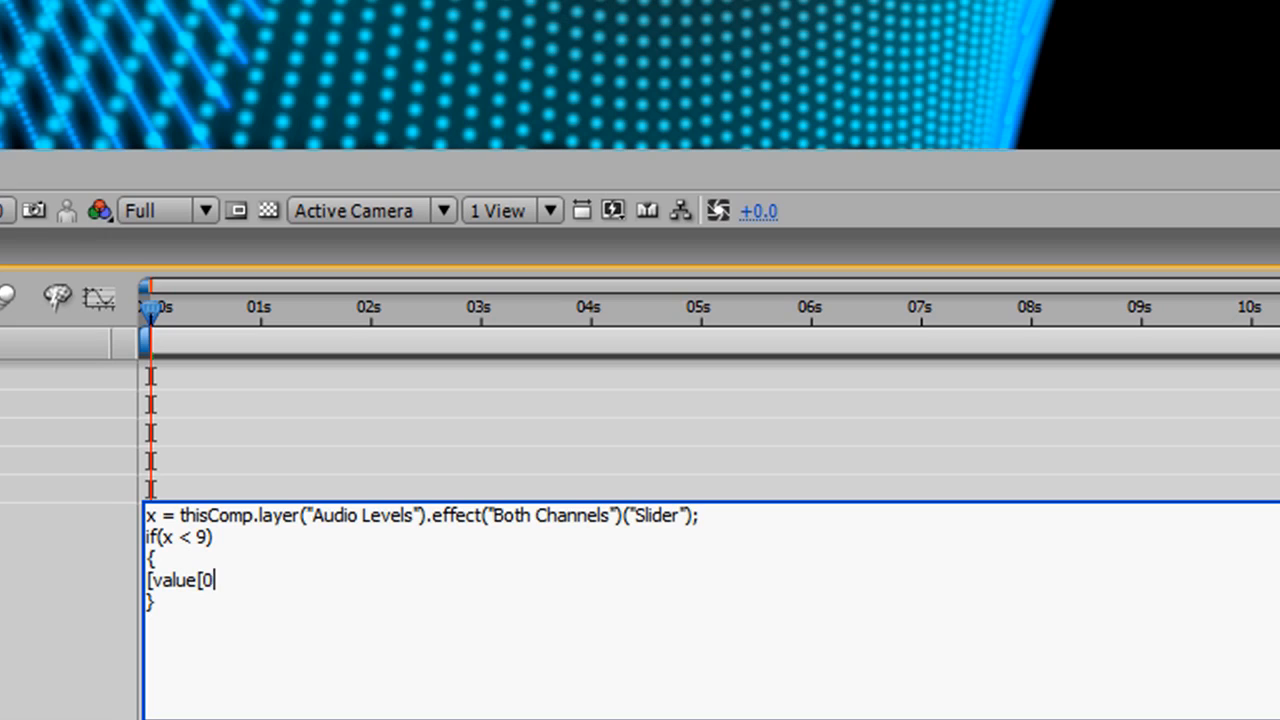
pyautogui.write(', value')
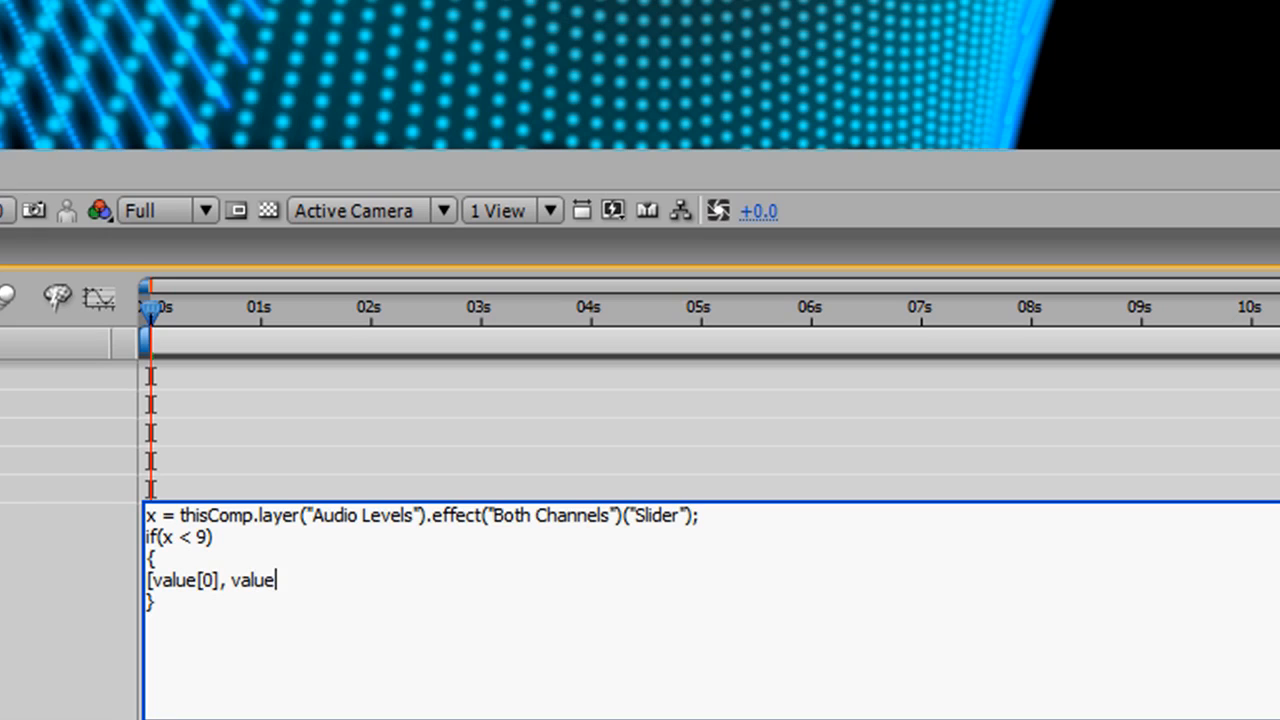
pyautogui.write('[')
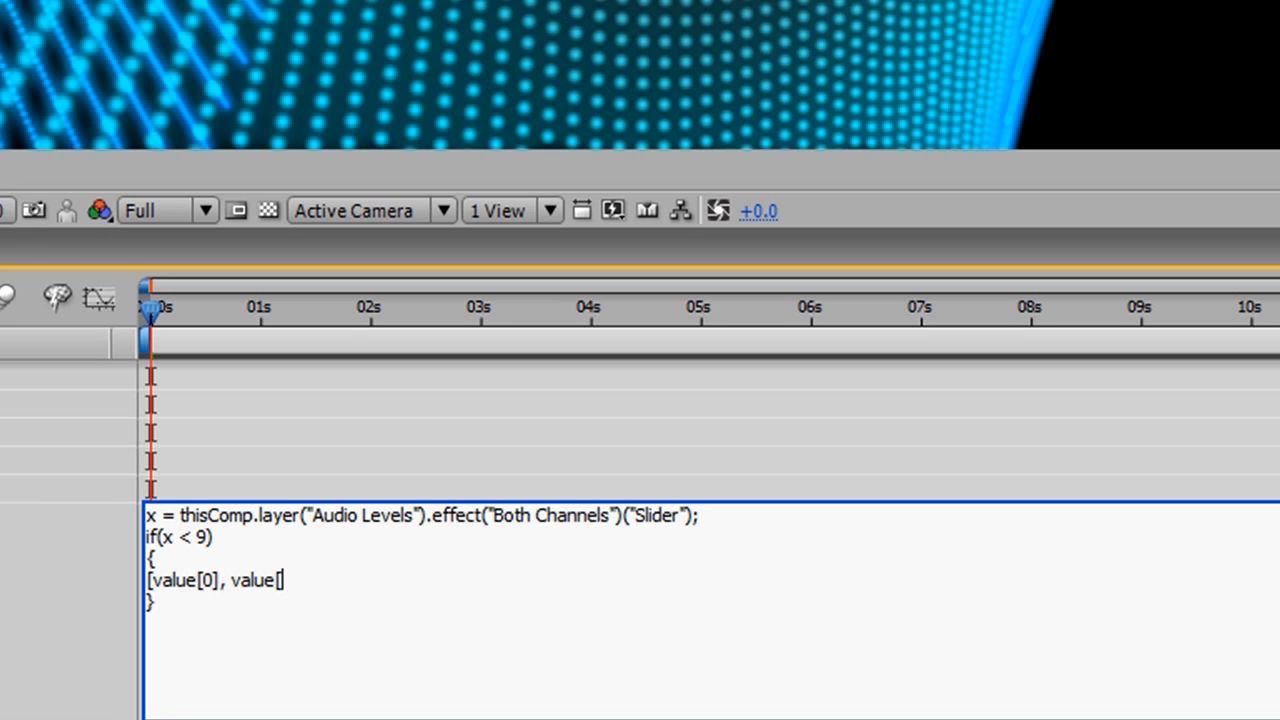
pyautogui.write('1]]')
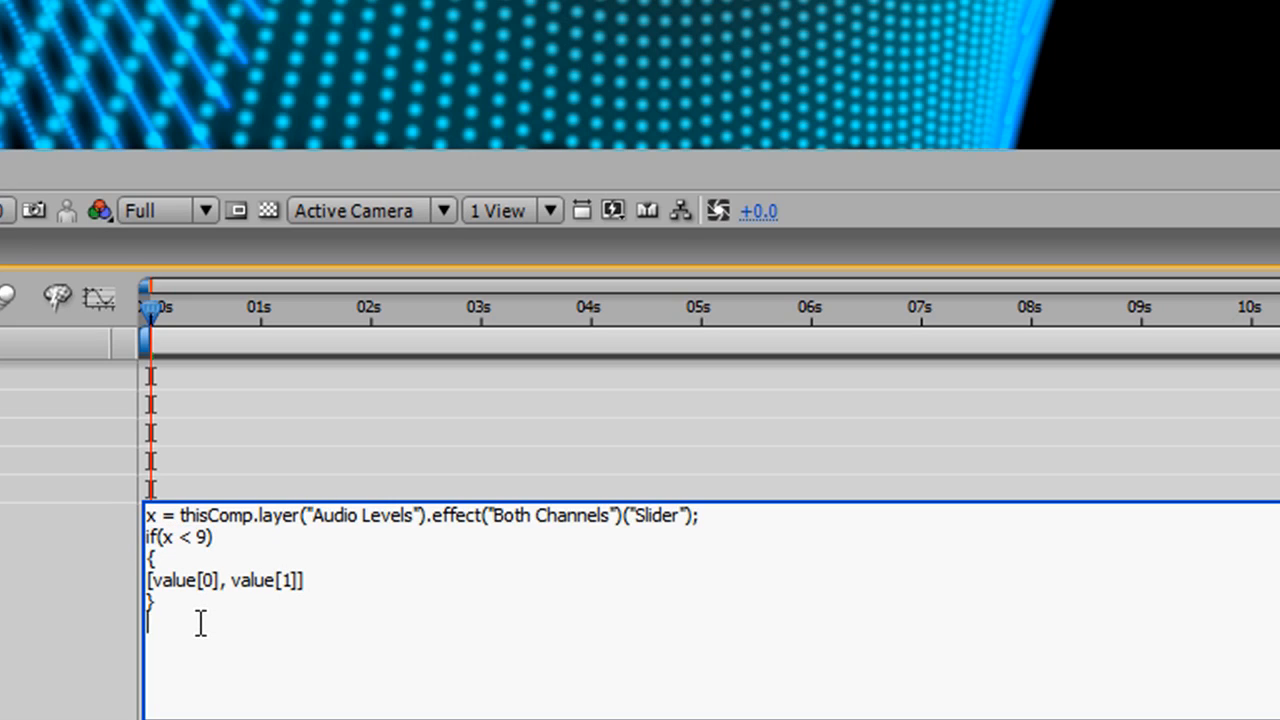
pyautogui.moveTo(352, 604)
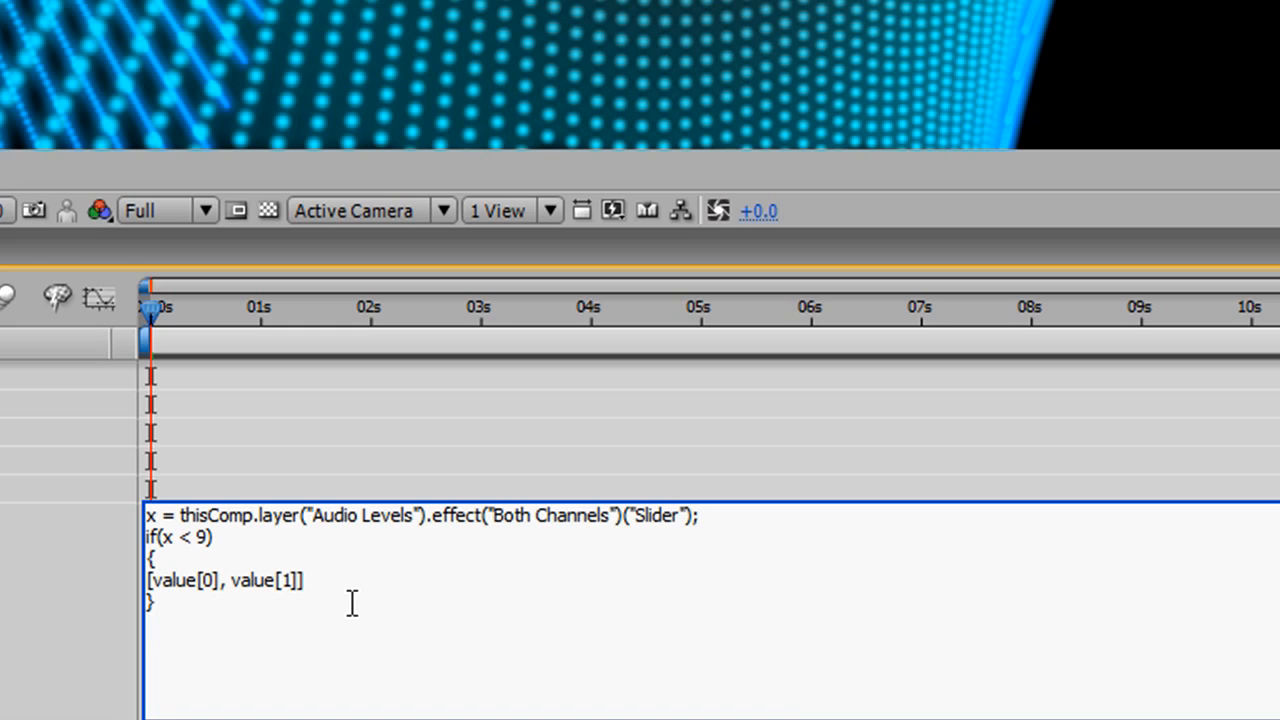
pyautogui.write('else')
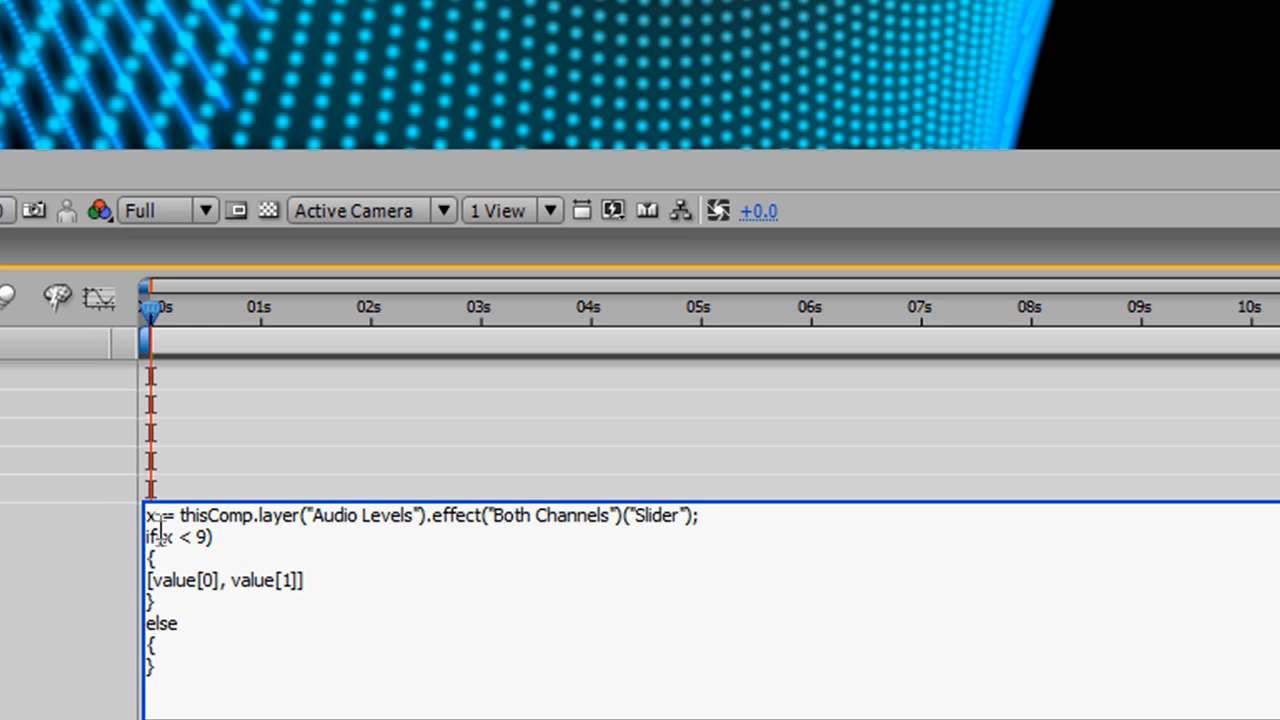
# Write wiggle(0.2, 1000); inside the else braces of the CC Smear To expression.
pyautogui.doubleClick(224, 580)
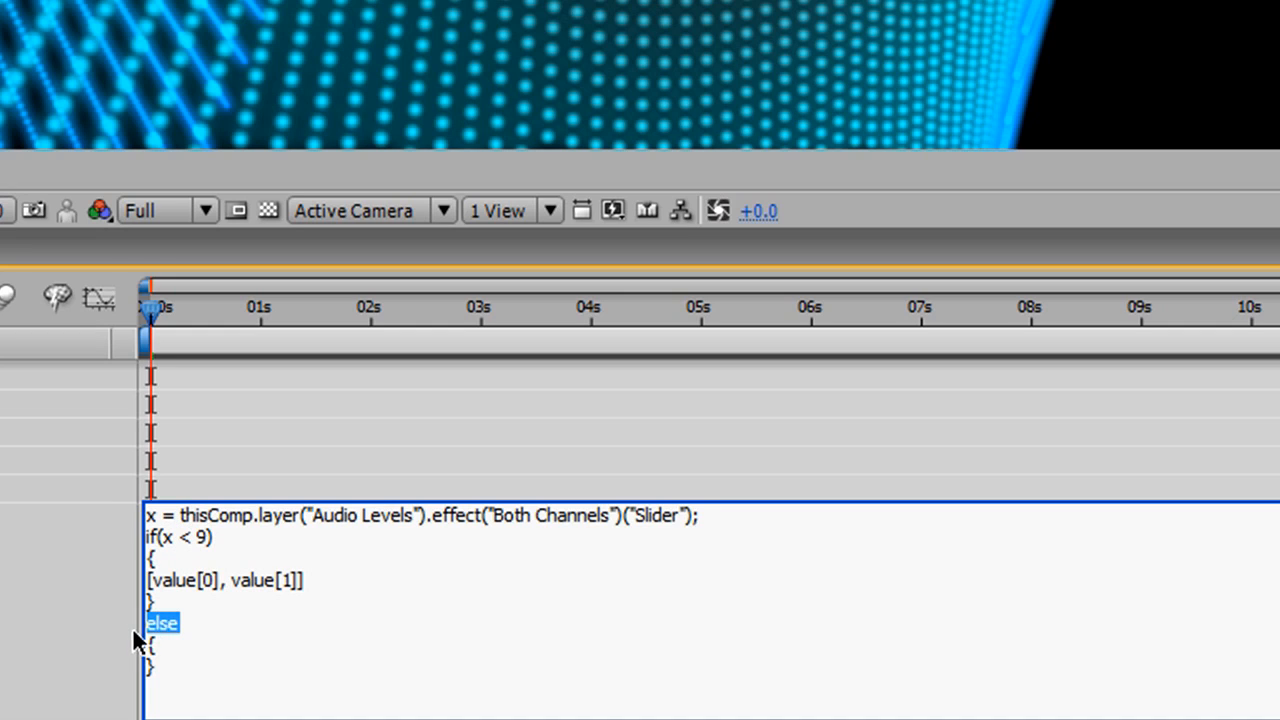
pyautogui.click(200, 622)
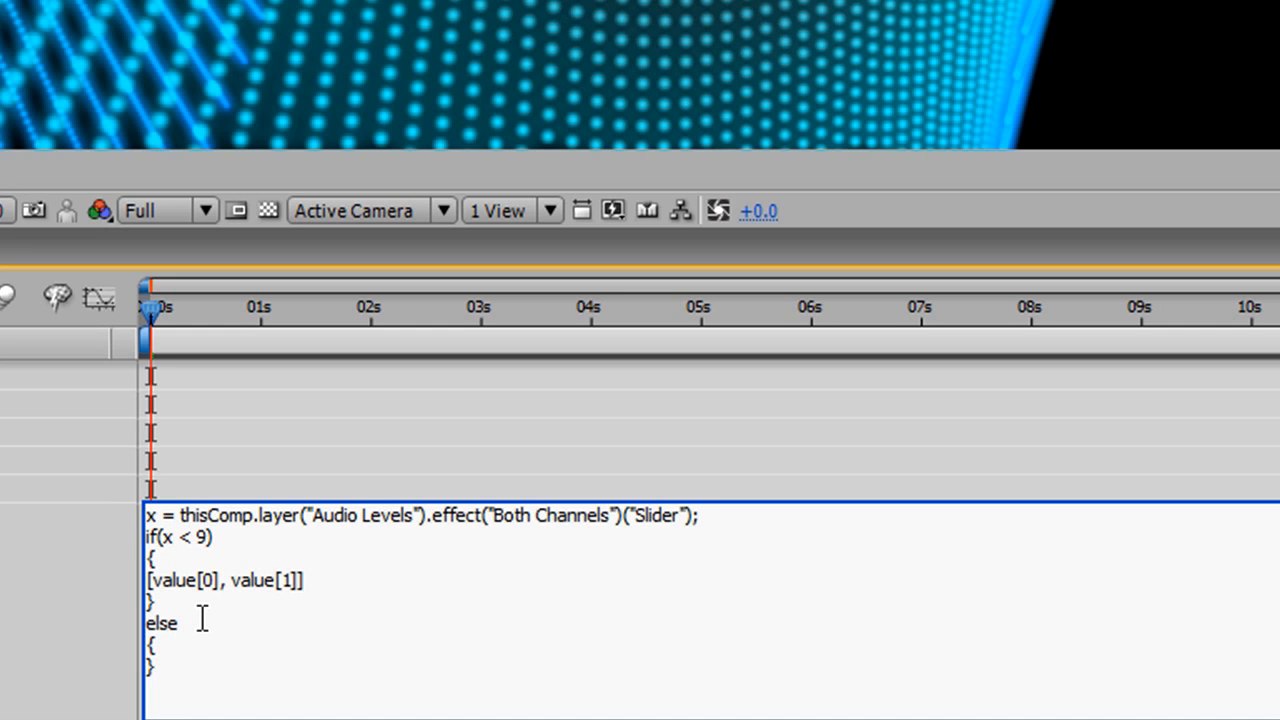
pyautogui.press('ctrl+a')
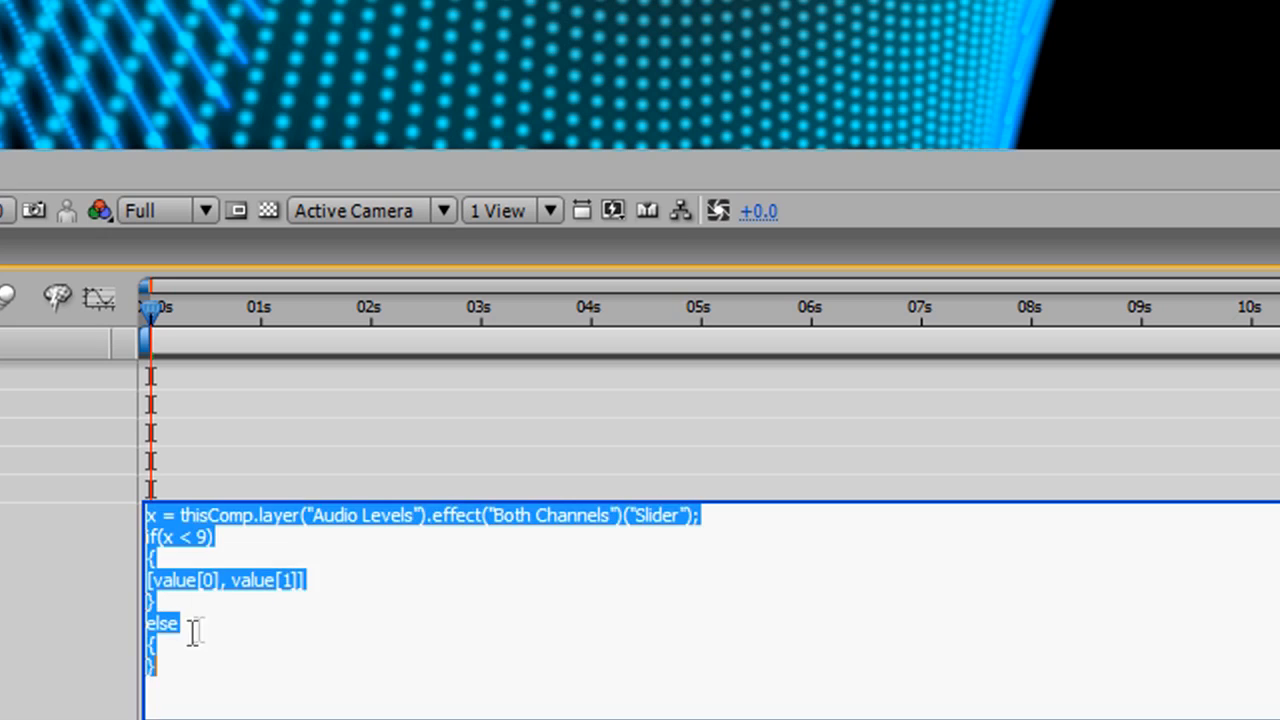
pyautogui.click(150, 644)
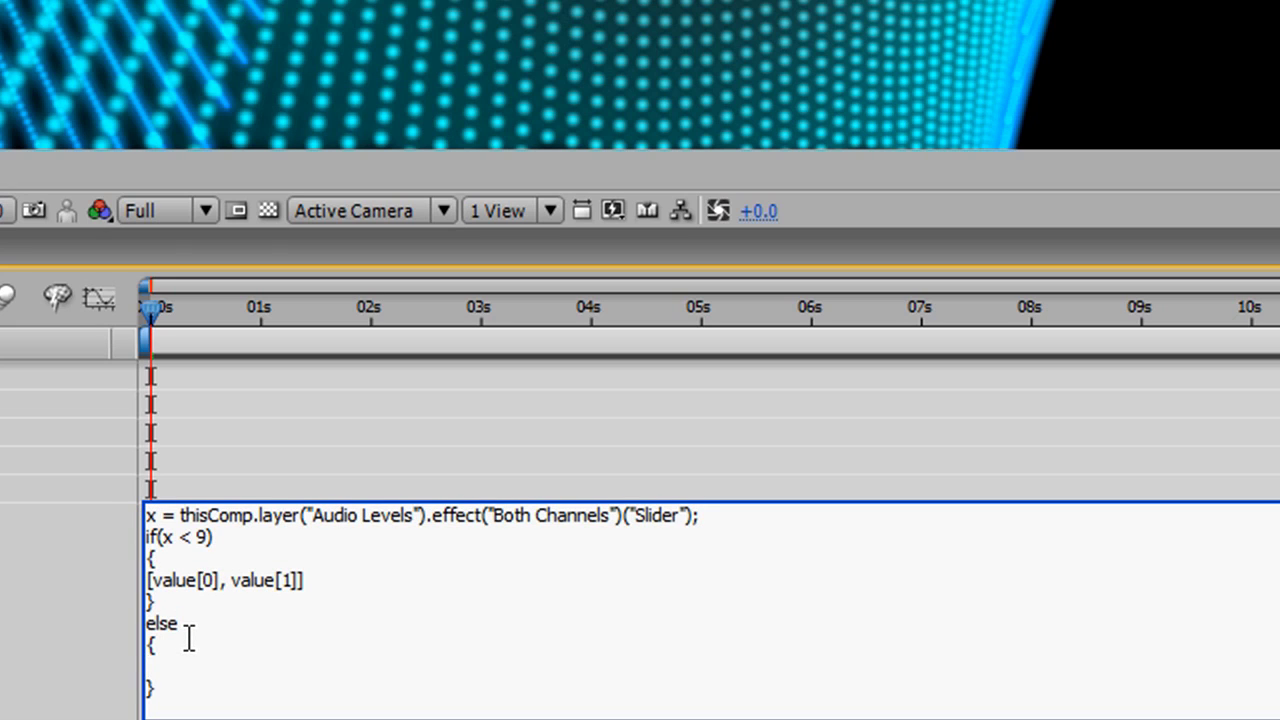
pyautogui.write('wiggl')
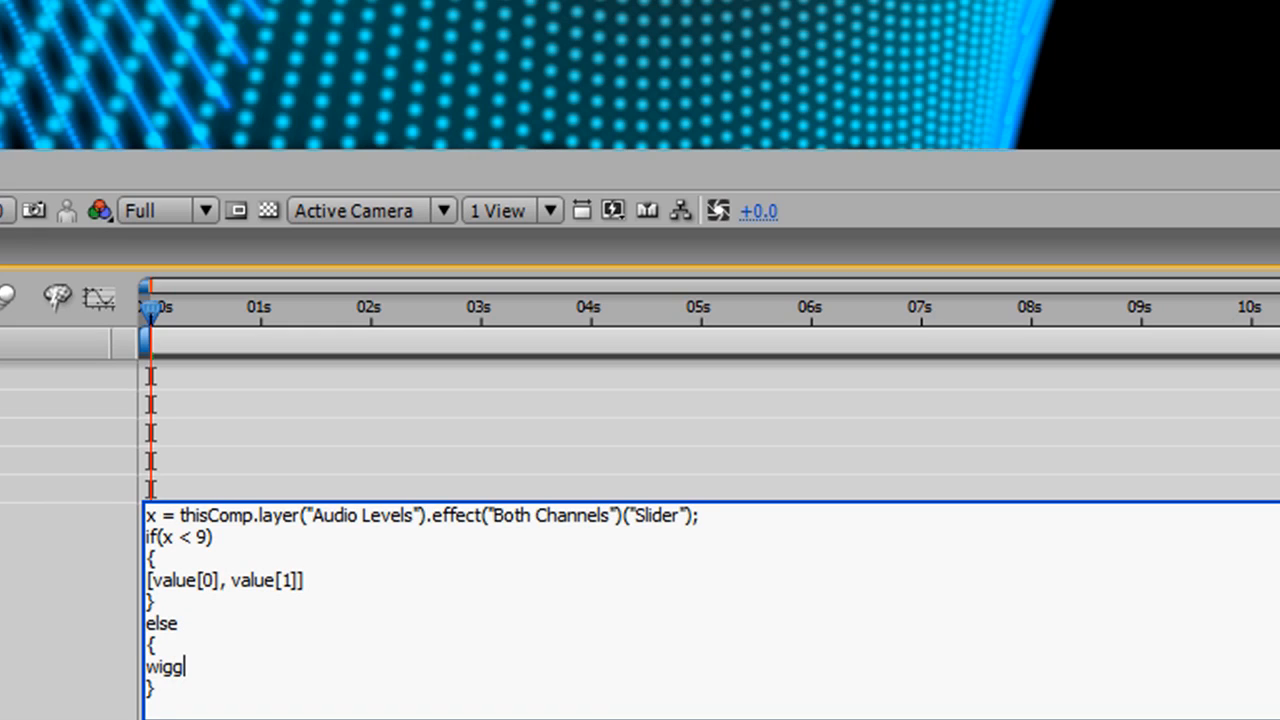
pyautogui.write('e')
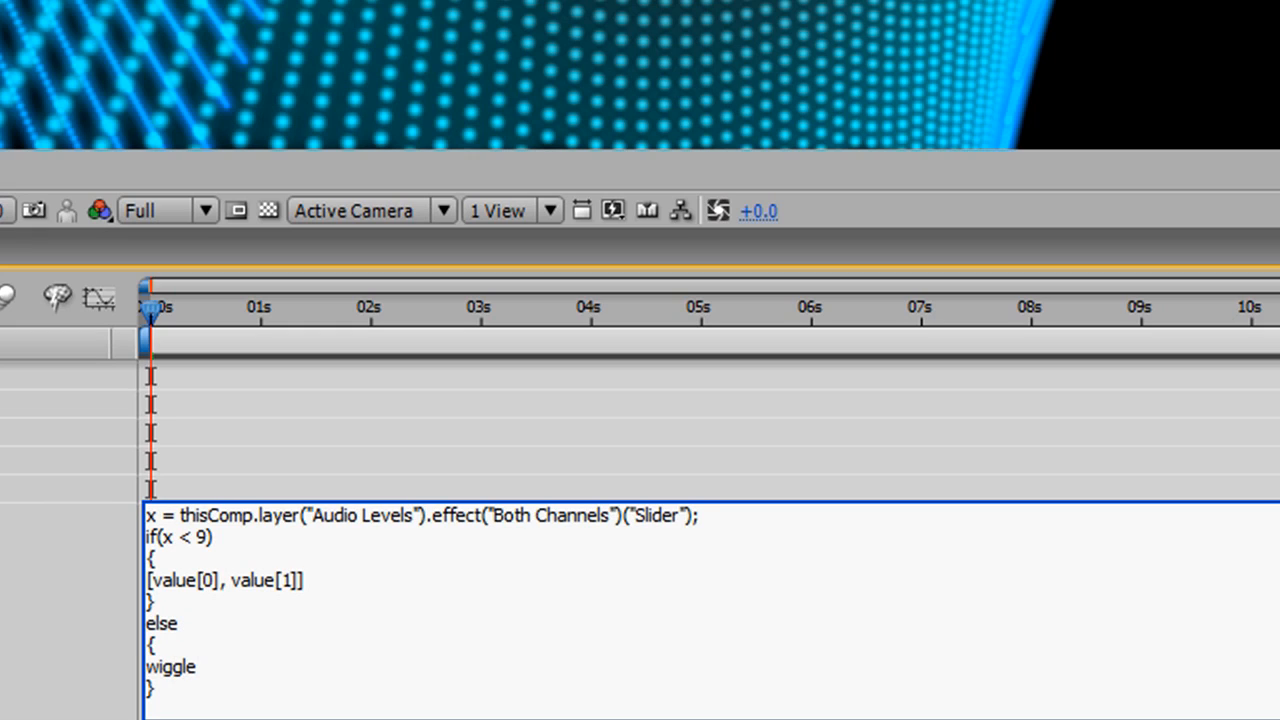
pyautogui.click(190, 668)
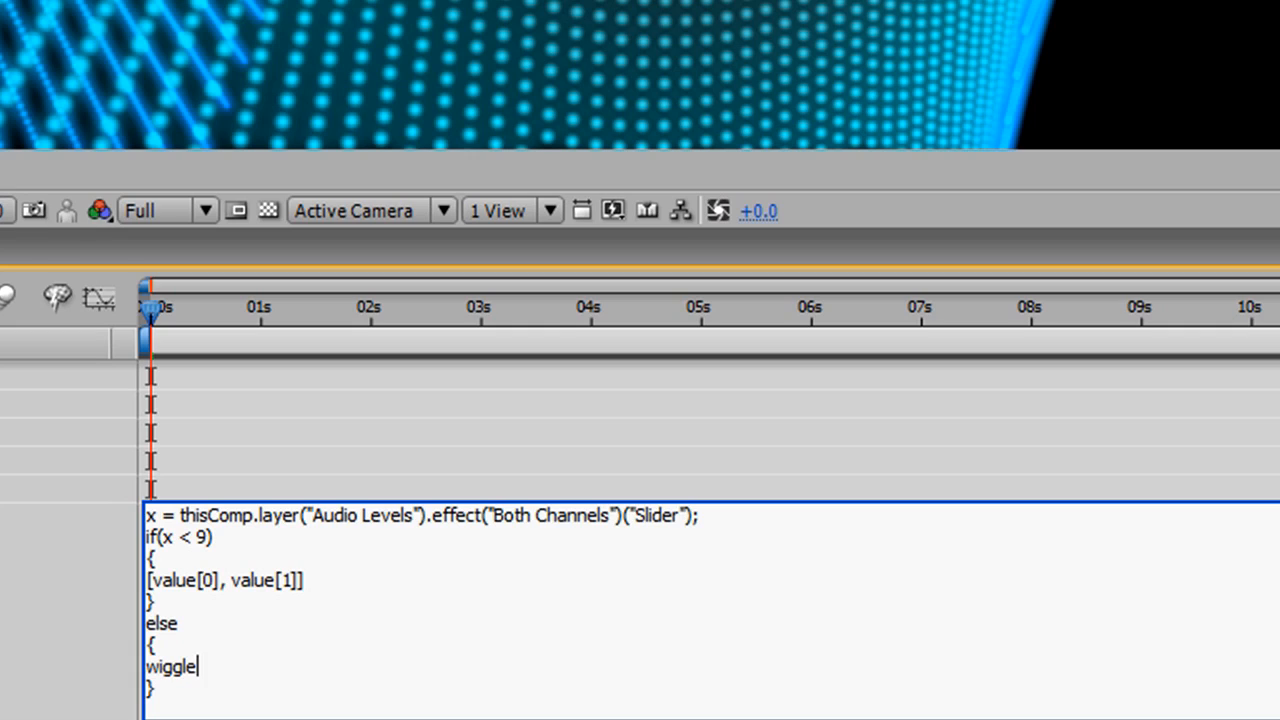
pyautogui.write('(')
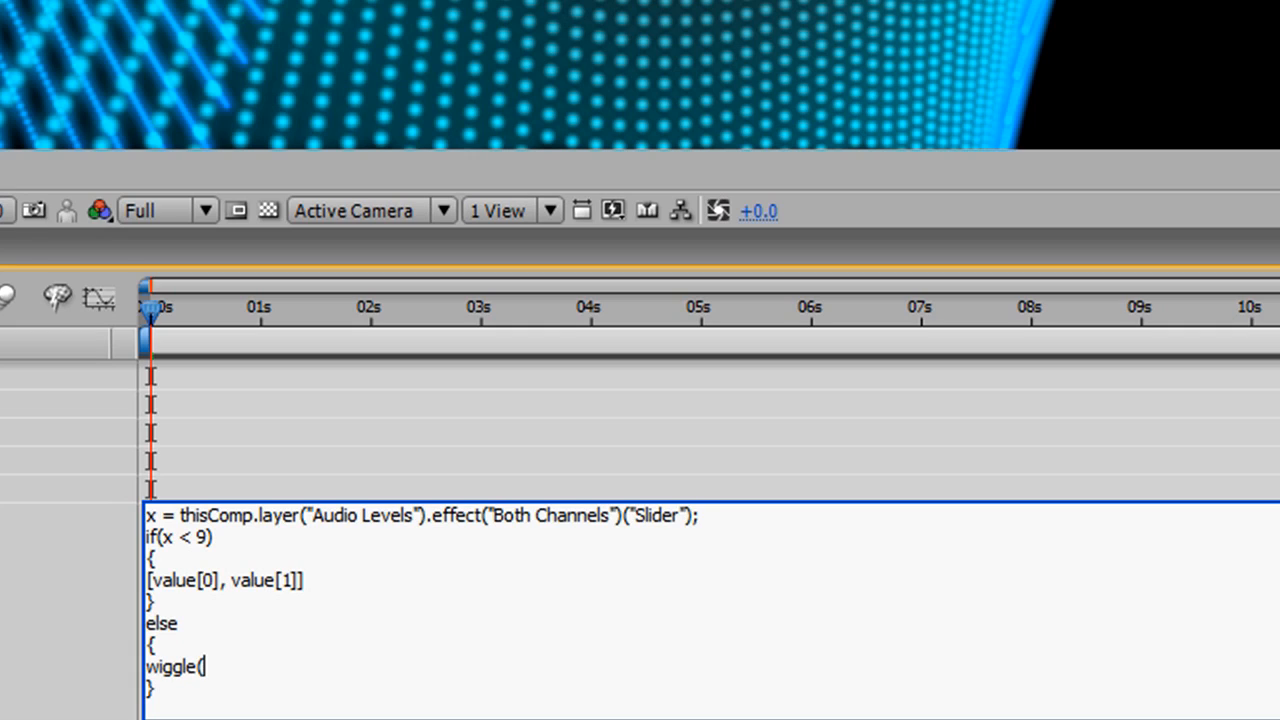
pyautogui.write('0.2')
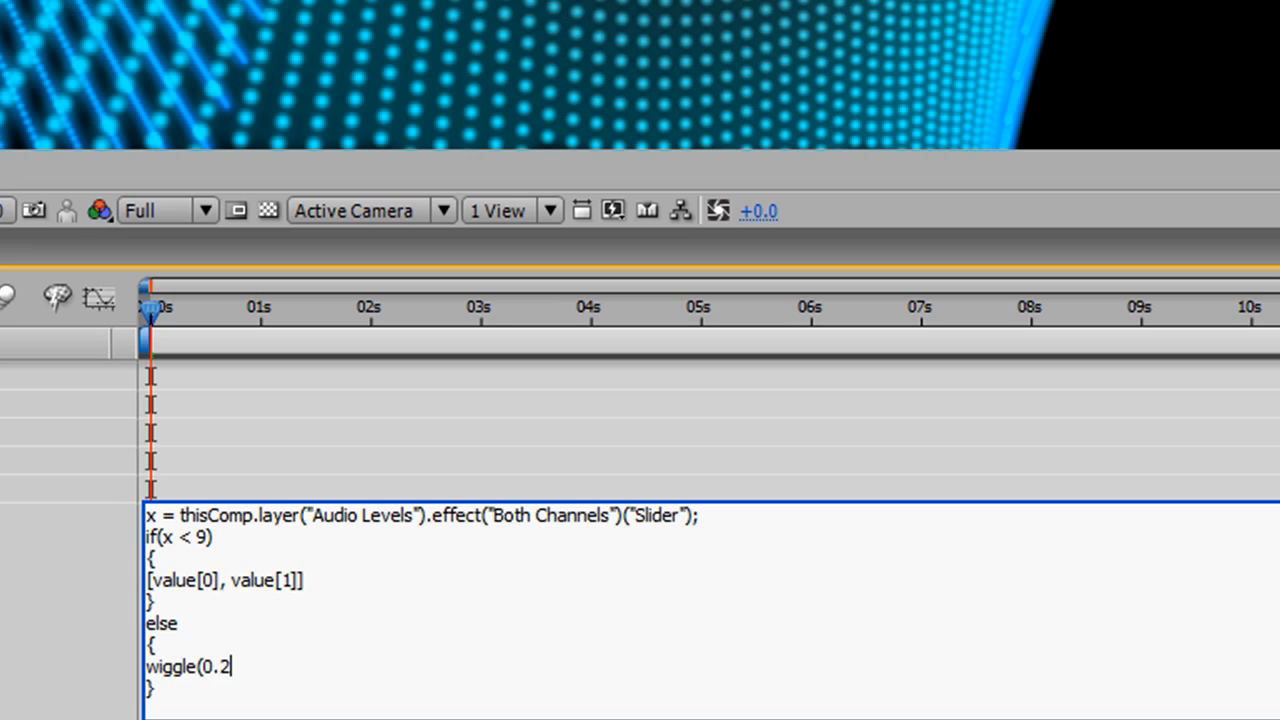
pyautogui.write(',')
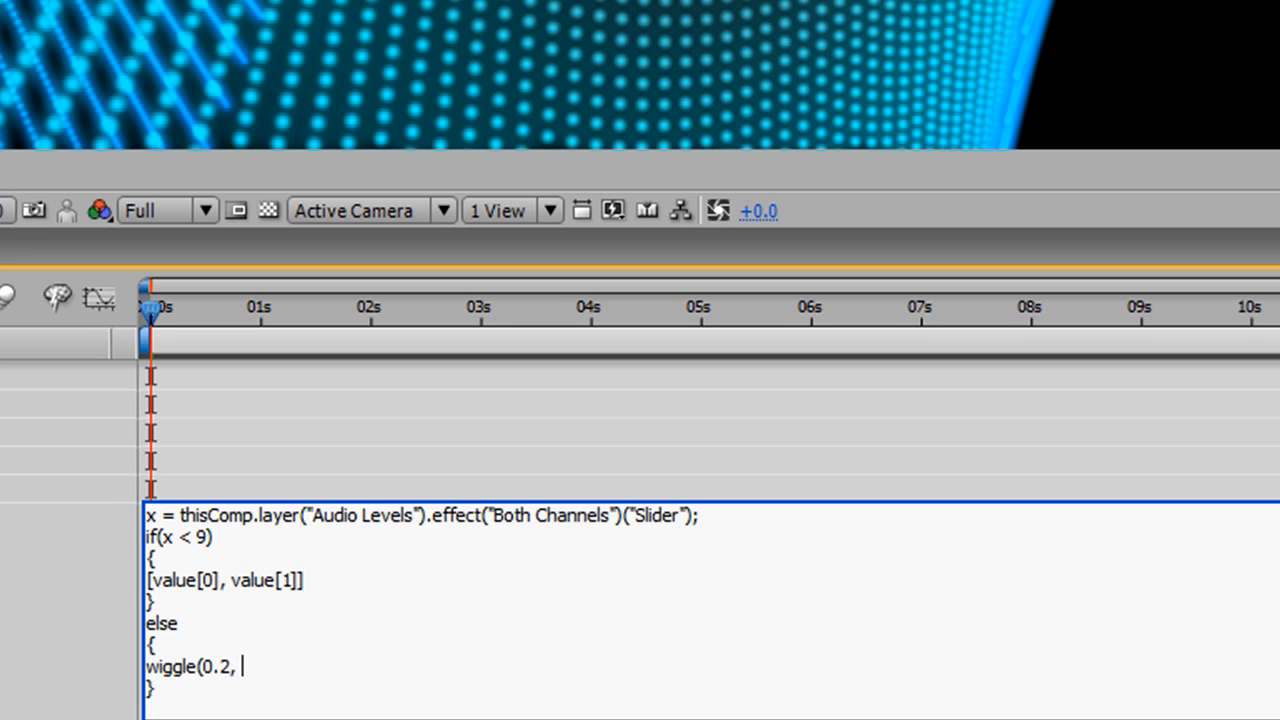
pyautogui.write('100')
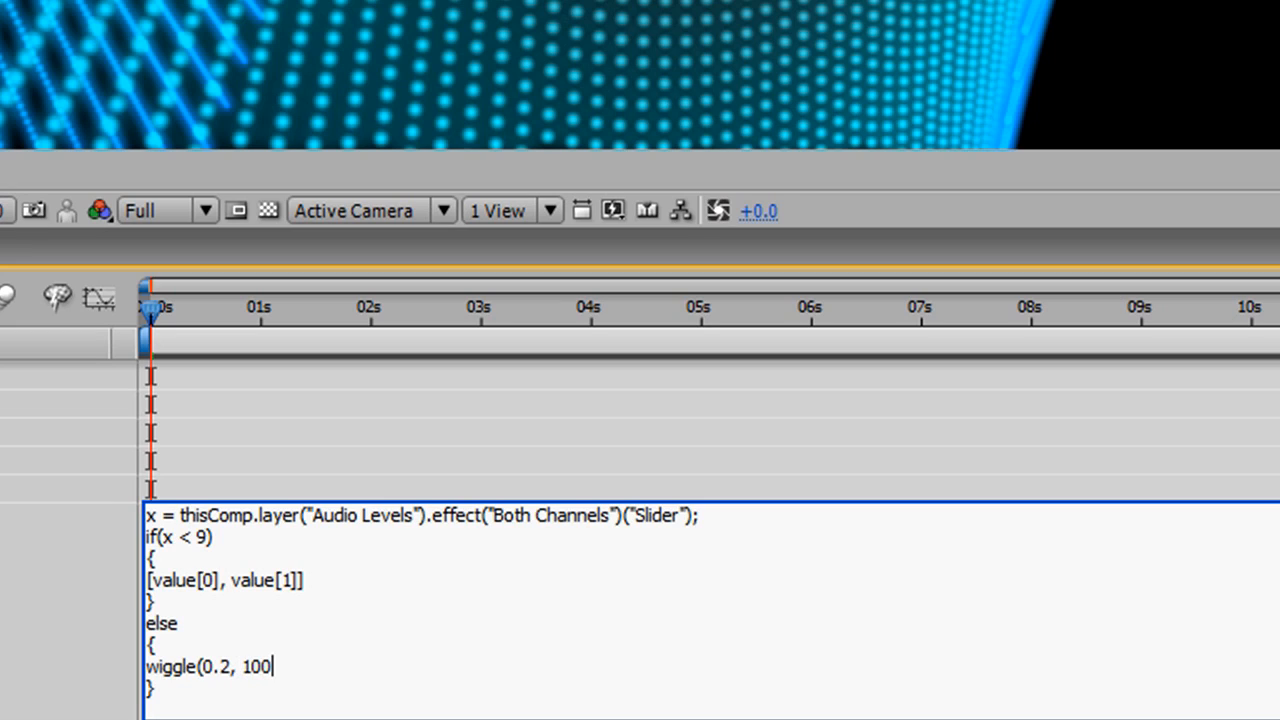
pyautogui.write('0);')
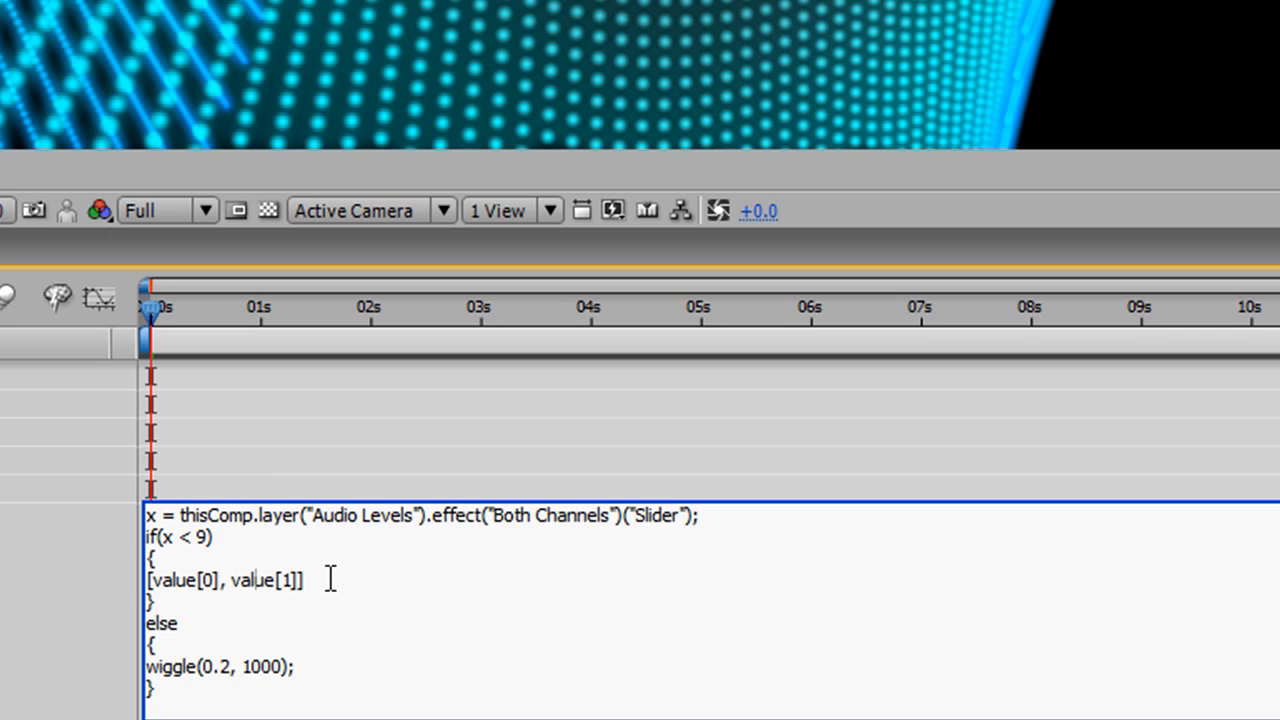
pyautogui.doubleClick(196, 580)
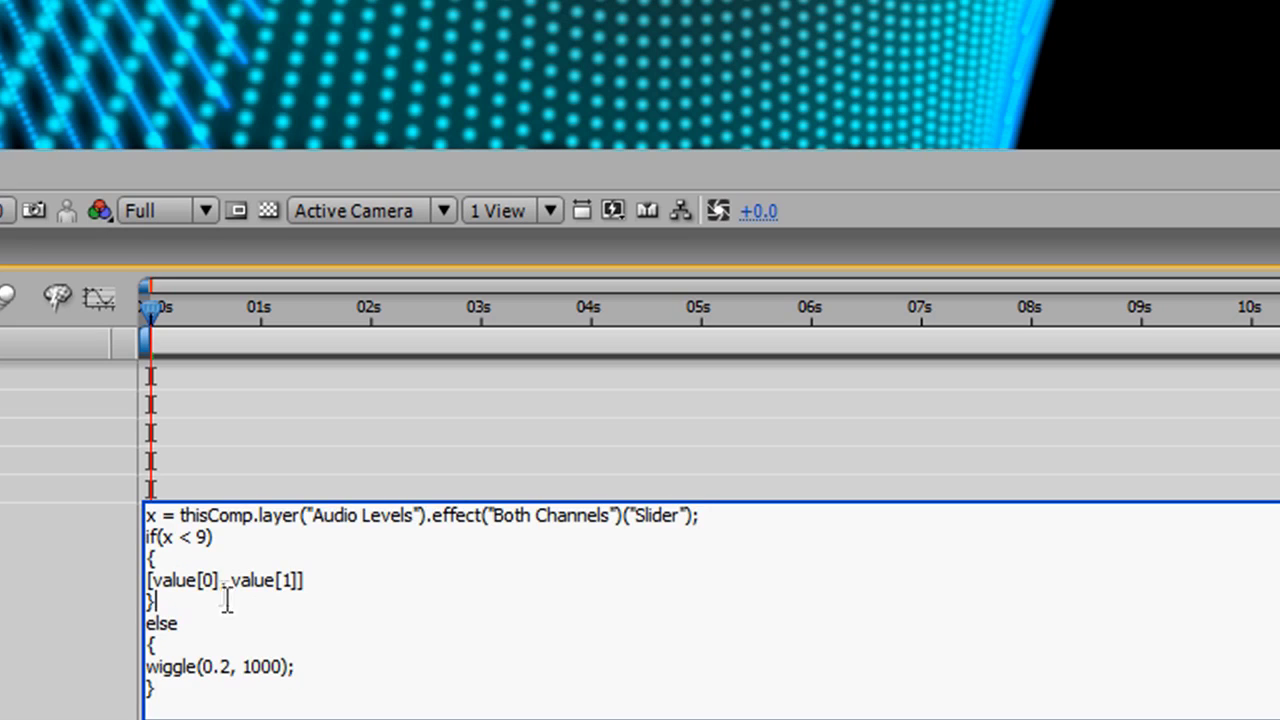
pyautogui.doubleClick(208, 580)
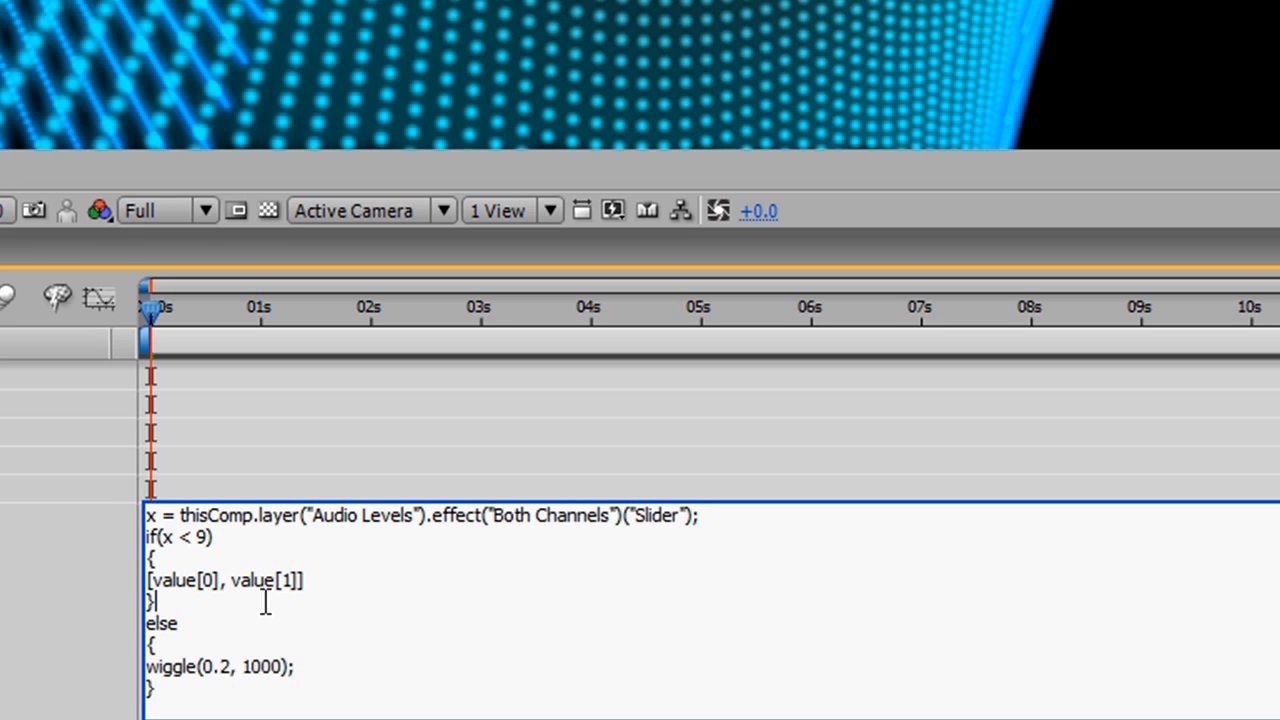
pyautogui.moveTo(240, 604)
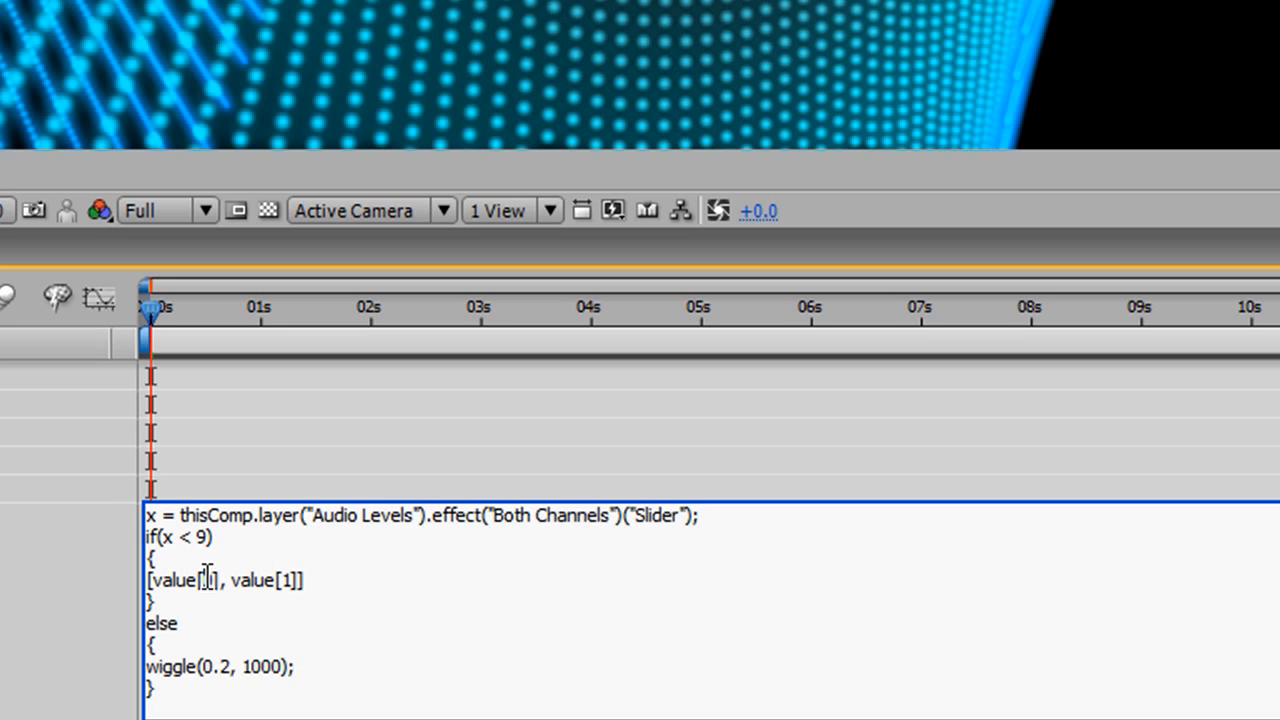
pyautogui.doubleClick(208, 580)
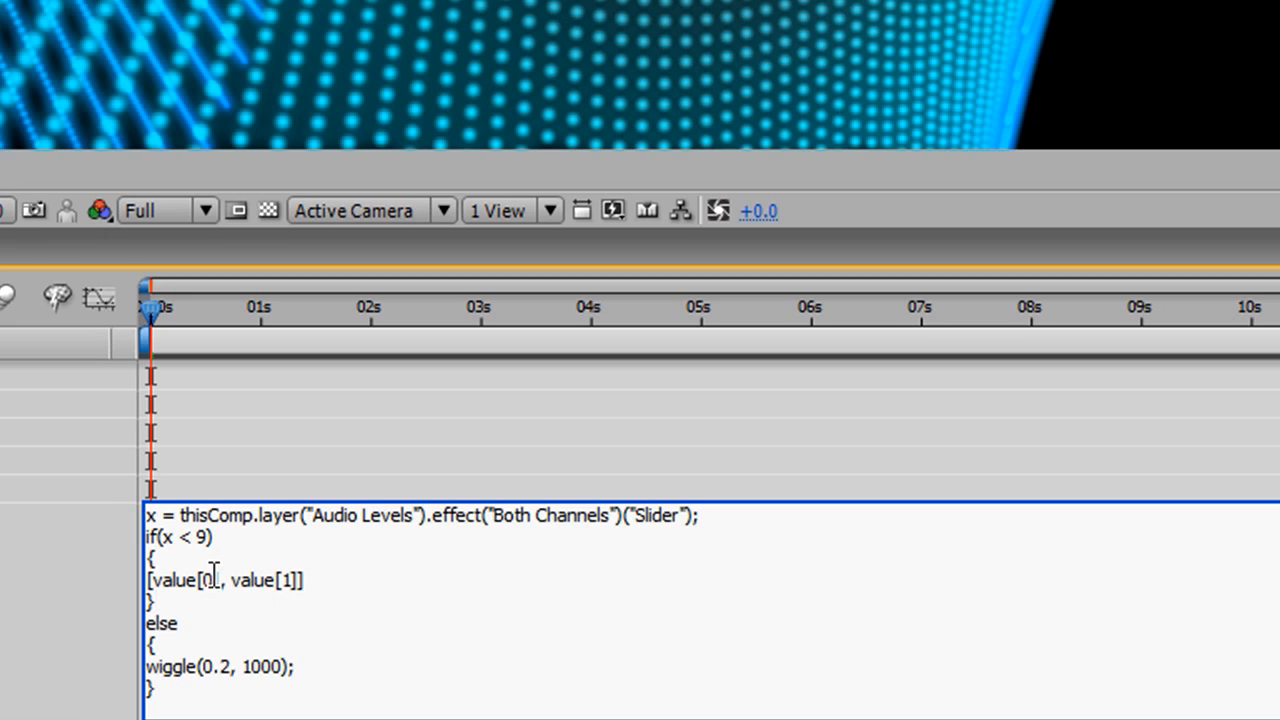
pyautogui.doubleClick(208, 580)
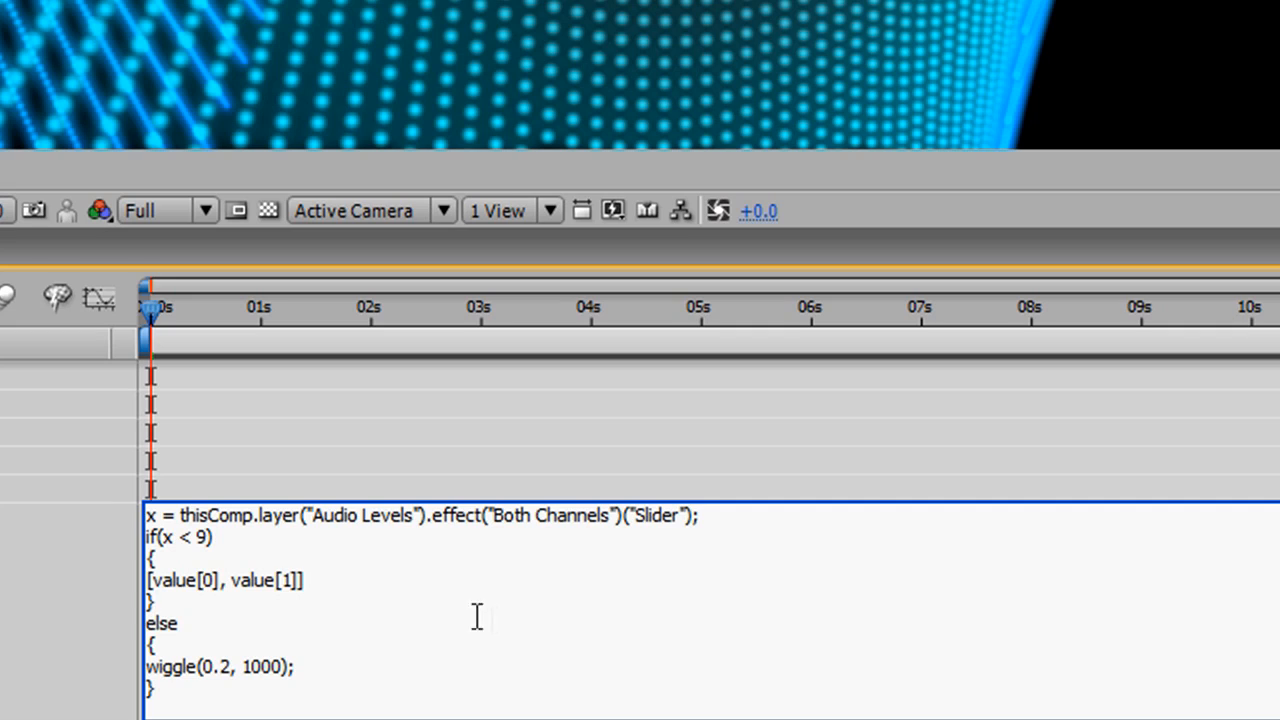
pyautogui.doubleClick(164, 536)
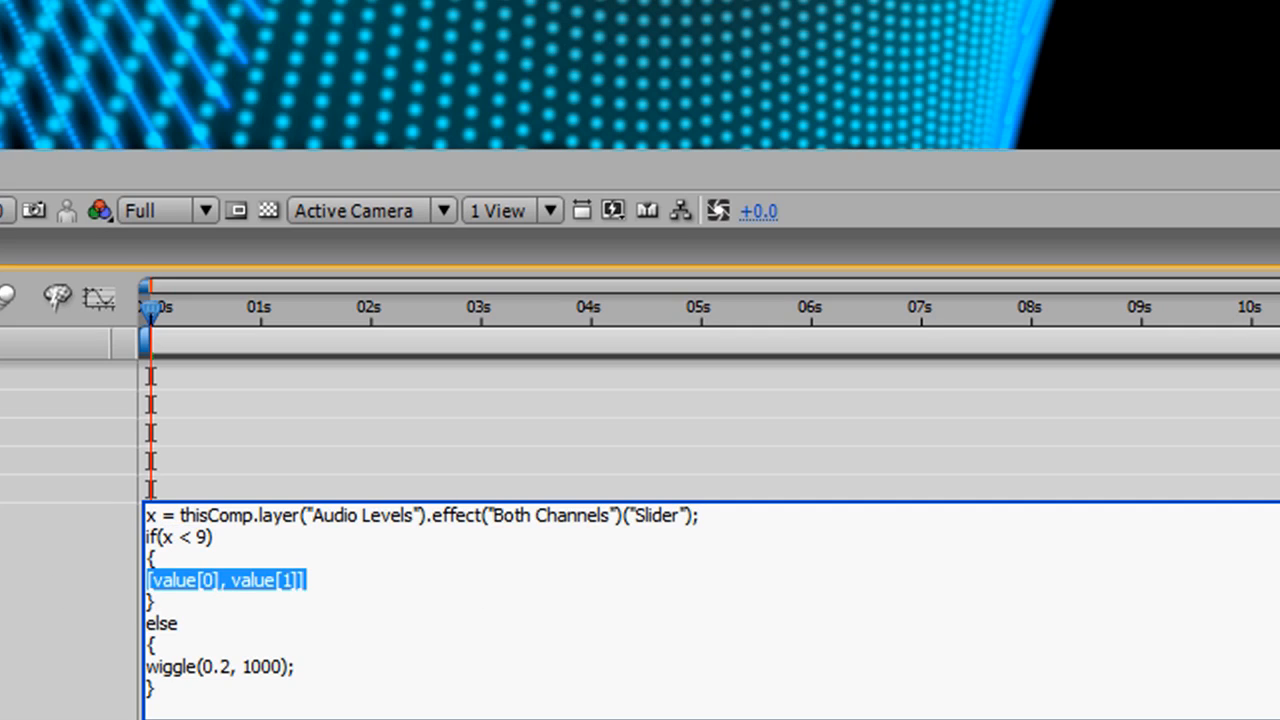
pyautogui.click(564, 600)
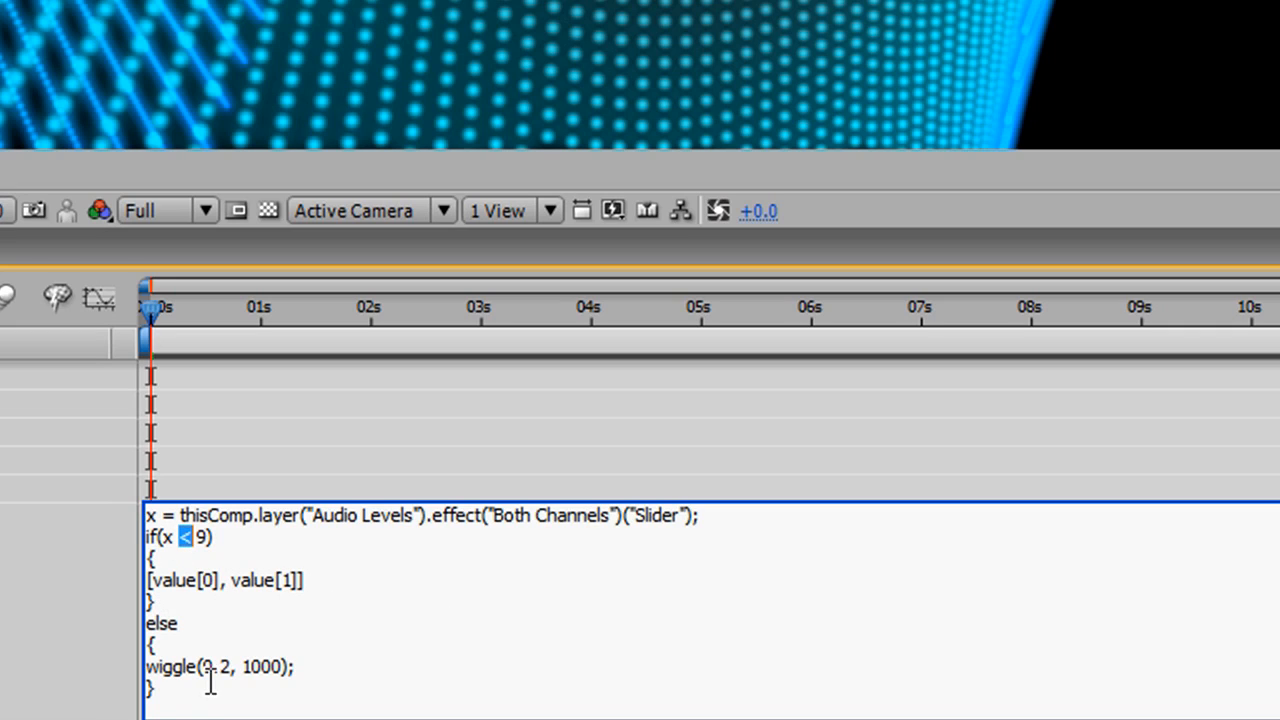
pyautogui.doubleClick(170, 666)
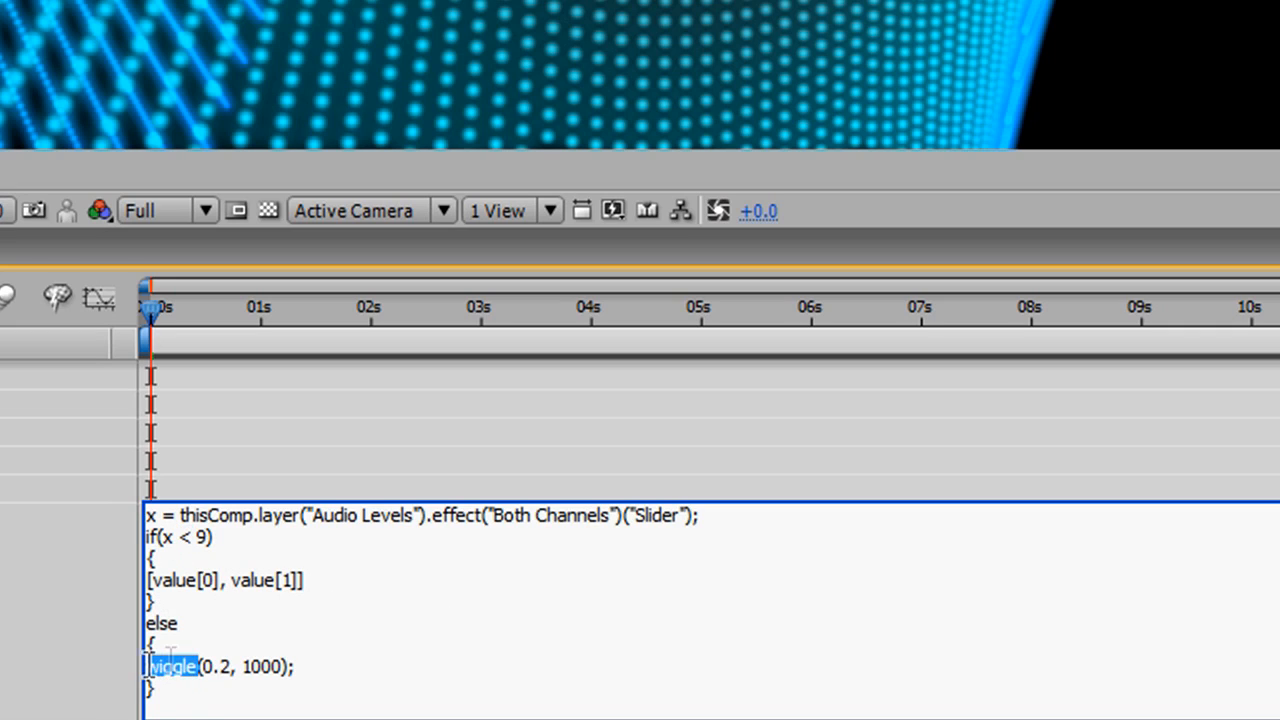
pyautogui.doubleClick(218, 666)
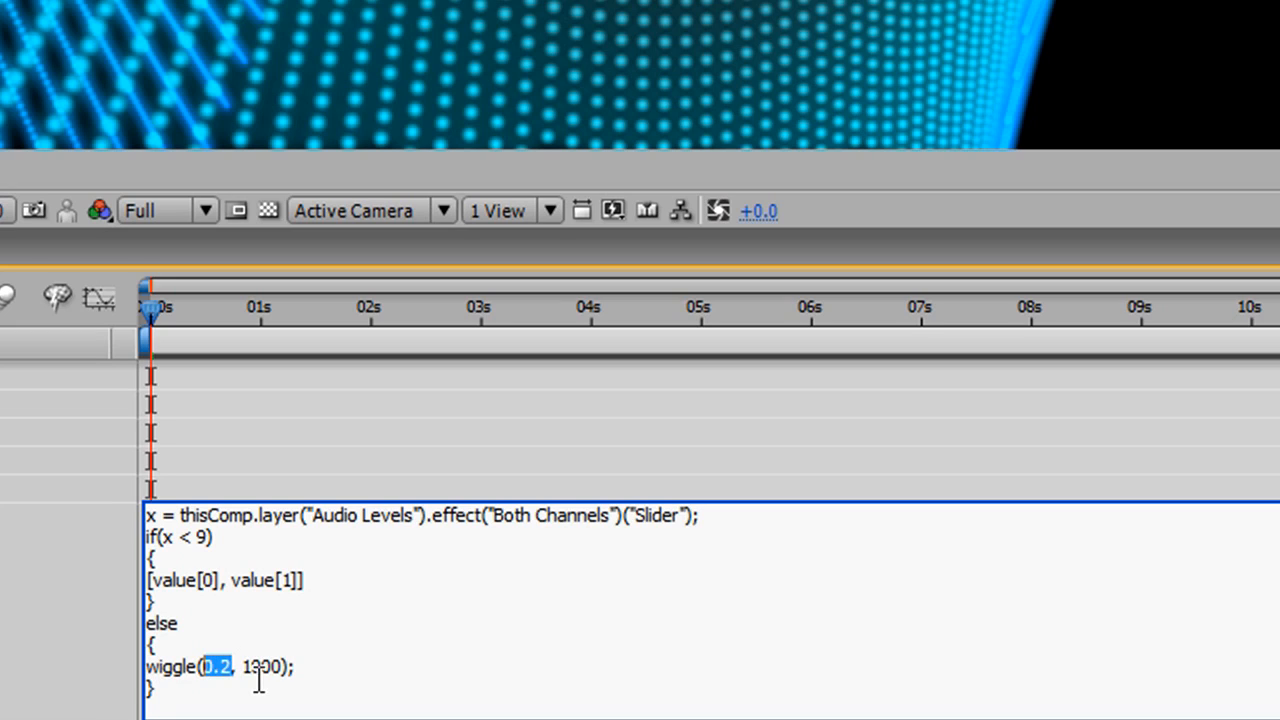
pyautogui.doubleClick(264, 666)
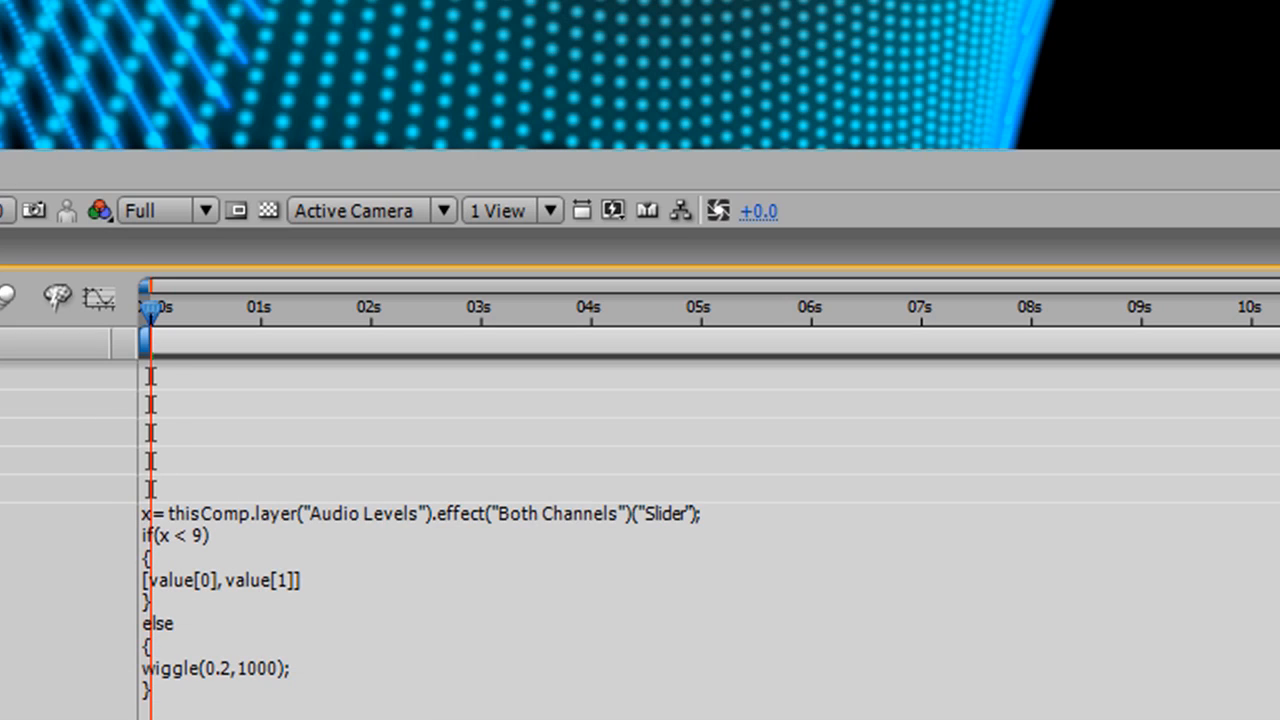
pyautogui.moveTo(188, 324)
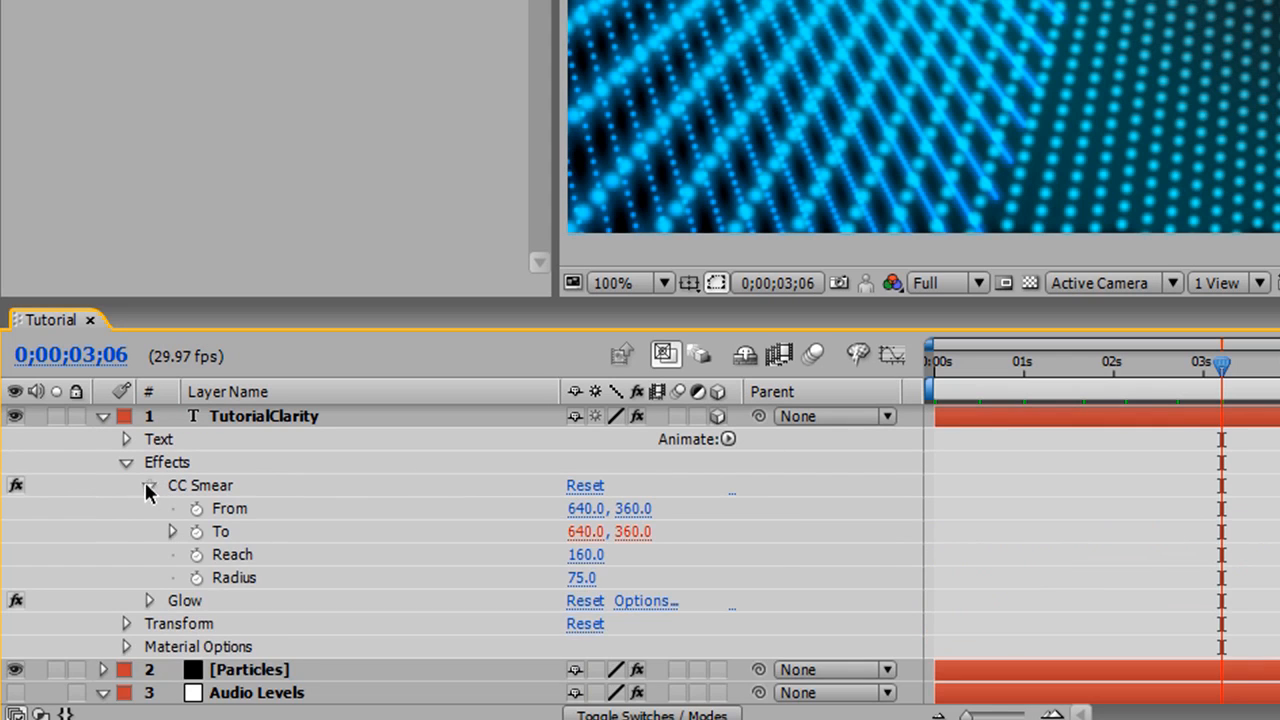
# Collapse the TutorialClarity layer's properties, leaving CC Smear To at 640, 360.
pyautogui.click(102, 416)
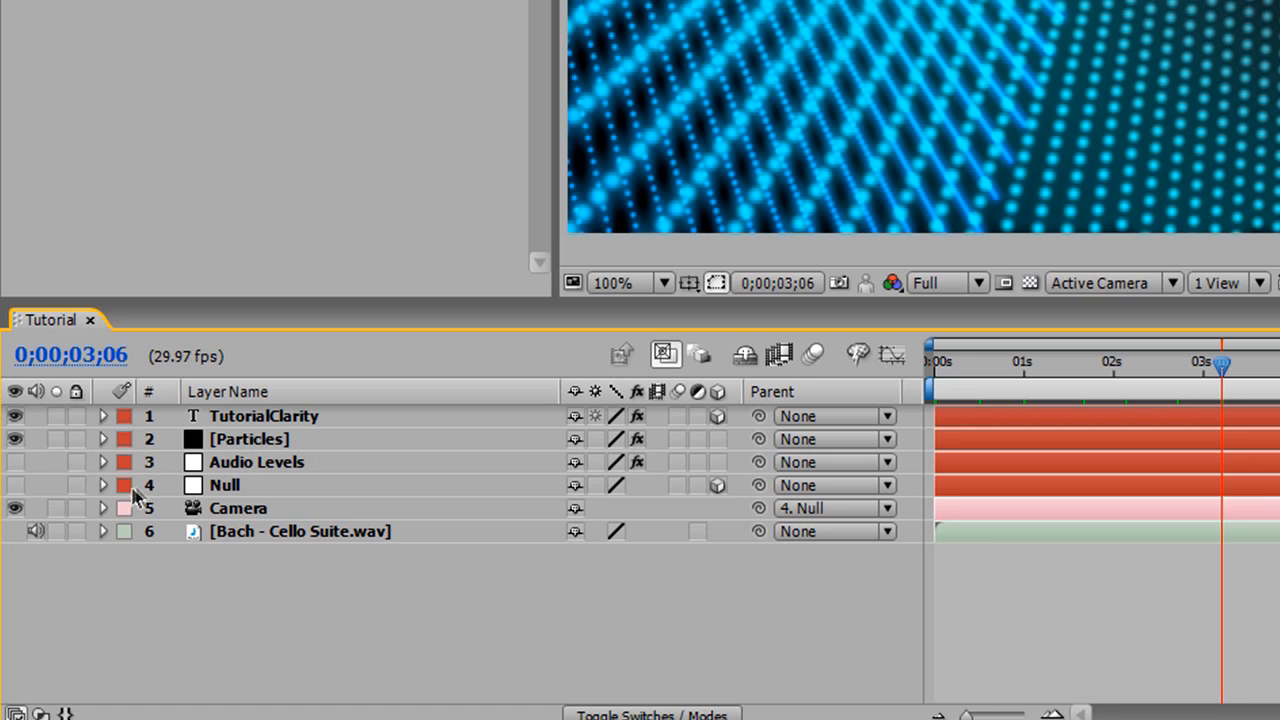
# Add the expression wiggle(0.2, 1650); to the Null layer's Y Rotation.
pyautogui.click(102, 486)
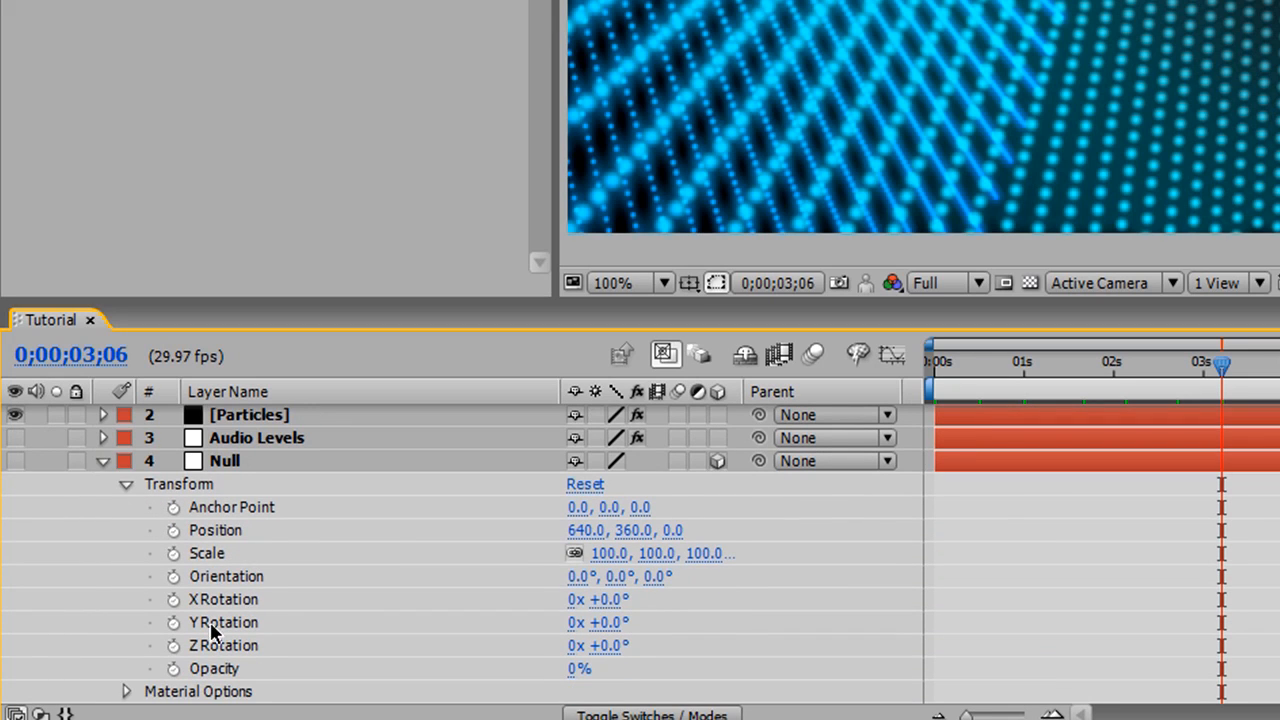
pyautogui.moveTo(172, 644)
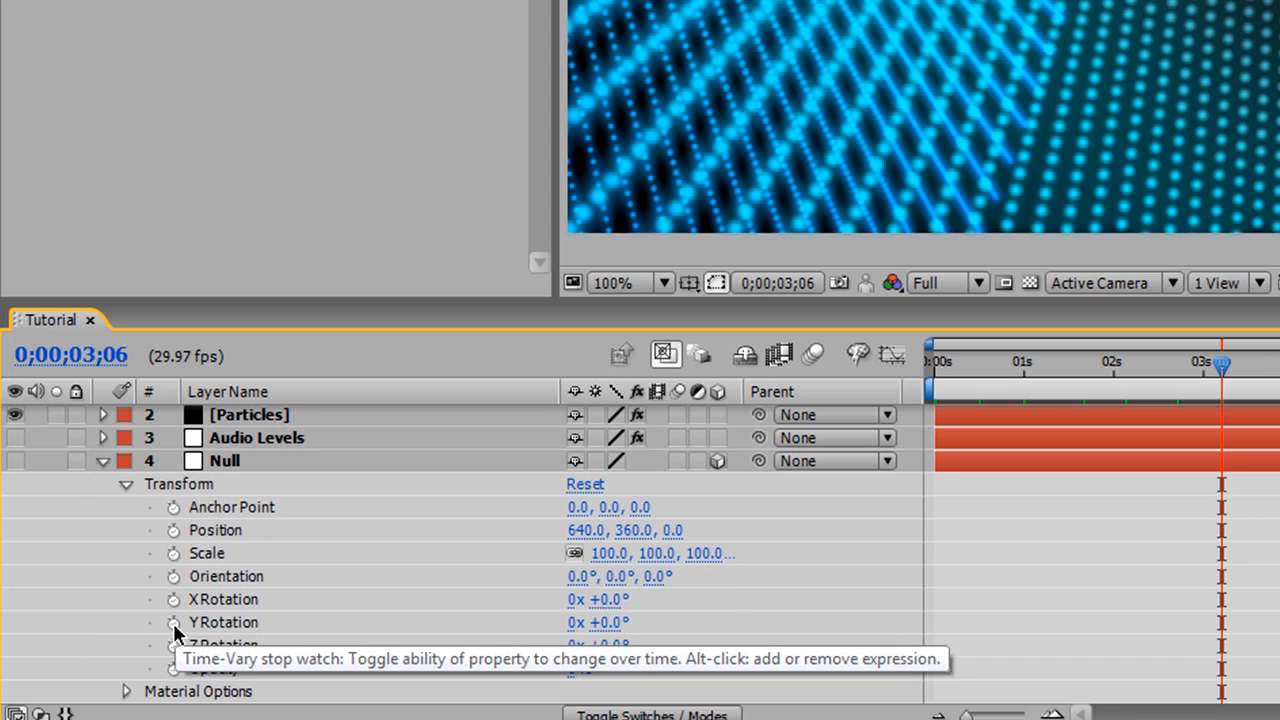
pyautogui.click(172, 622)
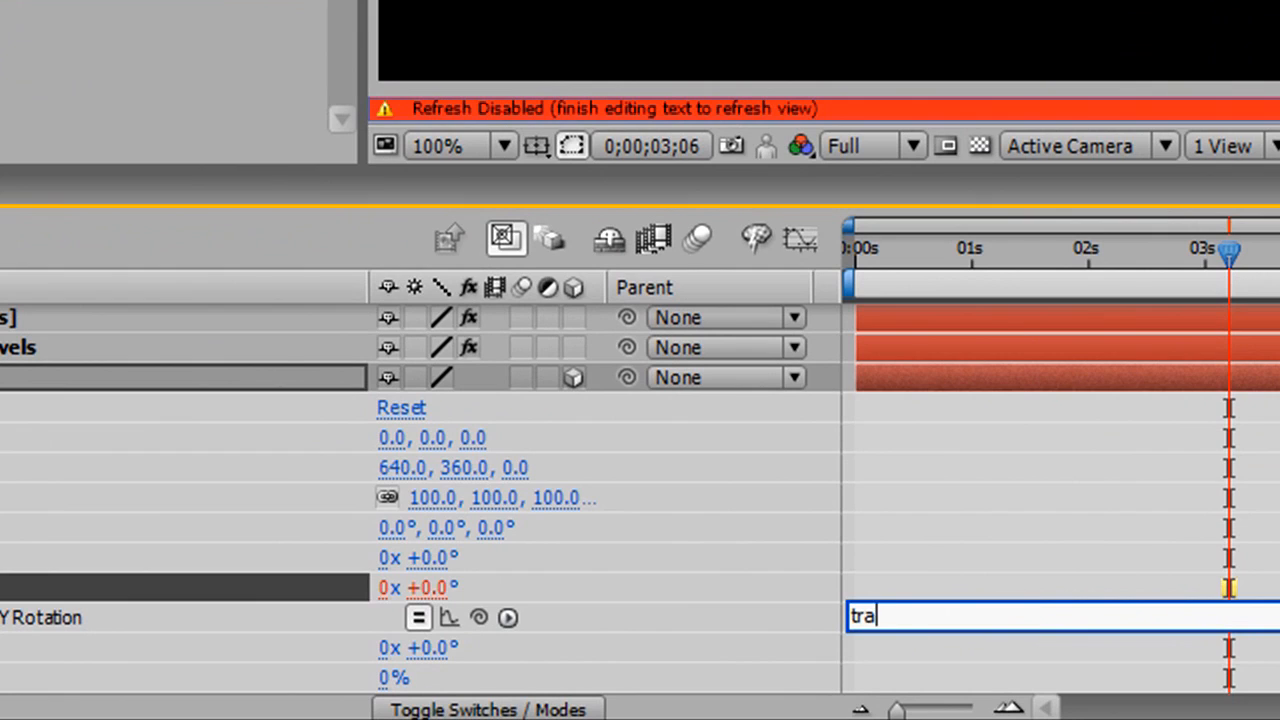
pyautogui.write('wiggle')
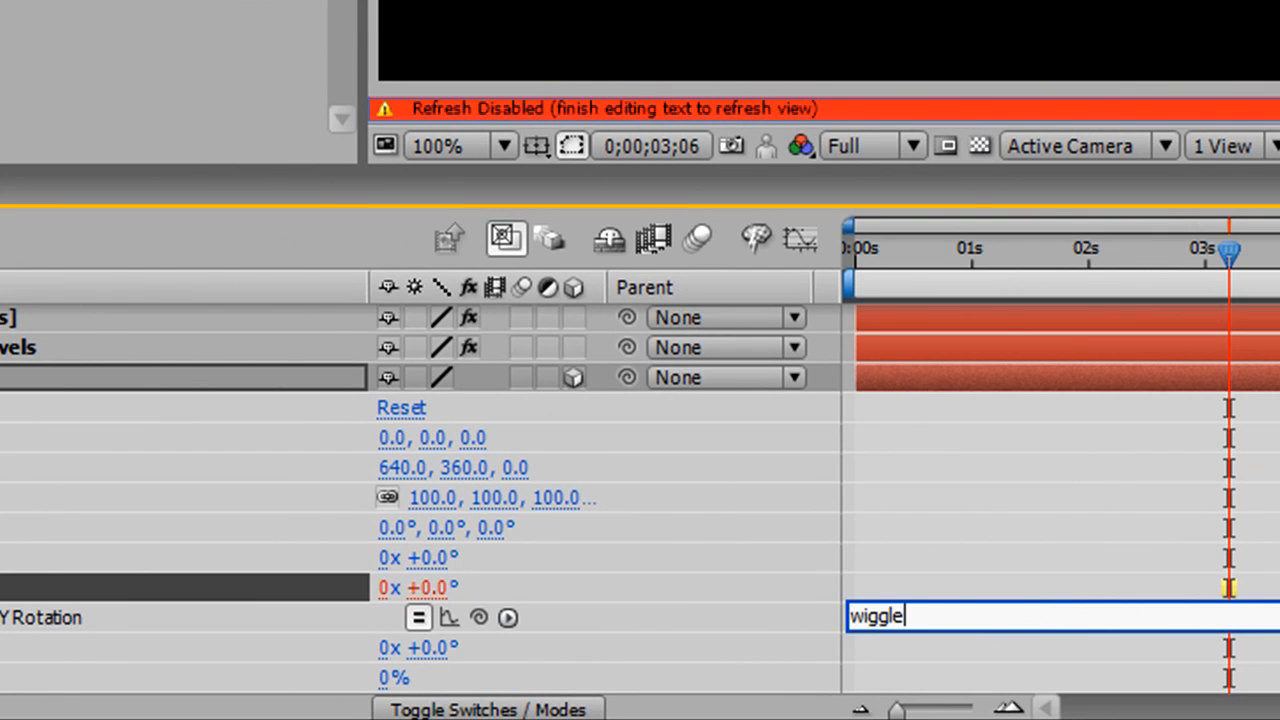
pyautogui.write('(0.2')
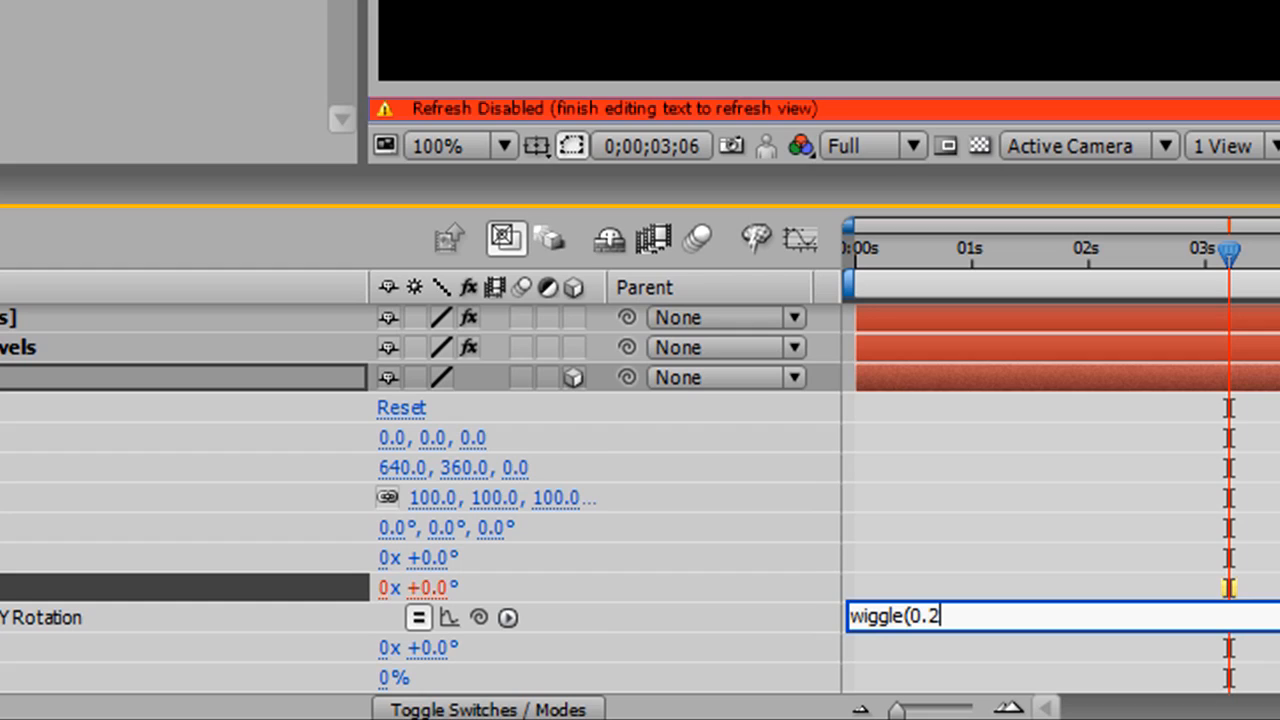
pyautogui.write(',')
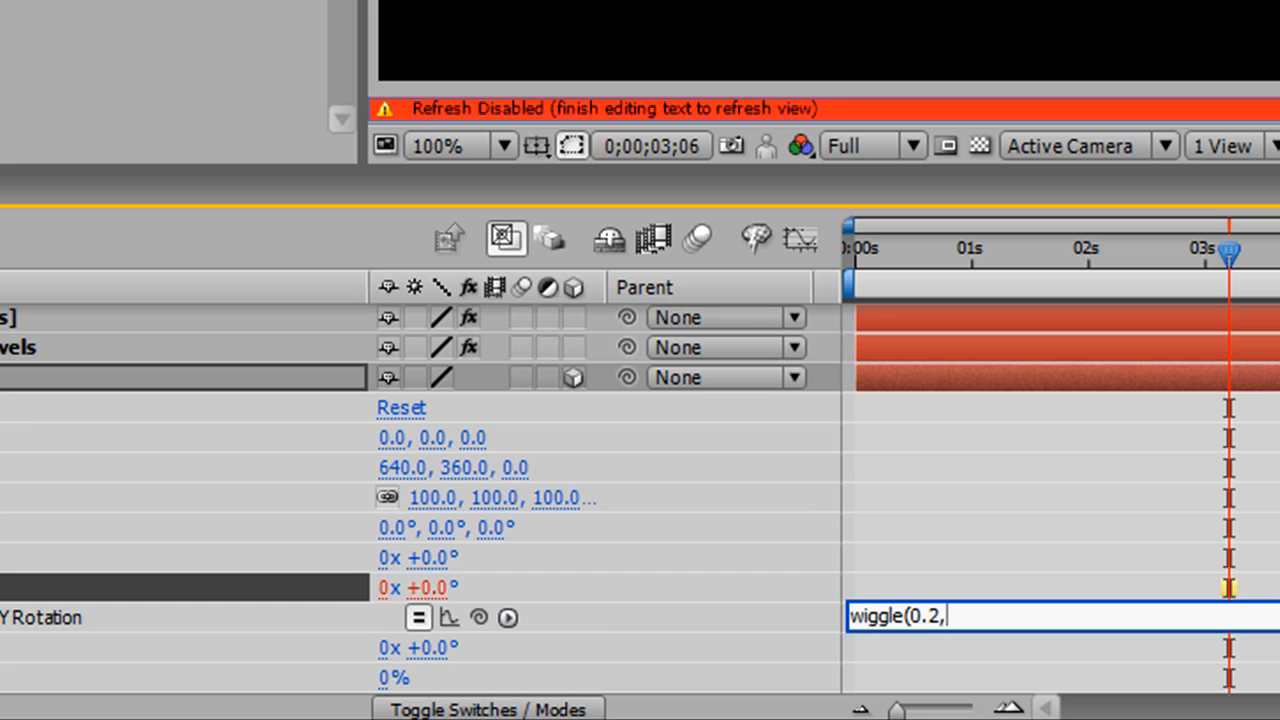
pyautogui.write('1650')
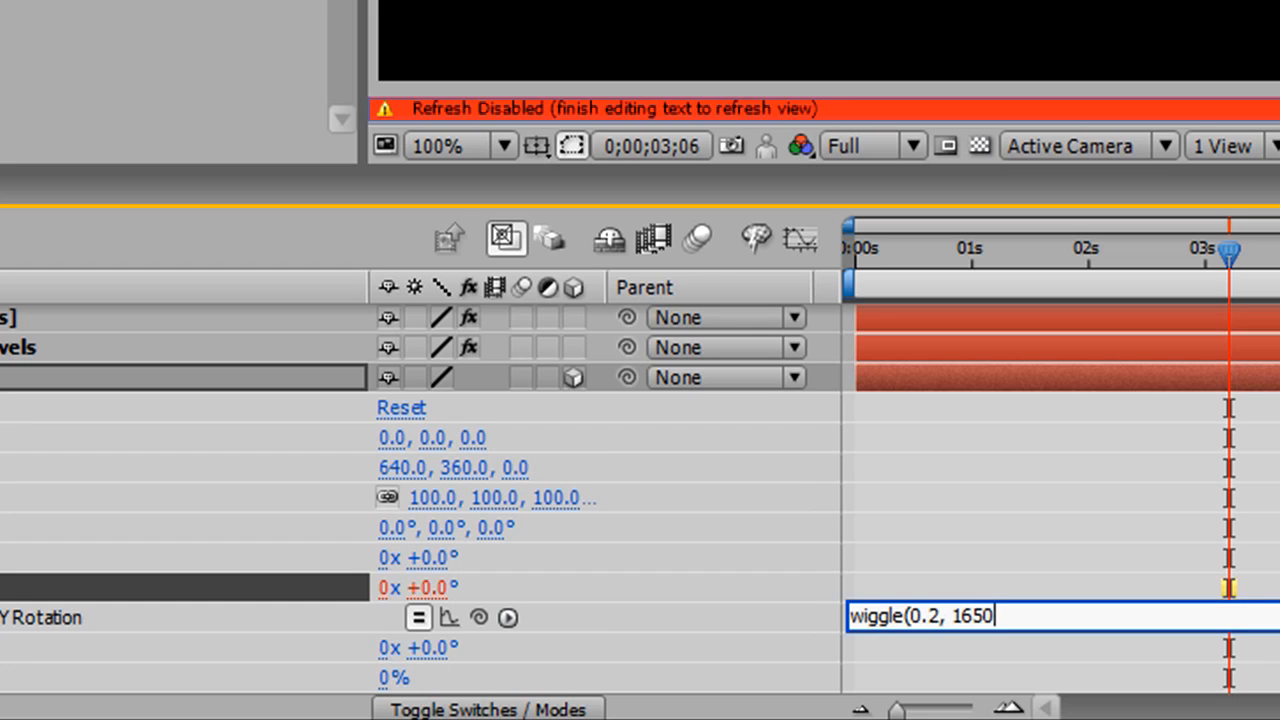
pyautogui.write(');')
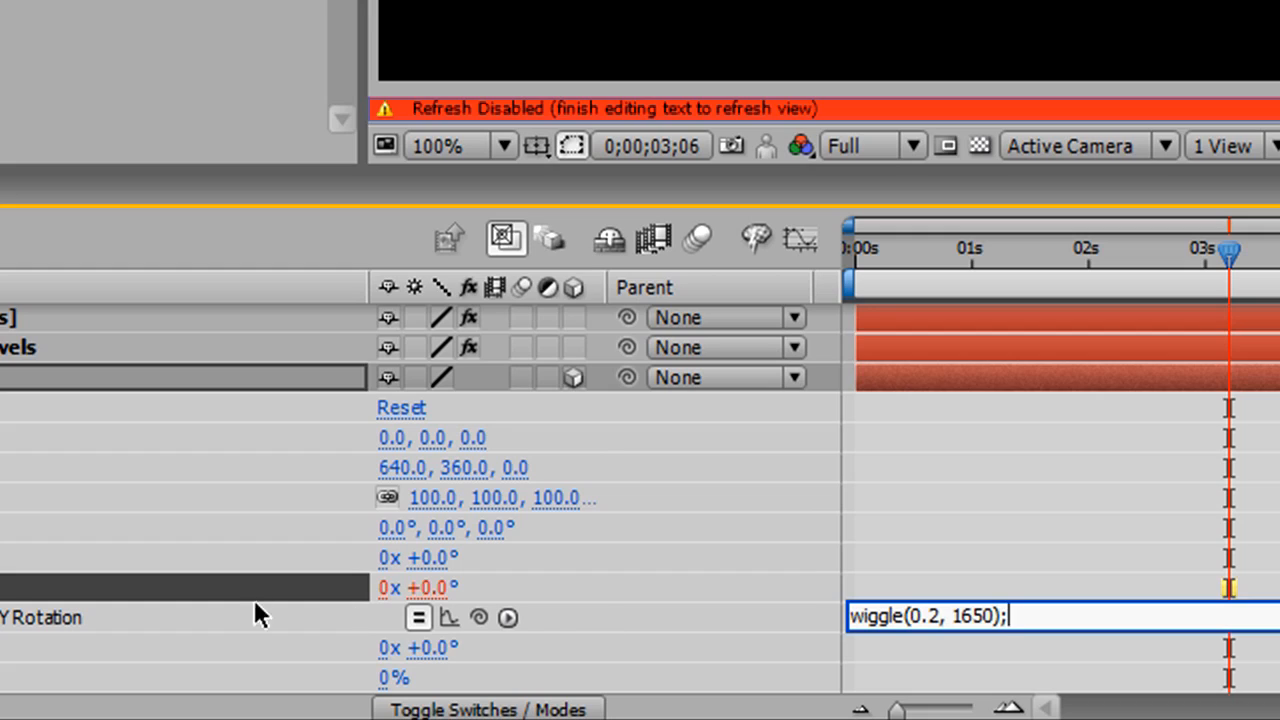